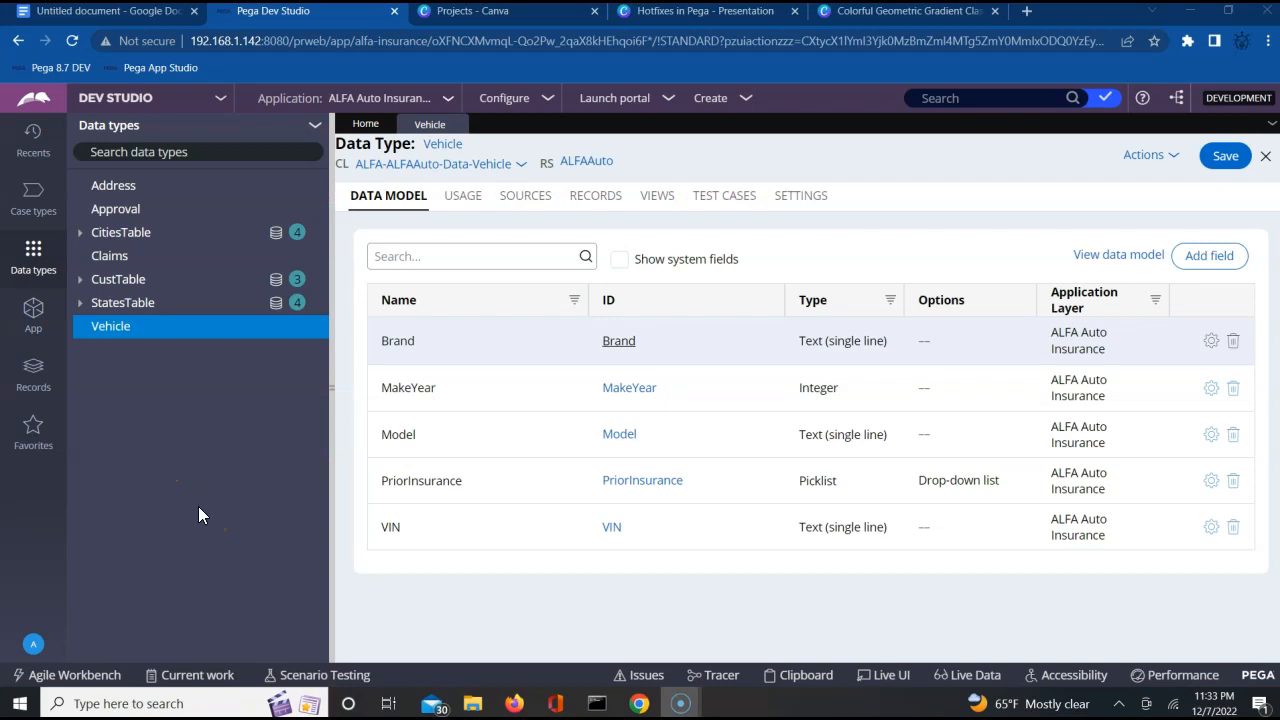
mouse_move(200, 510)
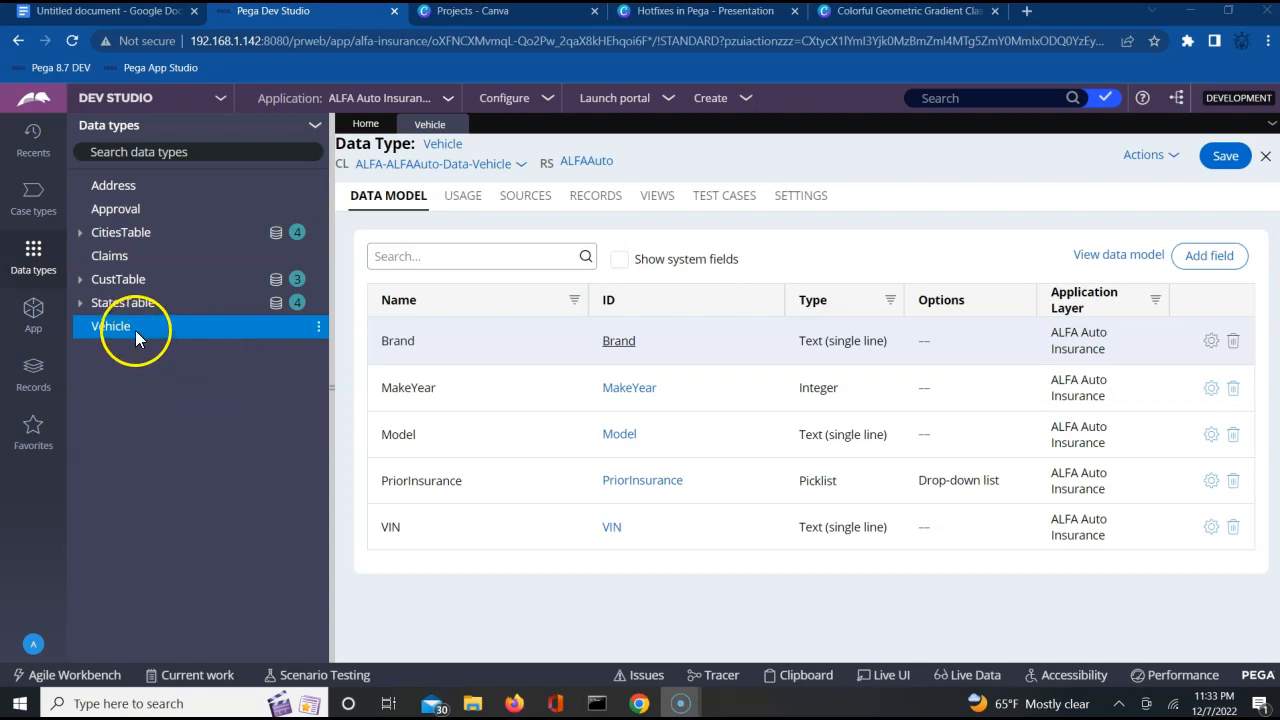
mouse_move(443, 350)
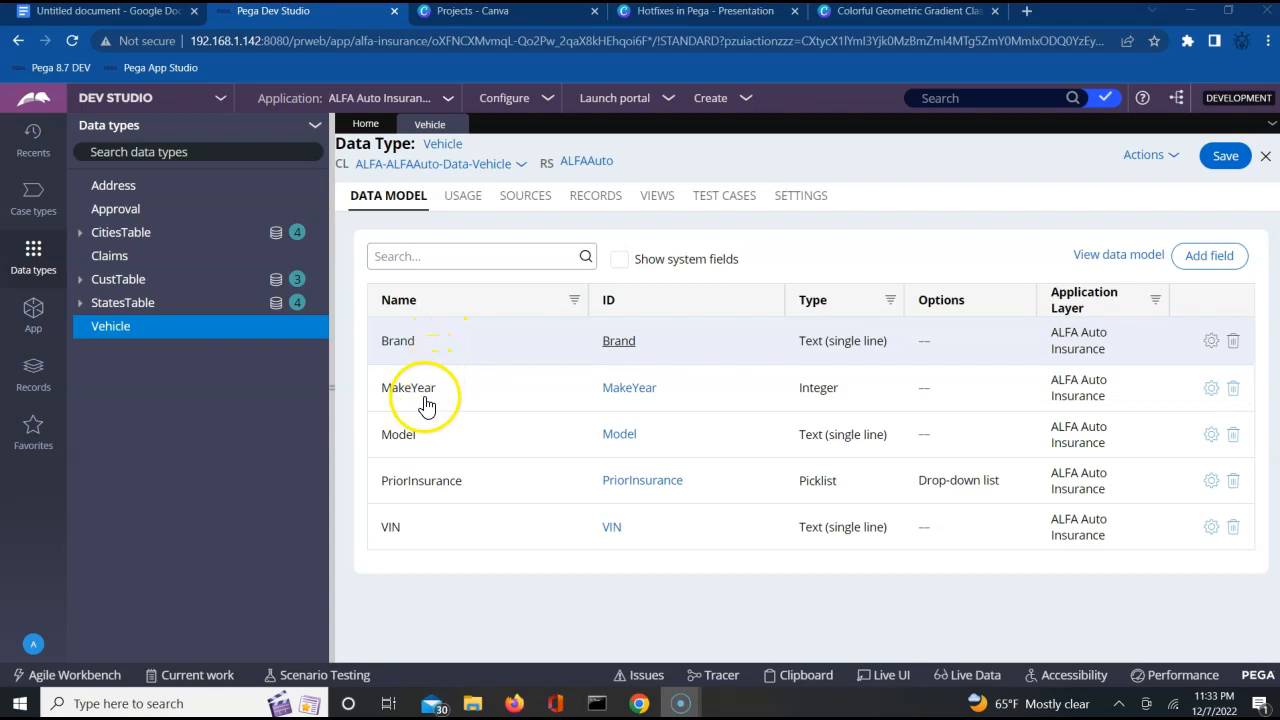
mouse_move(455, 533)
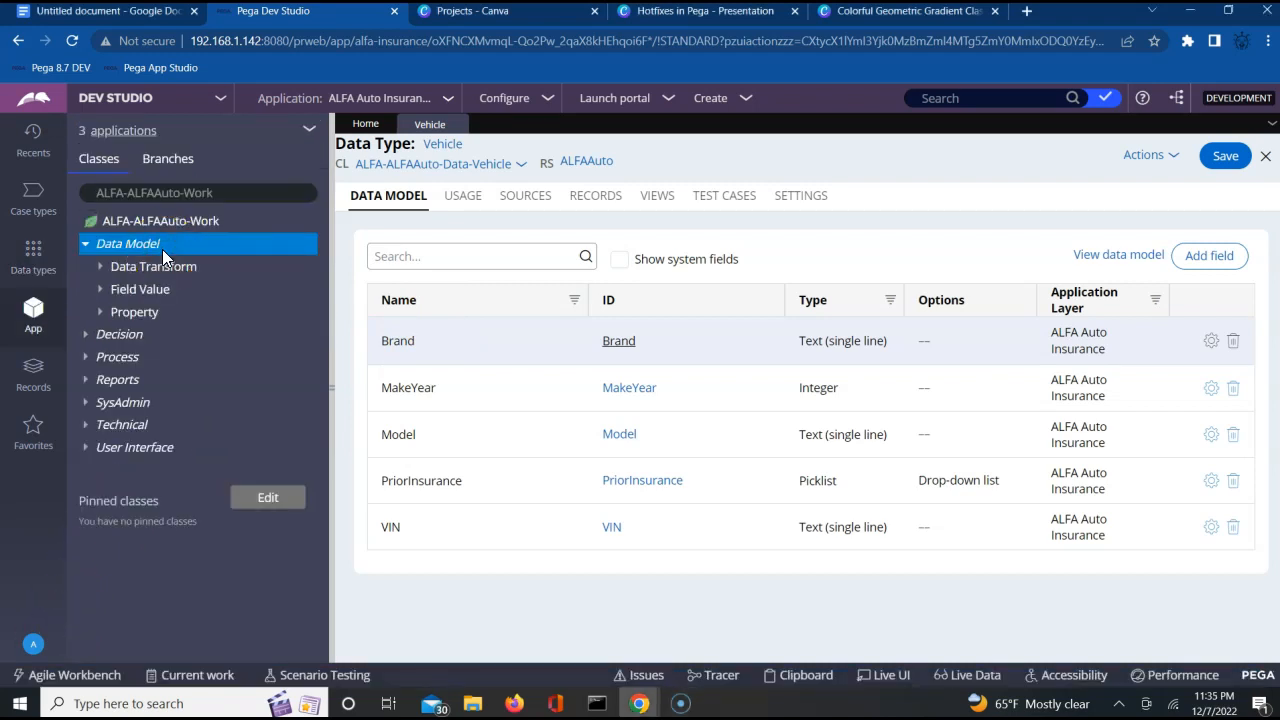
Create a new Data Model property labelled VehiclePageList
left_click(127, 243)
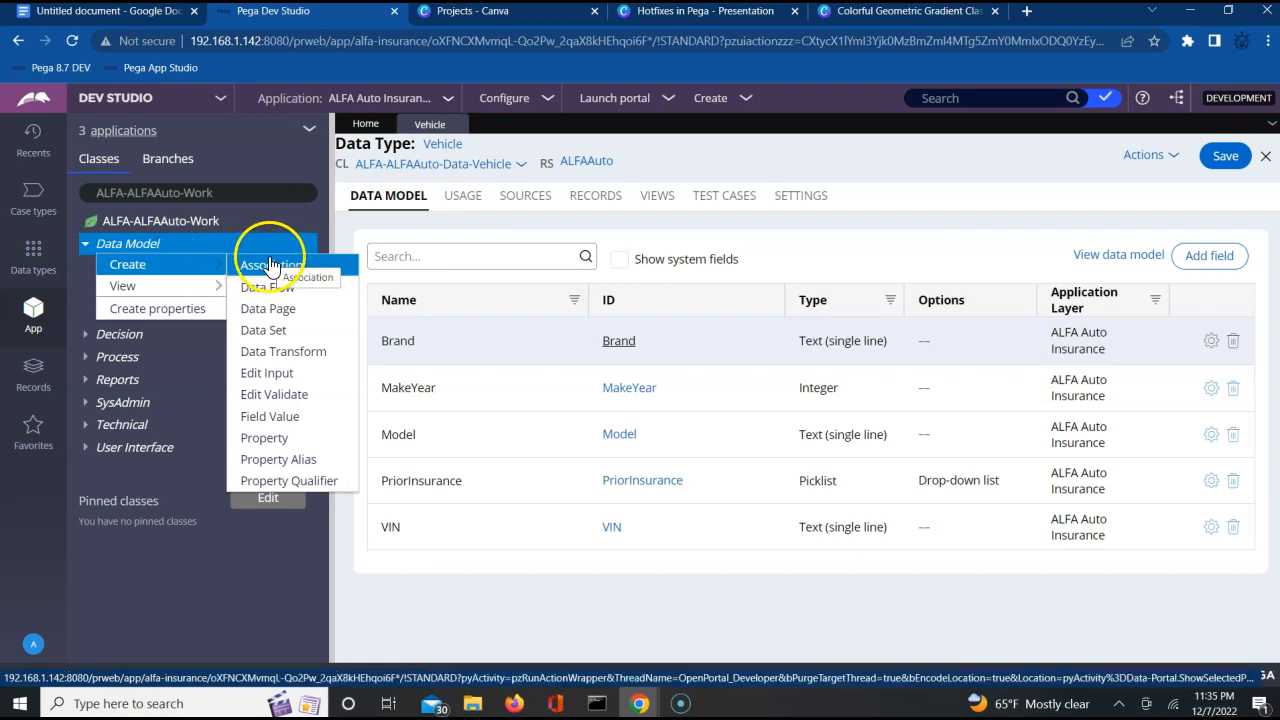
mouse_move(265, 438)
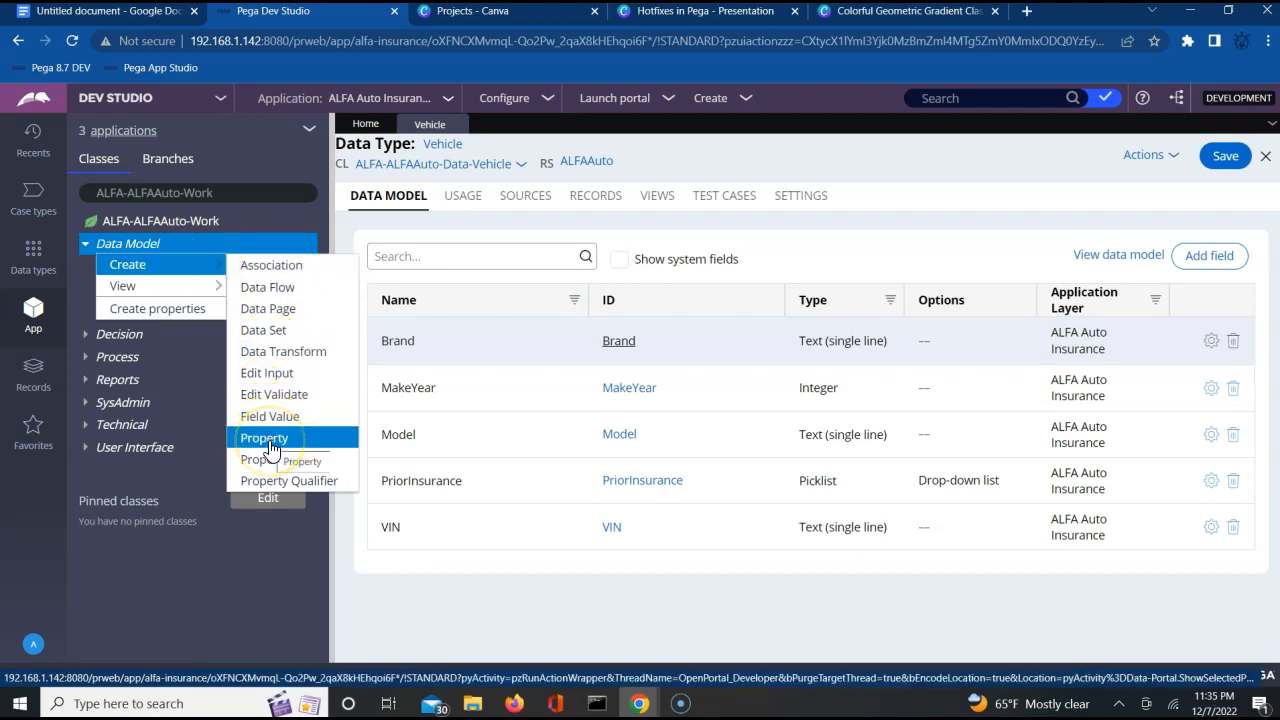
left_click(264, 438)
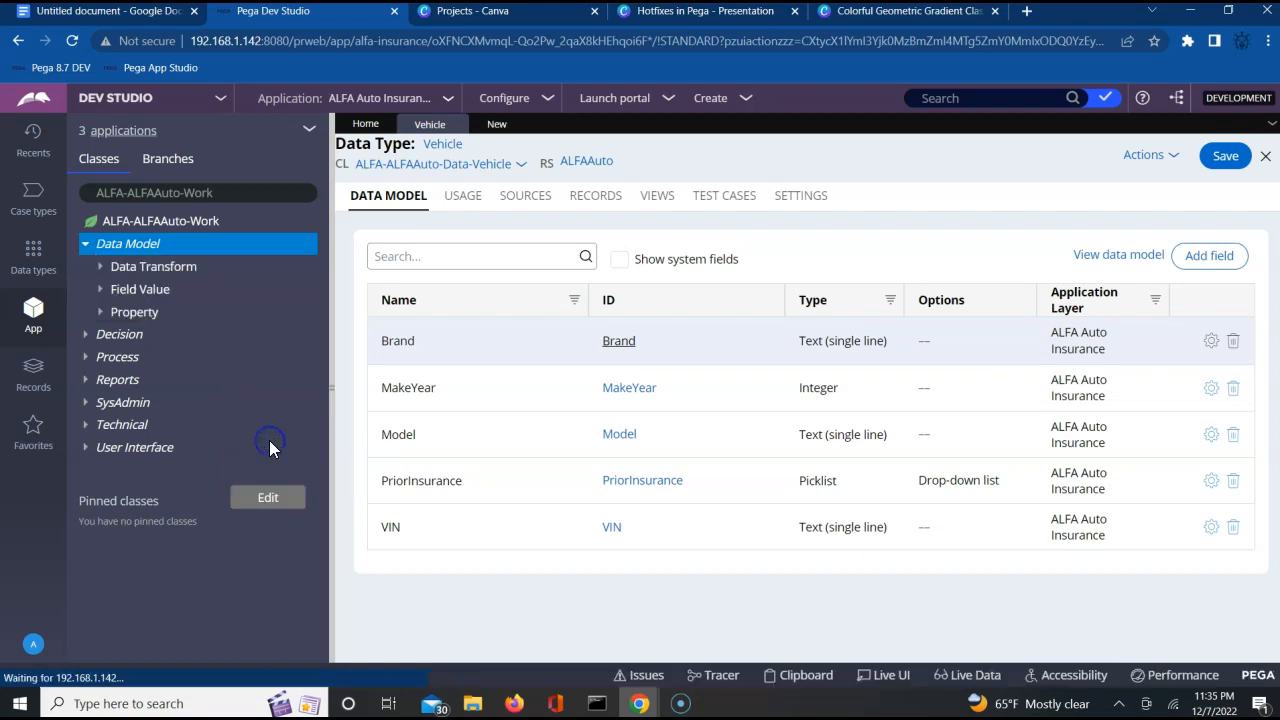
left_click(1209, 255)
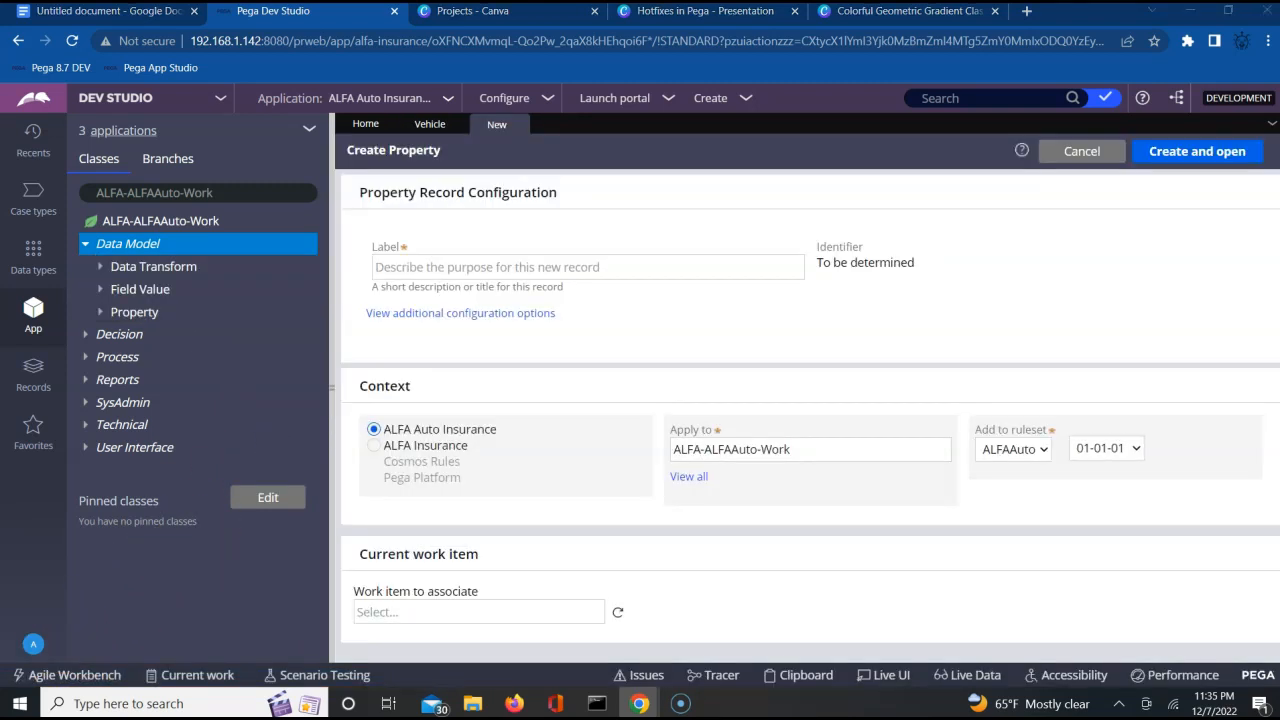
left_click(1196, 151)
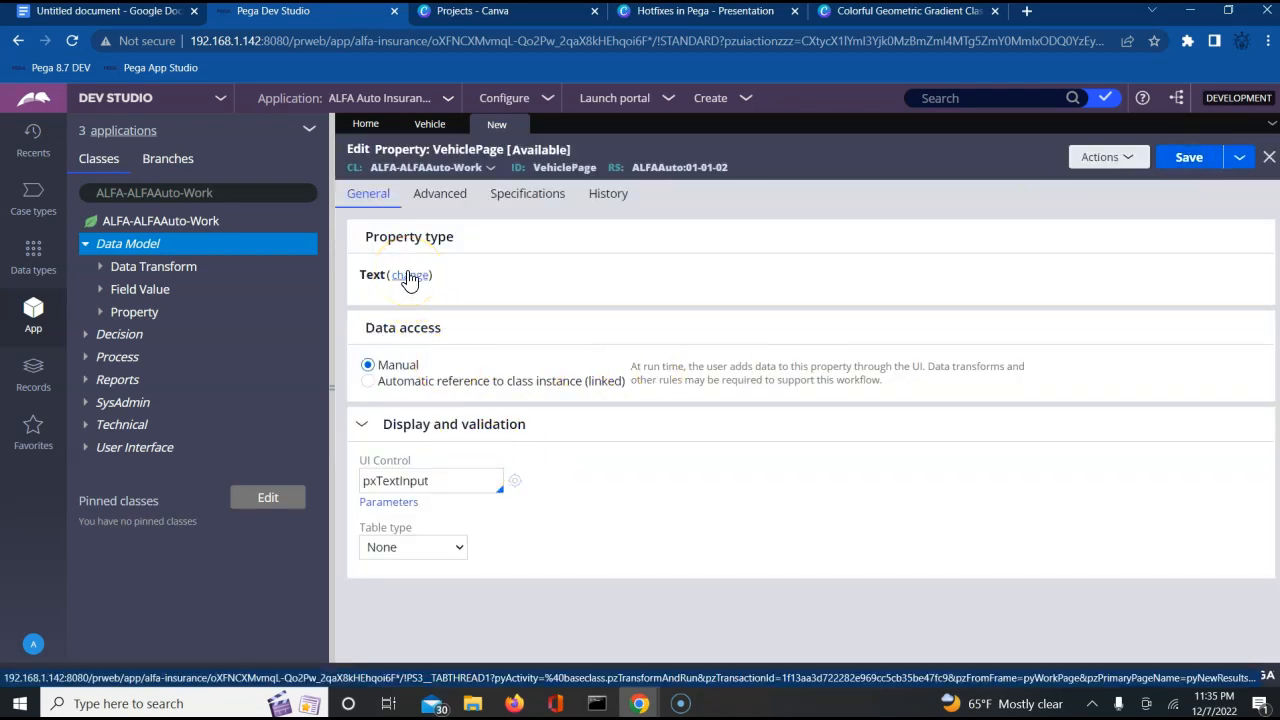
Make it a Page List with page definition ALFA-ALFAAuto-Data-Vehicle, and save
left_click(409, 274)
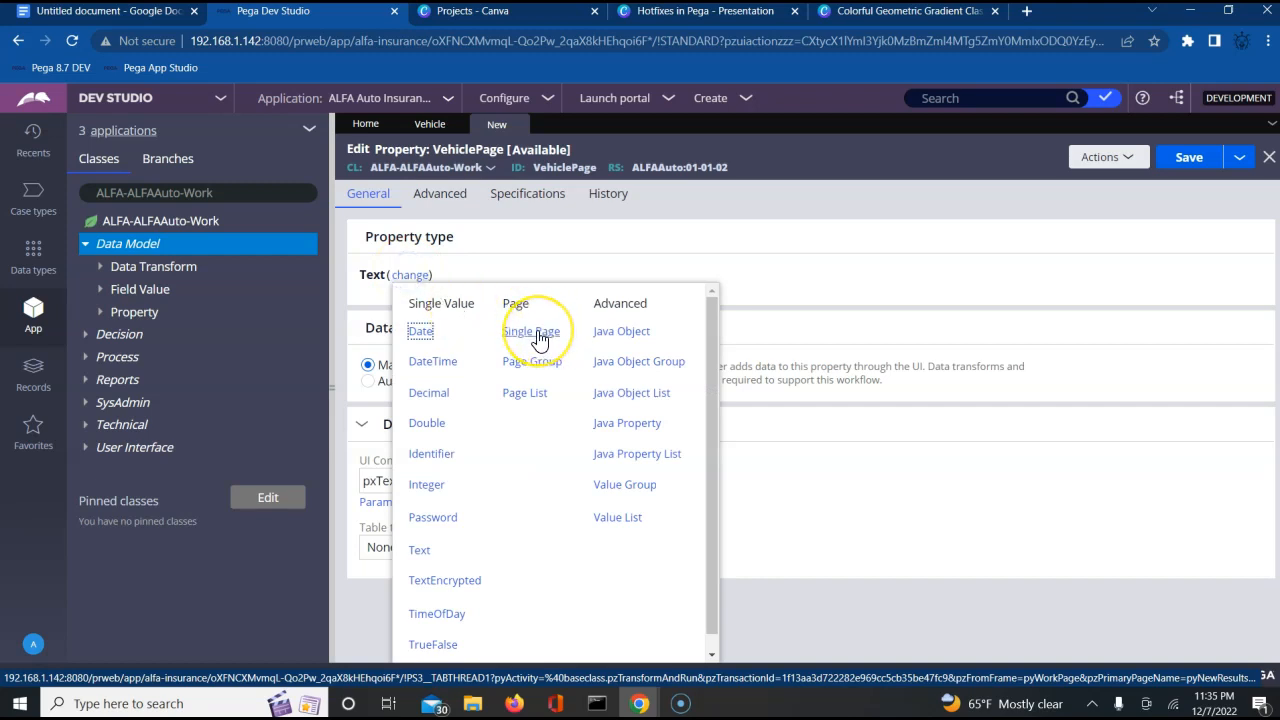
mouse_move(528, 335)
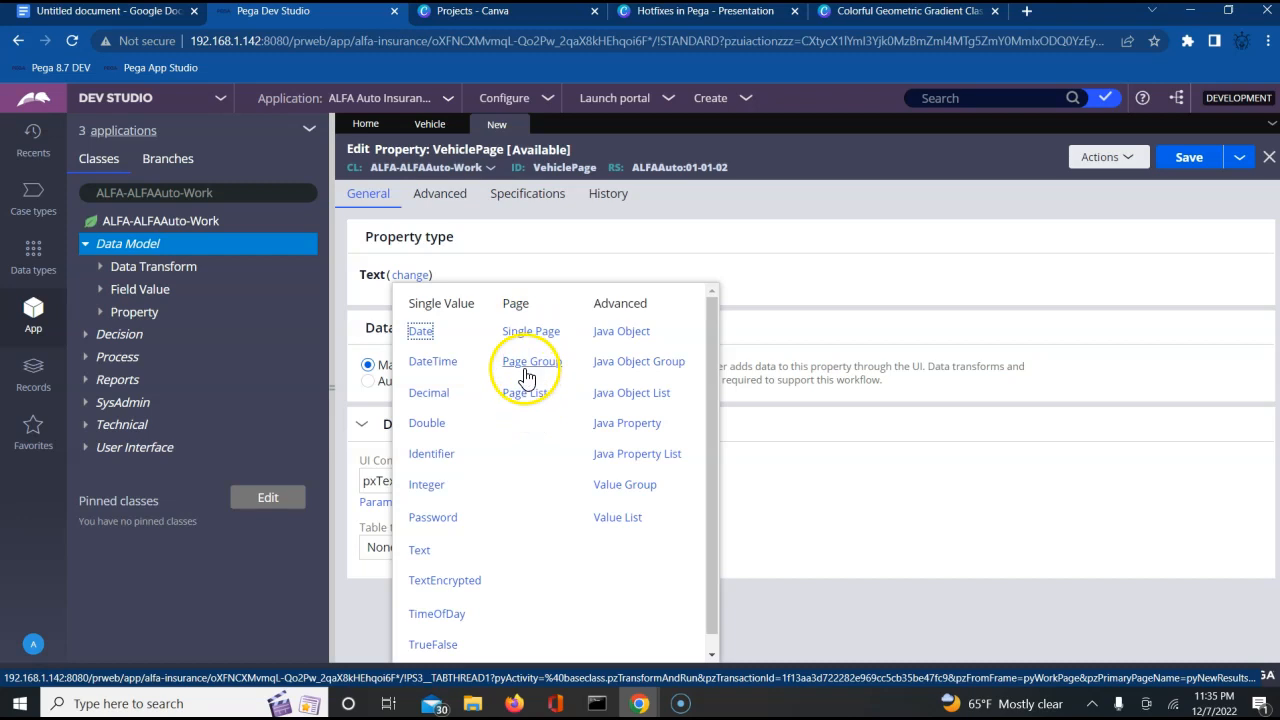
left_click(525, 392)
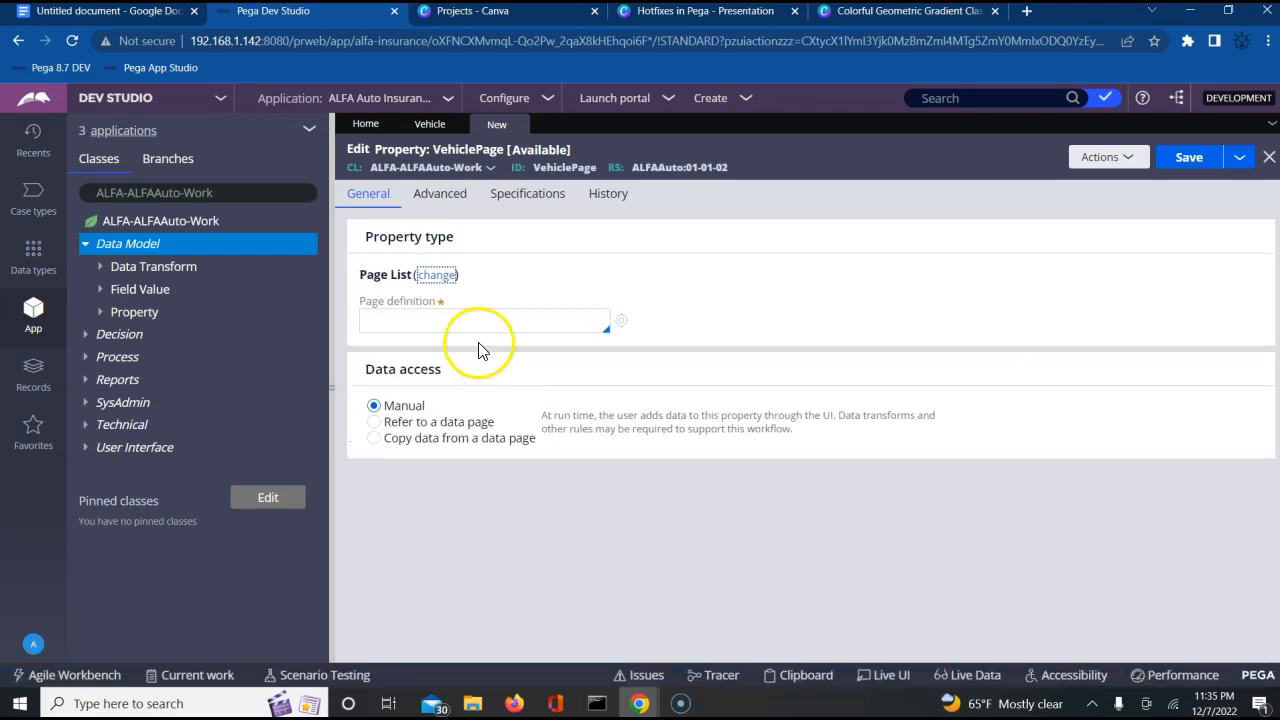
left_click(484, 320)
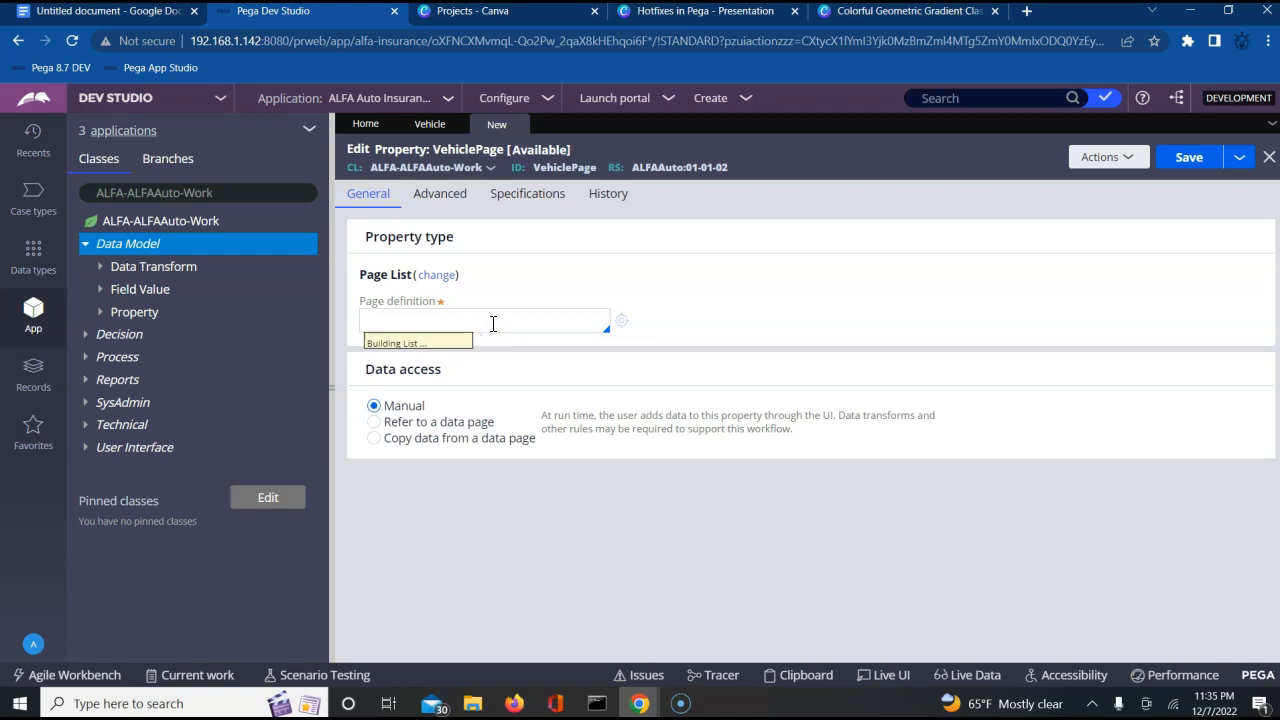
left_click(485, 320)
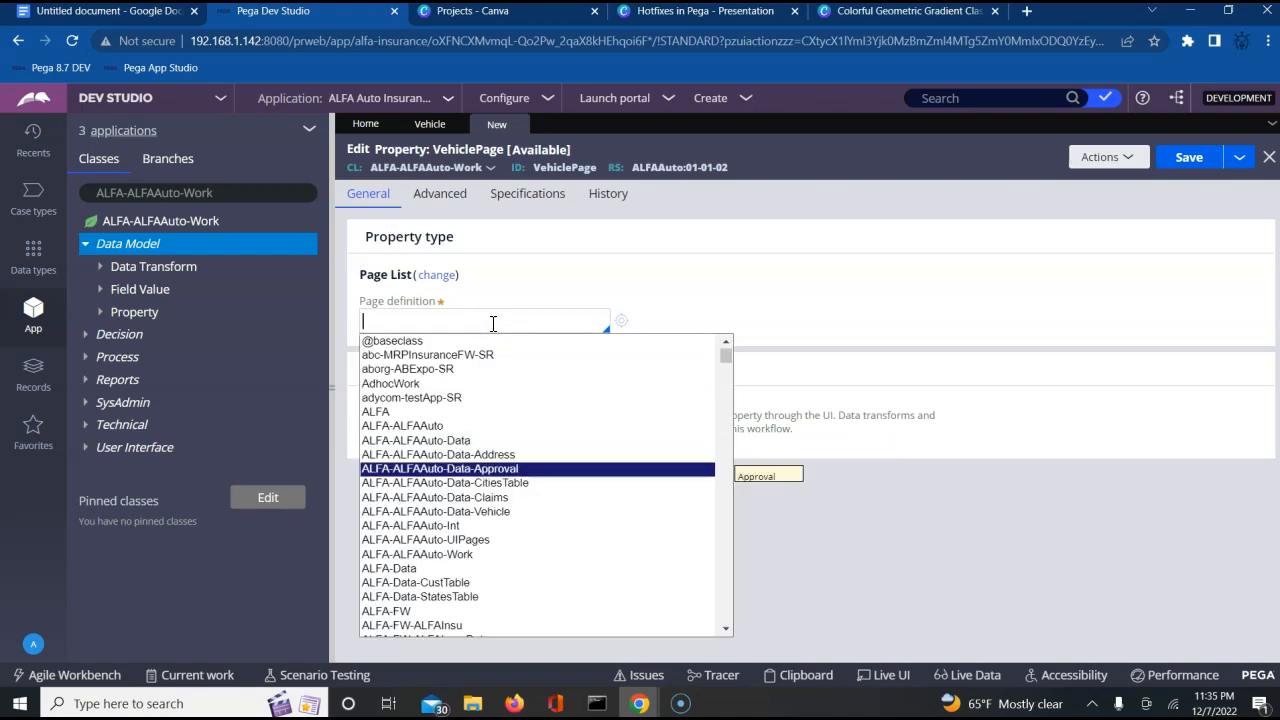
left_click(435, 511)
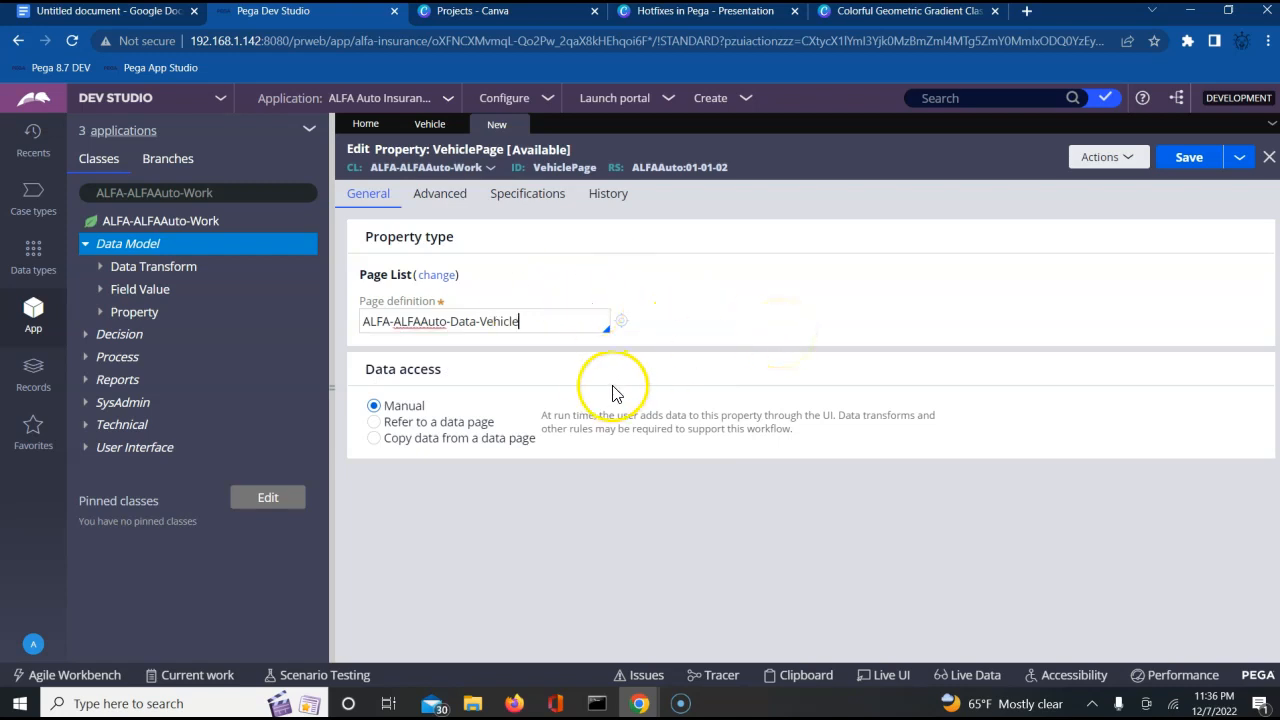
left_click(1188, 157)
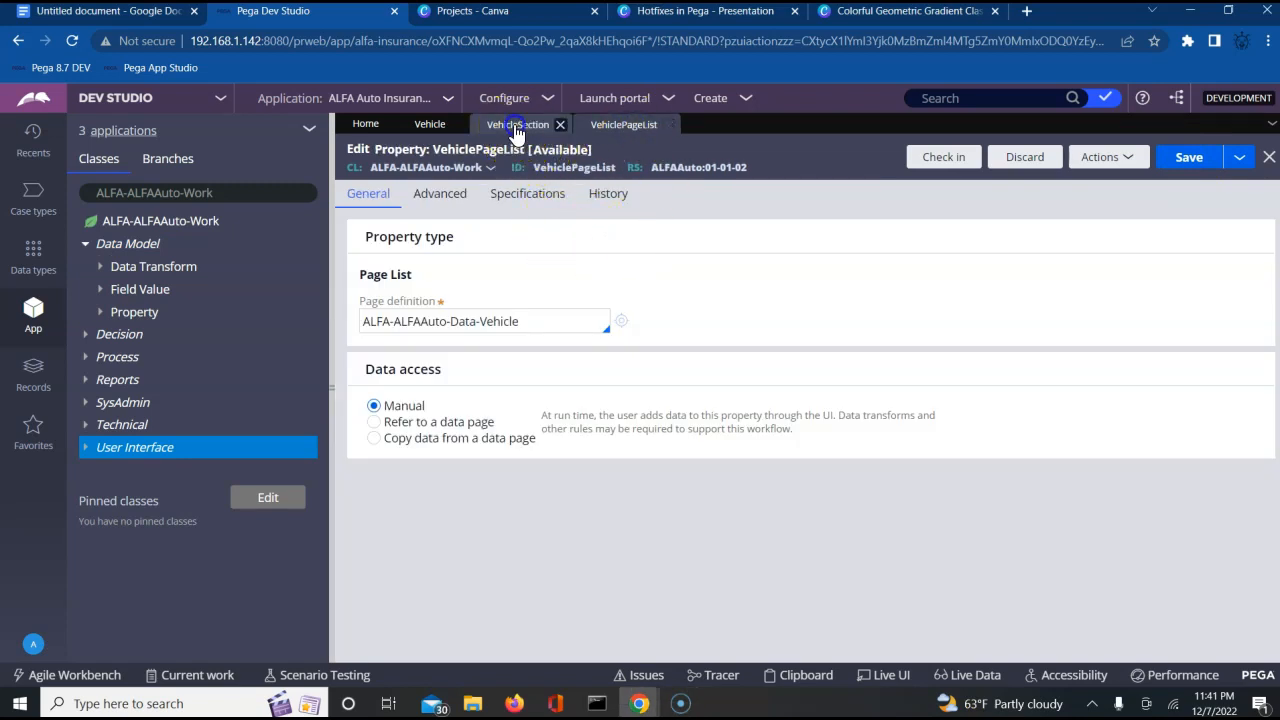
In VehicleSection, drop an Action > Button control into the table's Action Bottom row
left_click(518, 123)
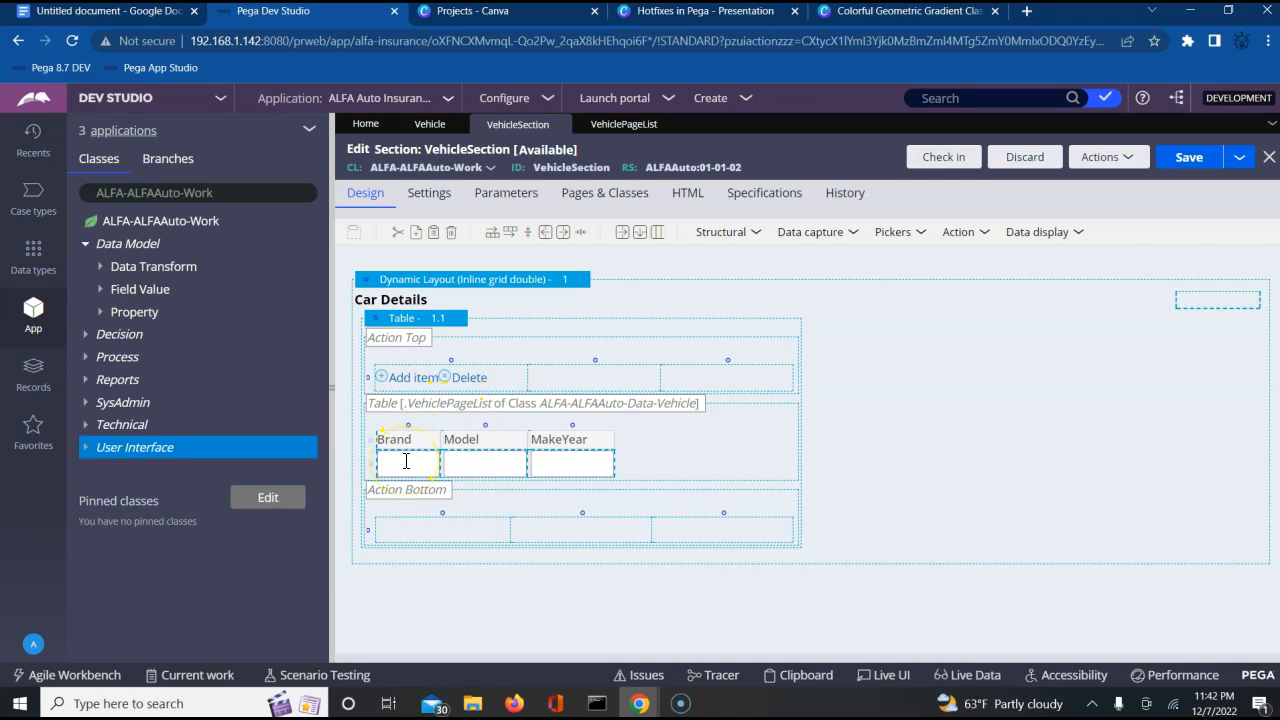
mouse_move(518, 460)
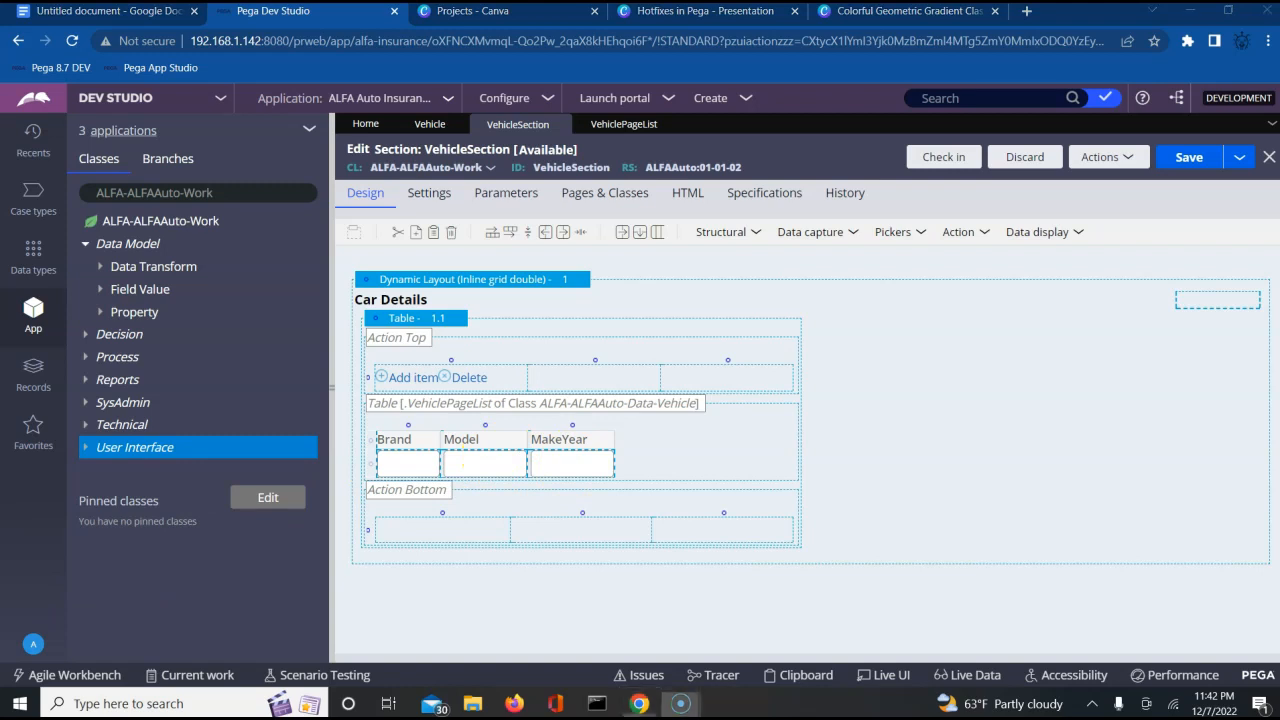
left_click(957, 231)
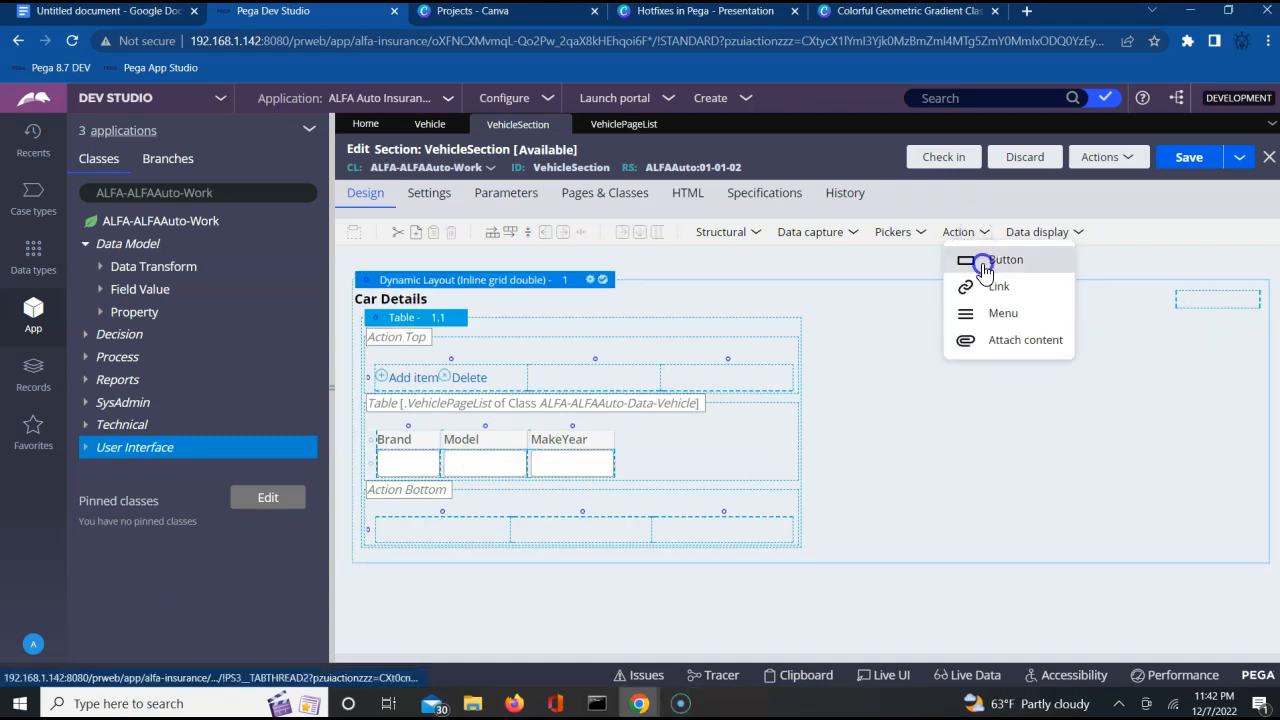
left_click(985, 260)
type("pxConvertResultsToCSV")
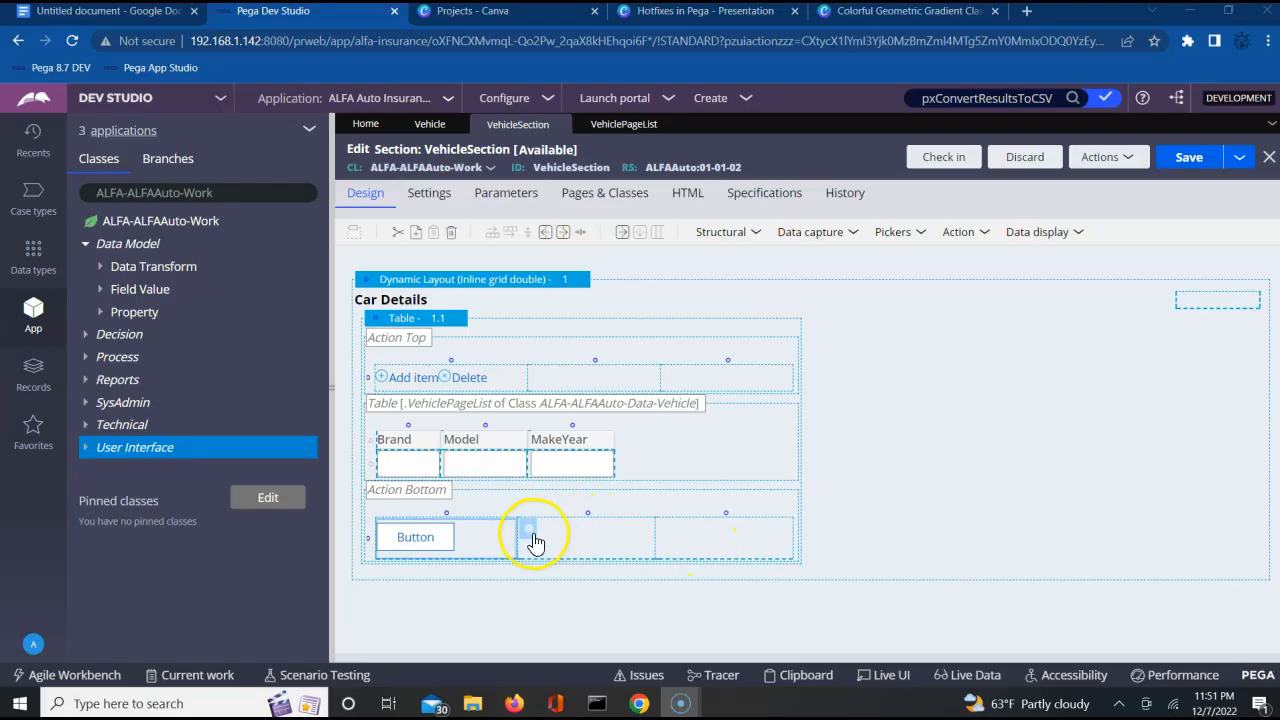
mouse_move(530, 540)
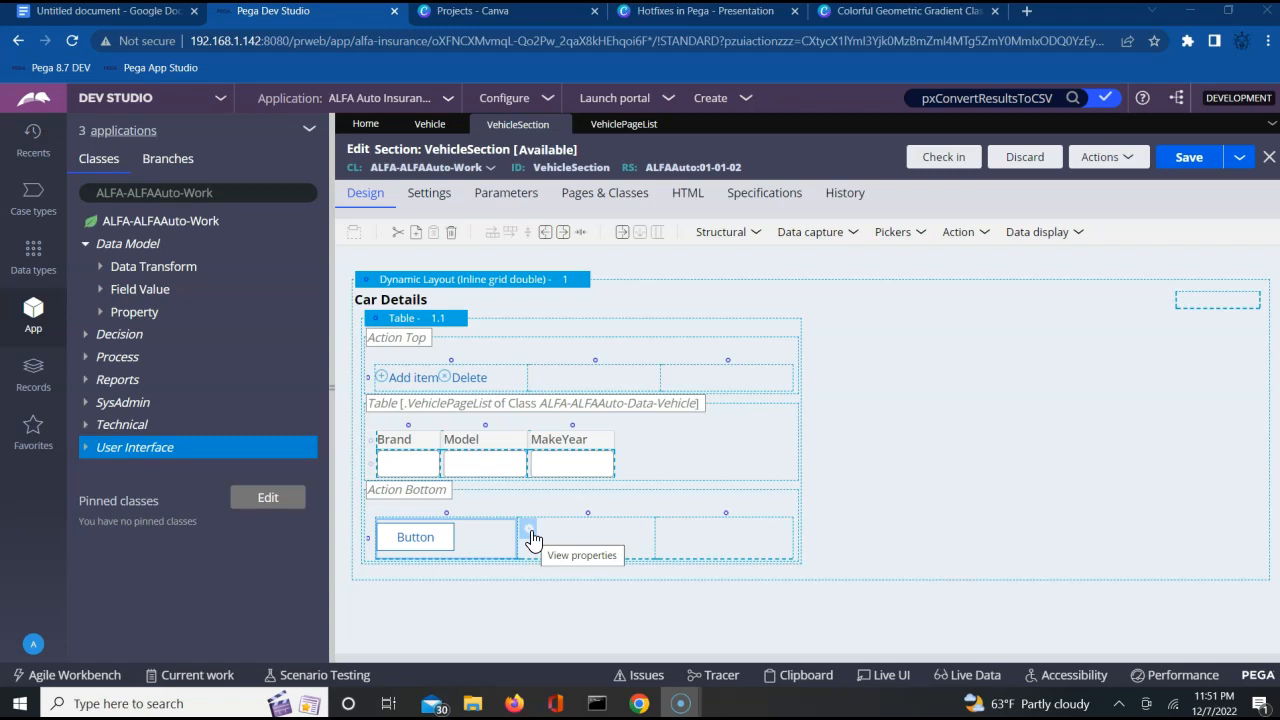
Set the button cell's Text property to 'Download CSV'
left_click(531, 537)
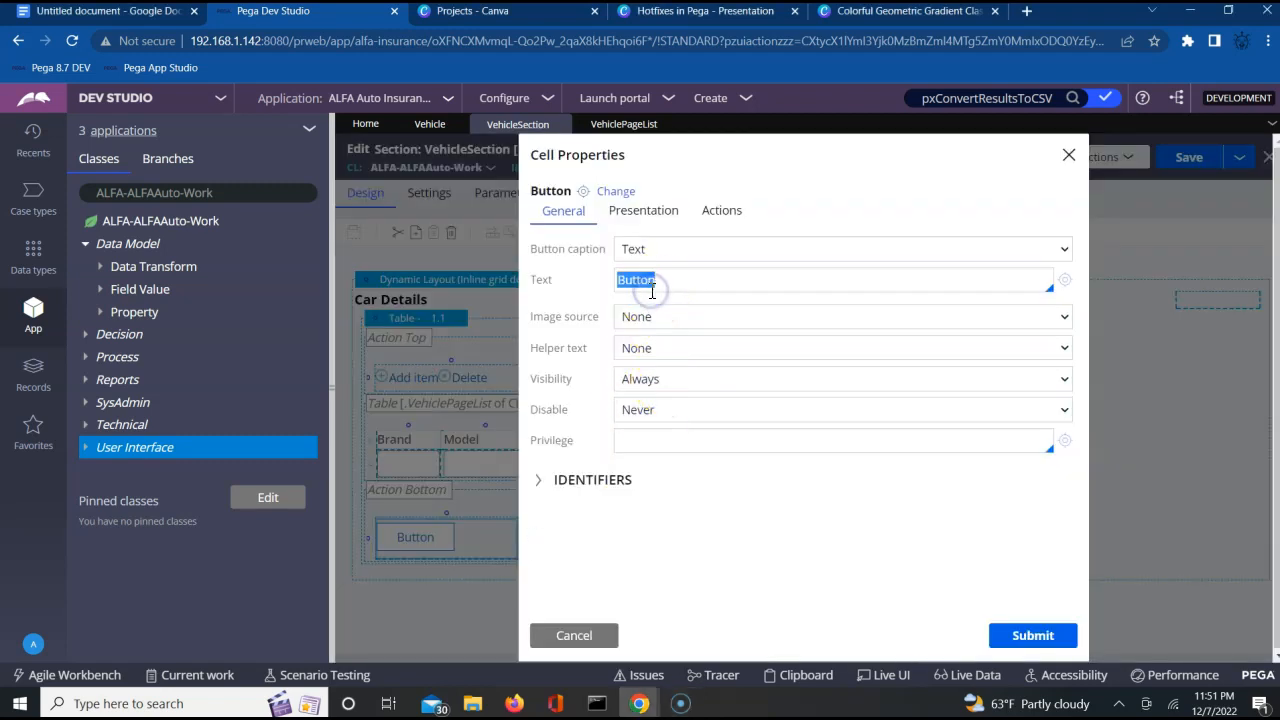
type("d")
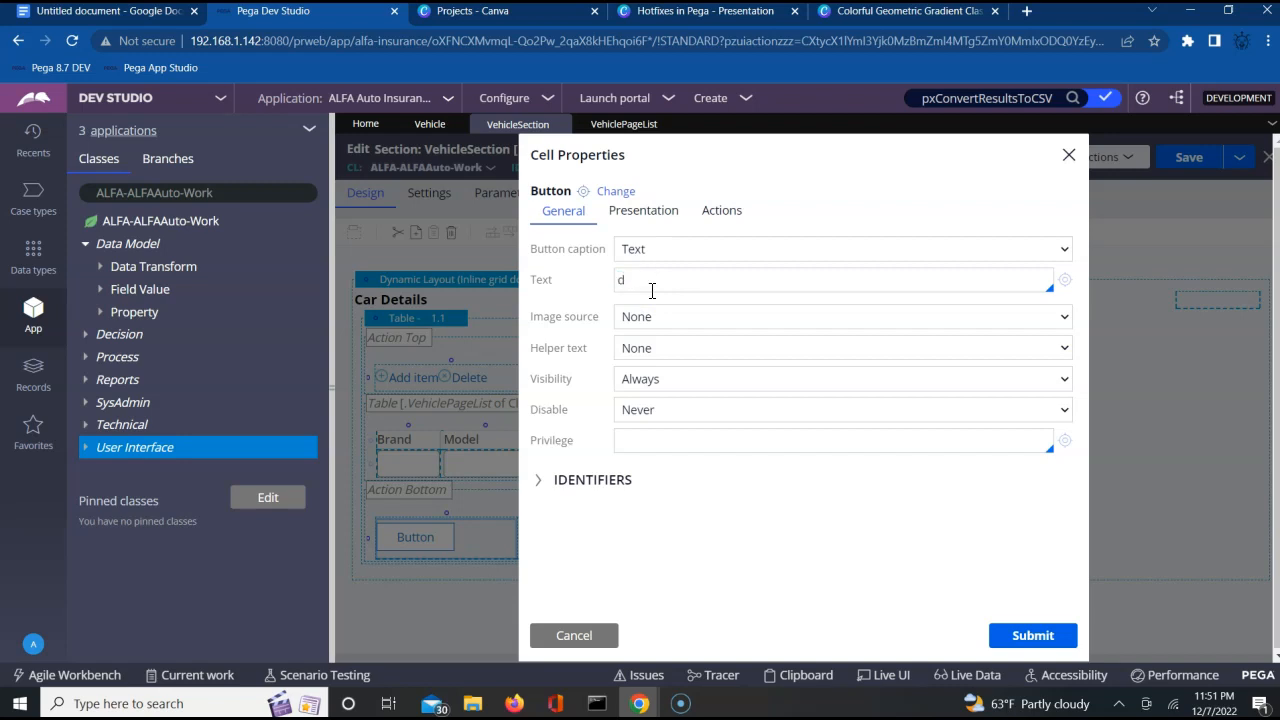
type("ownload")
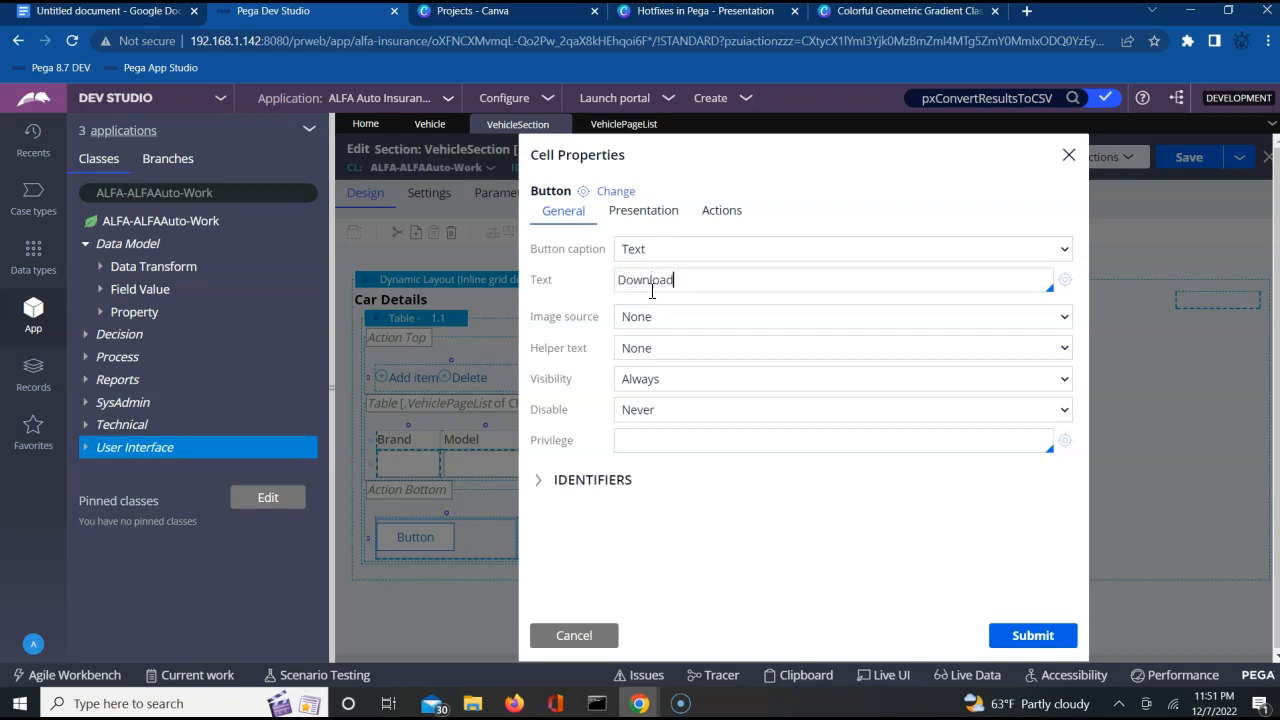
type("CSV")
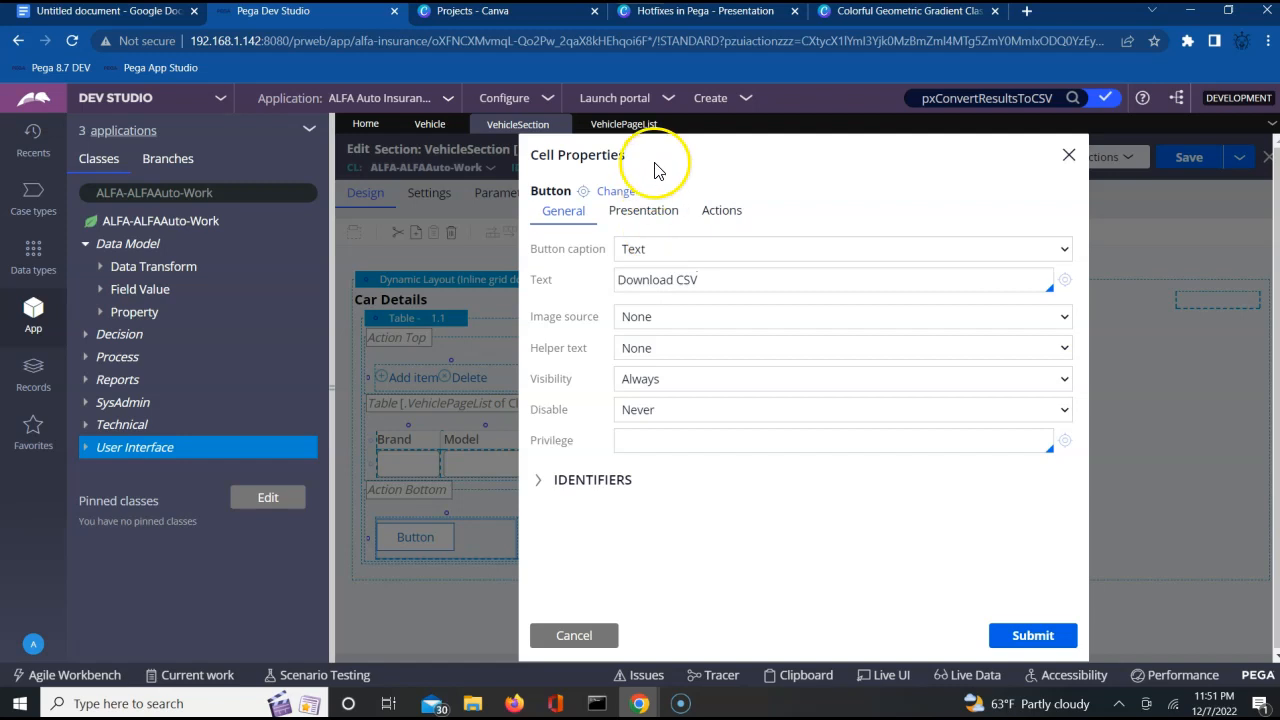
Add a Click event whose action is Open URL in Window
left_click(721, 210)
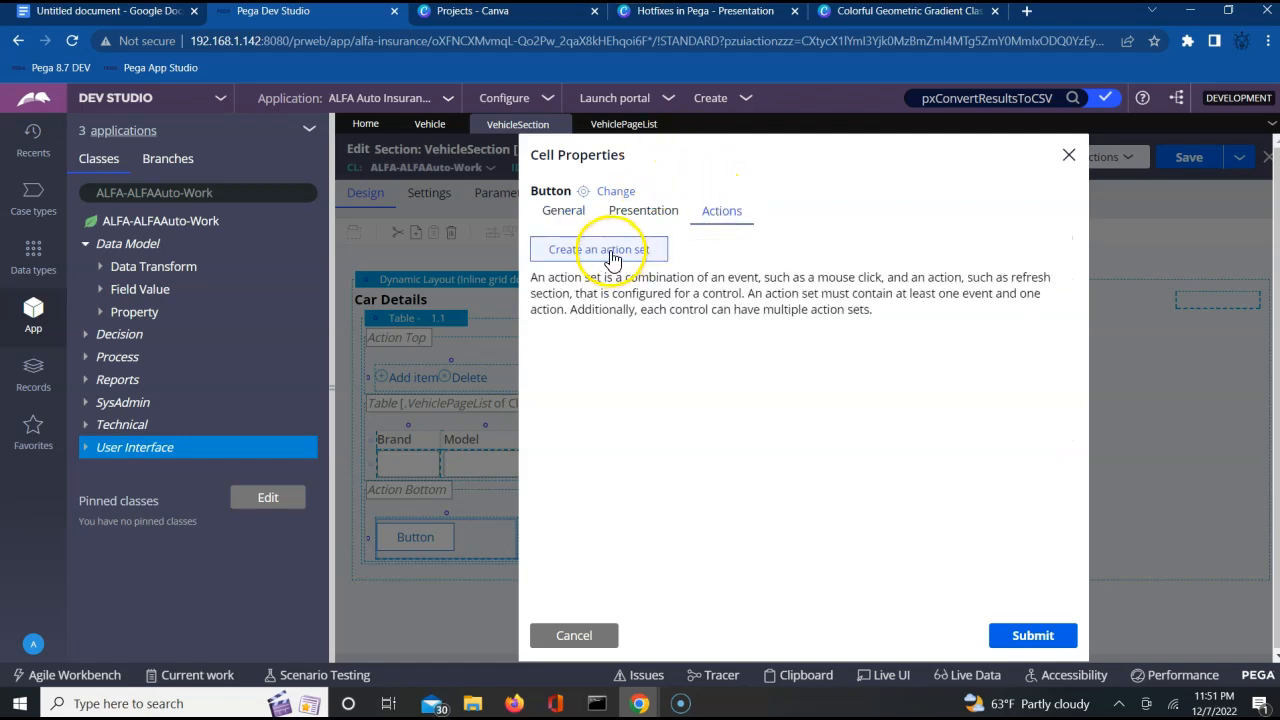
left_click(597, 249)
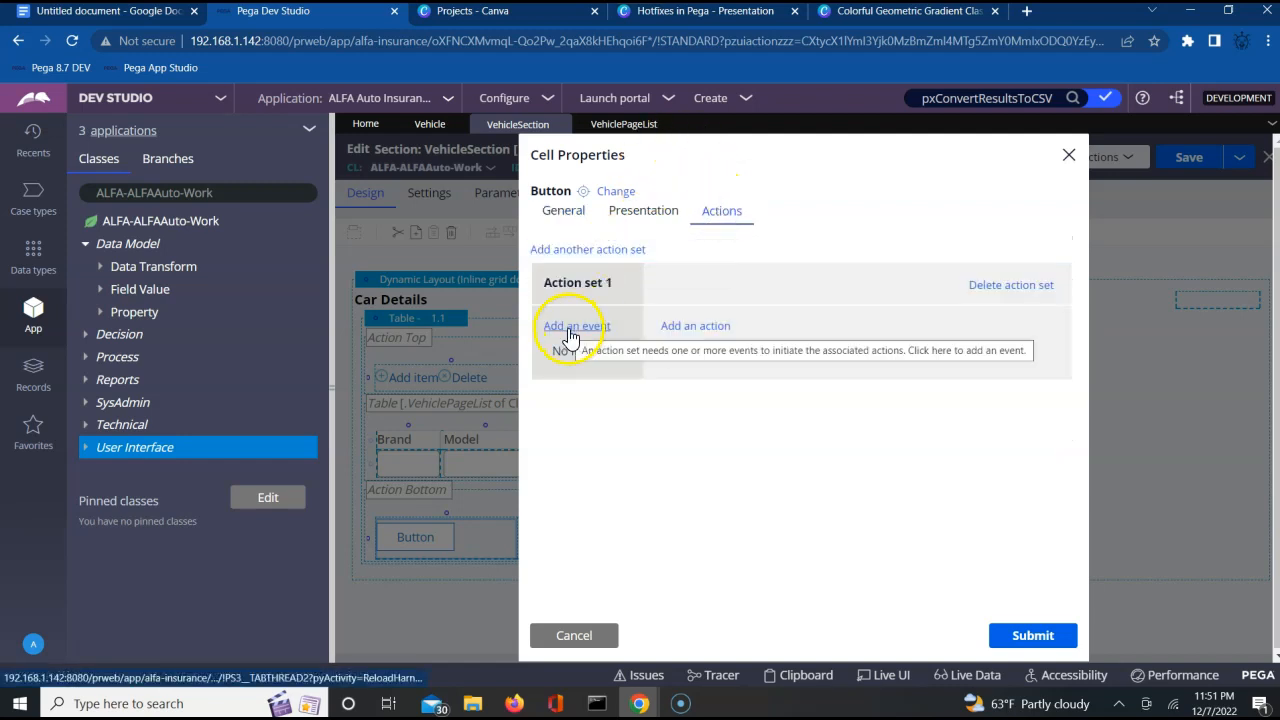
left_click(576, 325)
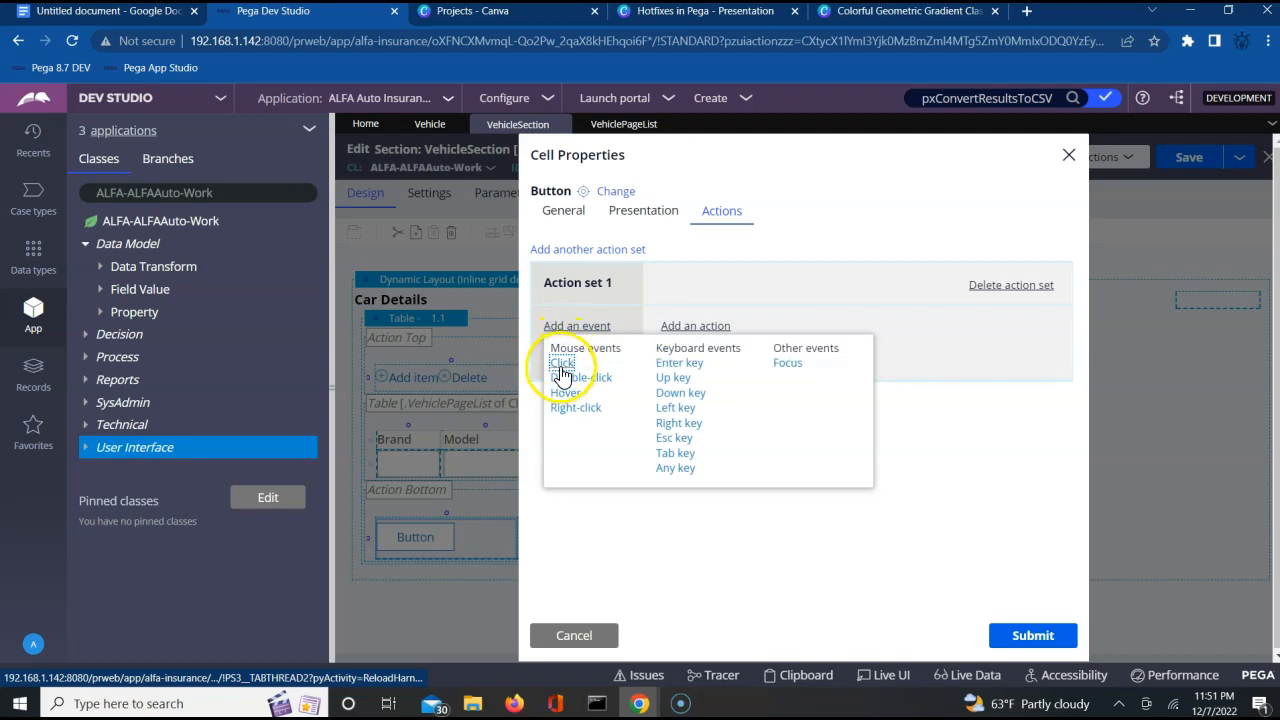
left_click(562, 362)
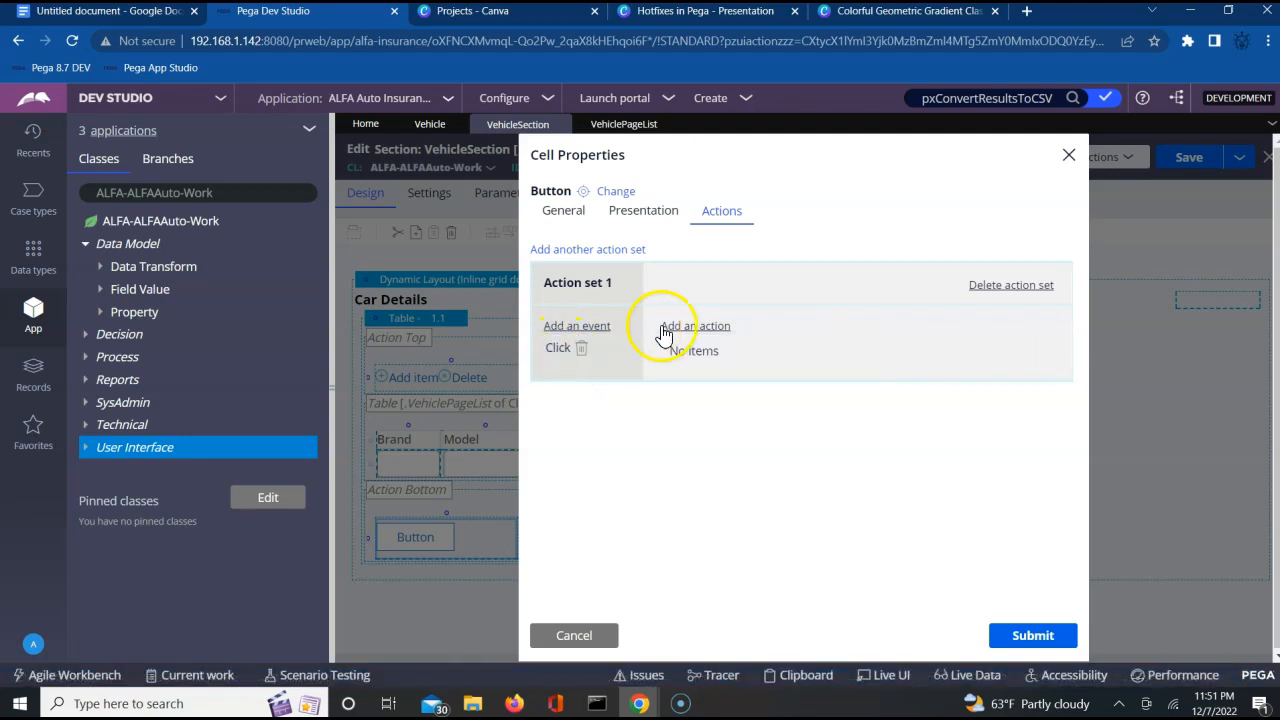
mouse_move(695, 325)
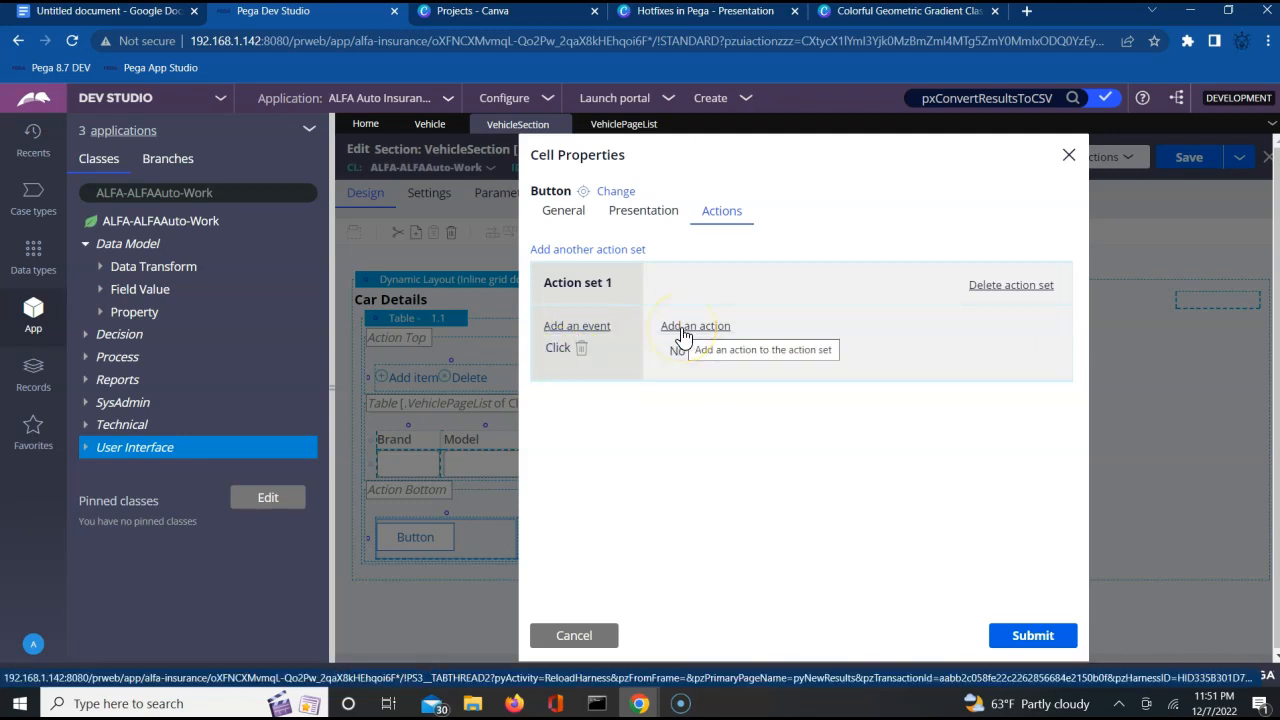
left_click(695, 325)
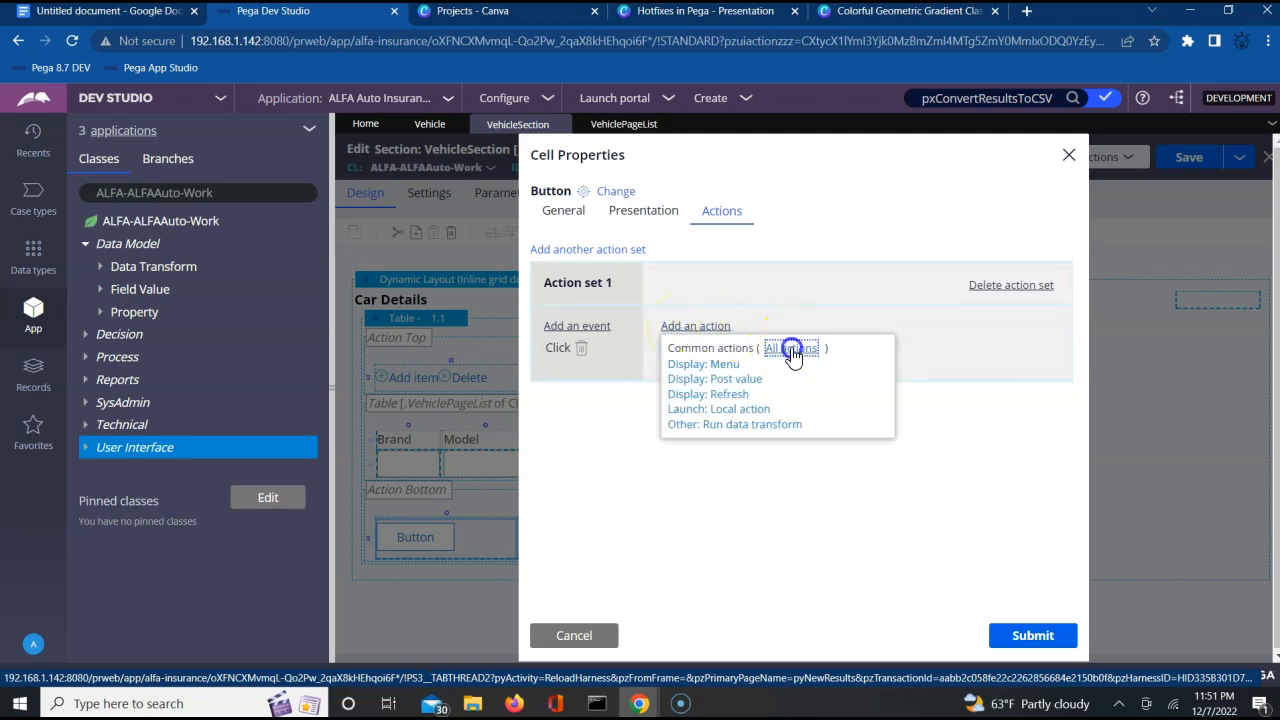
left_click(790, 348)
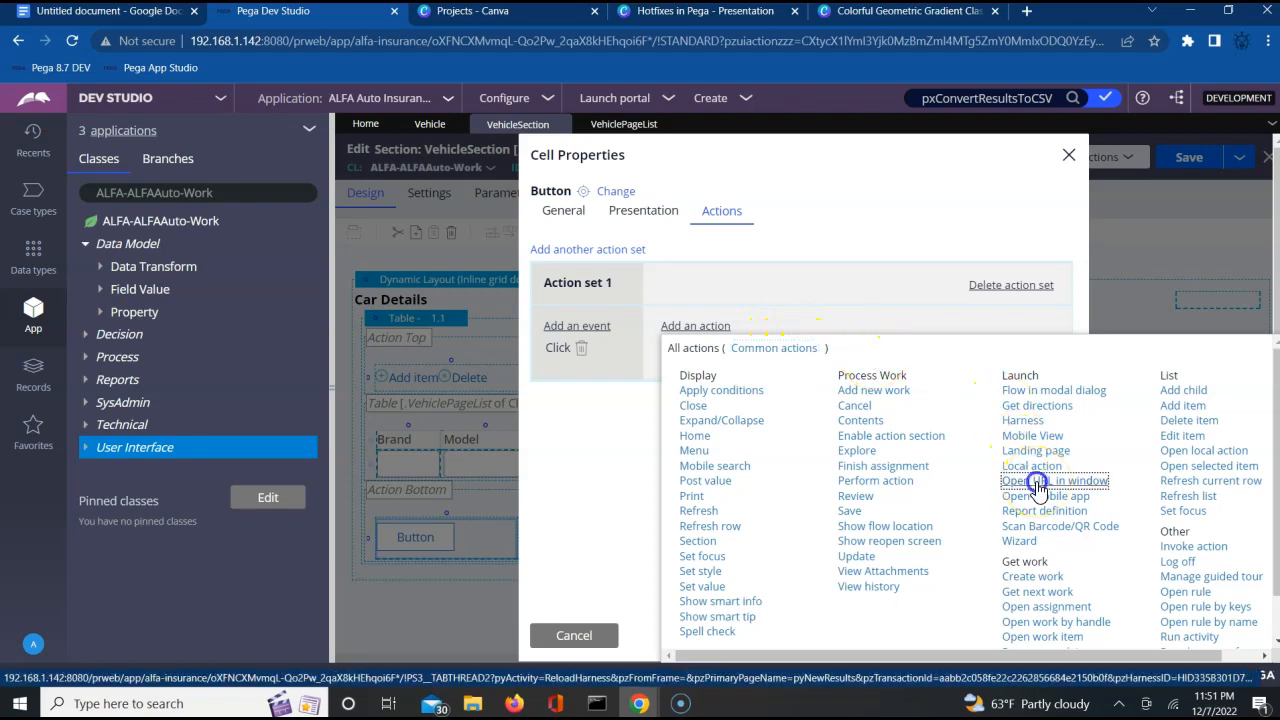
left_click(1055, 481)
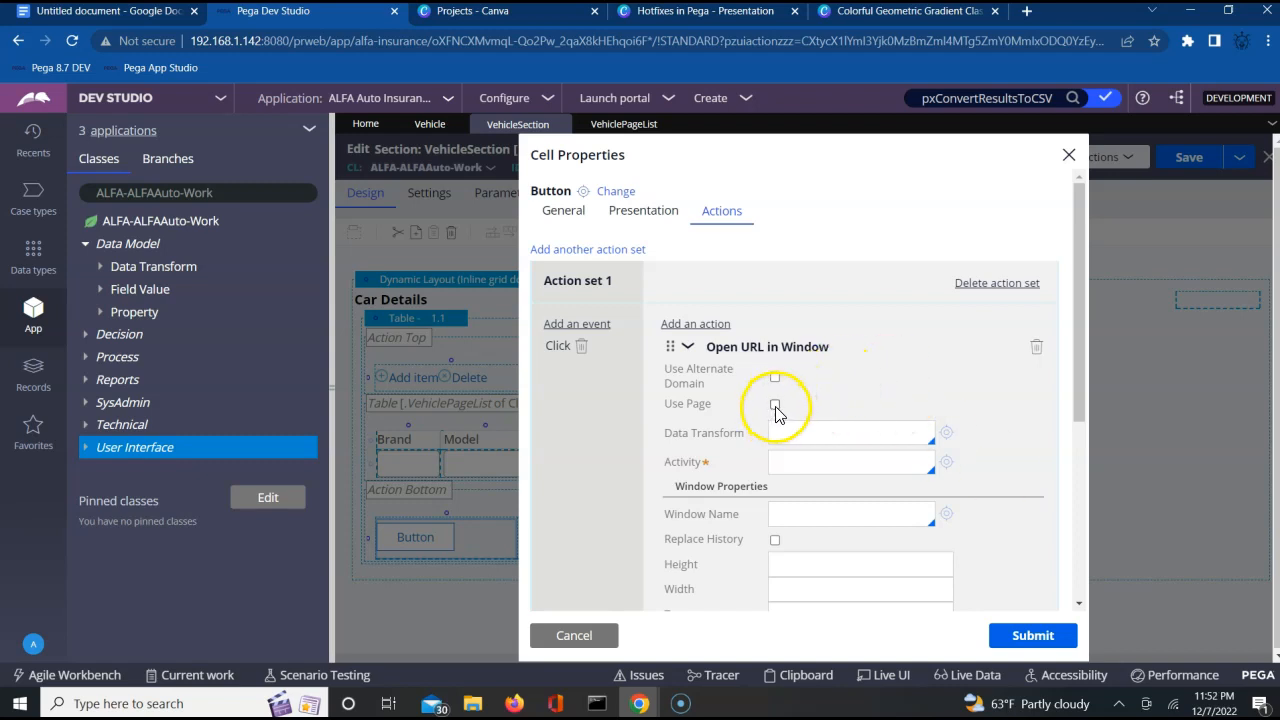
Enable Use Page, set activity pxConvertResultsToCSV, and set CSVProperties to 'Brand,Model,Makeyear'
left_click(775, 404)
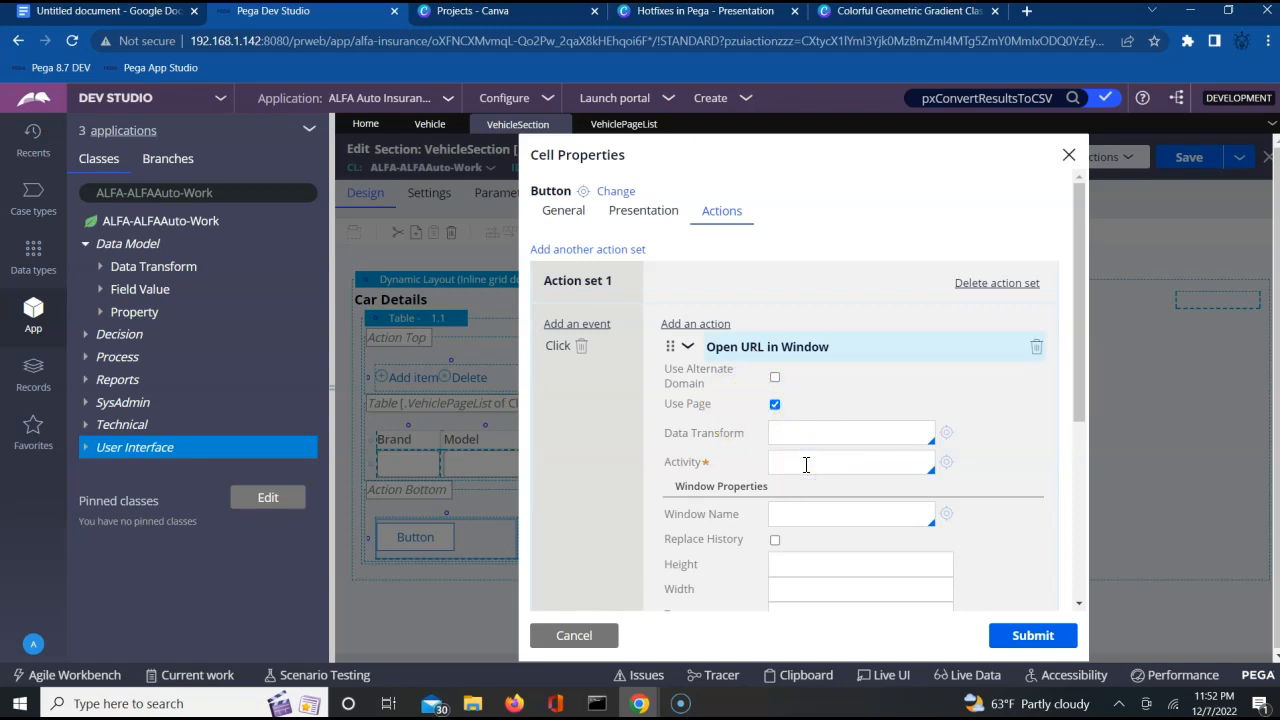
type("pxConvertResultsToCSV")
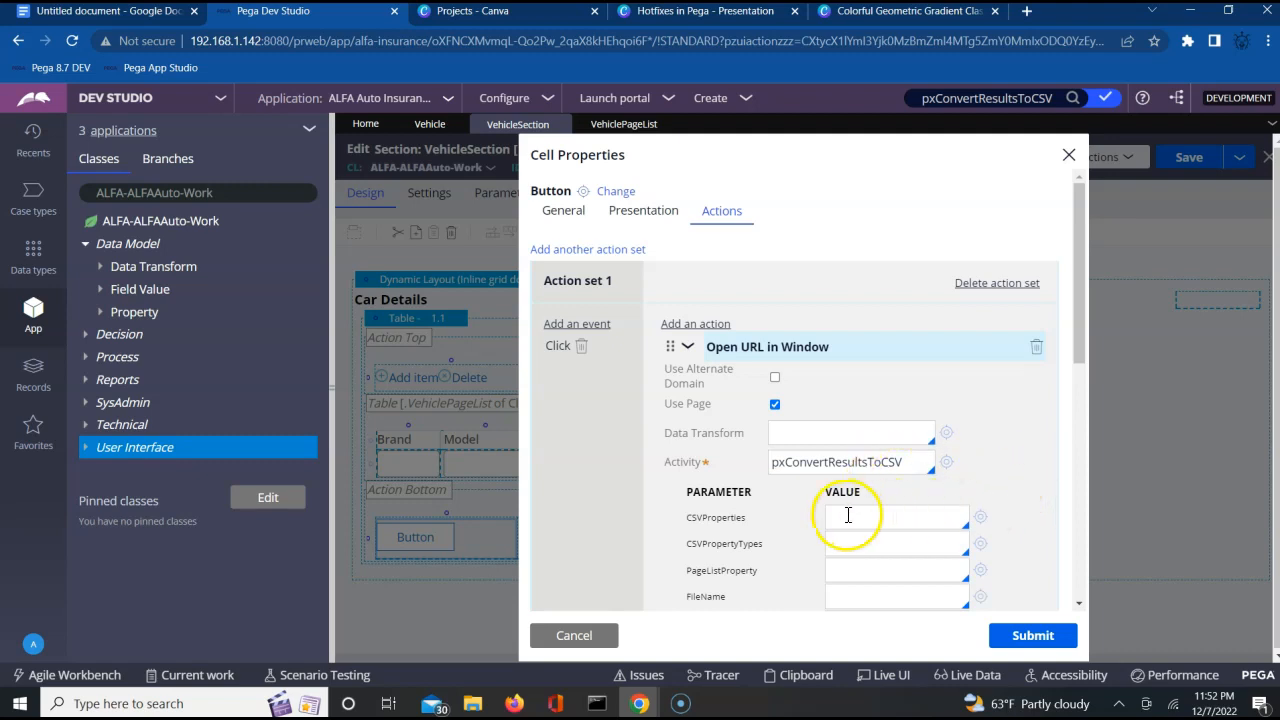
left_click(895, 517)
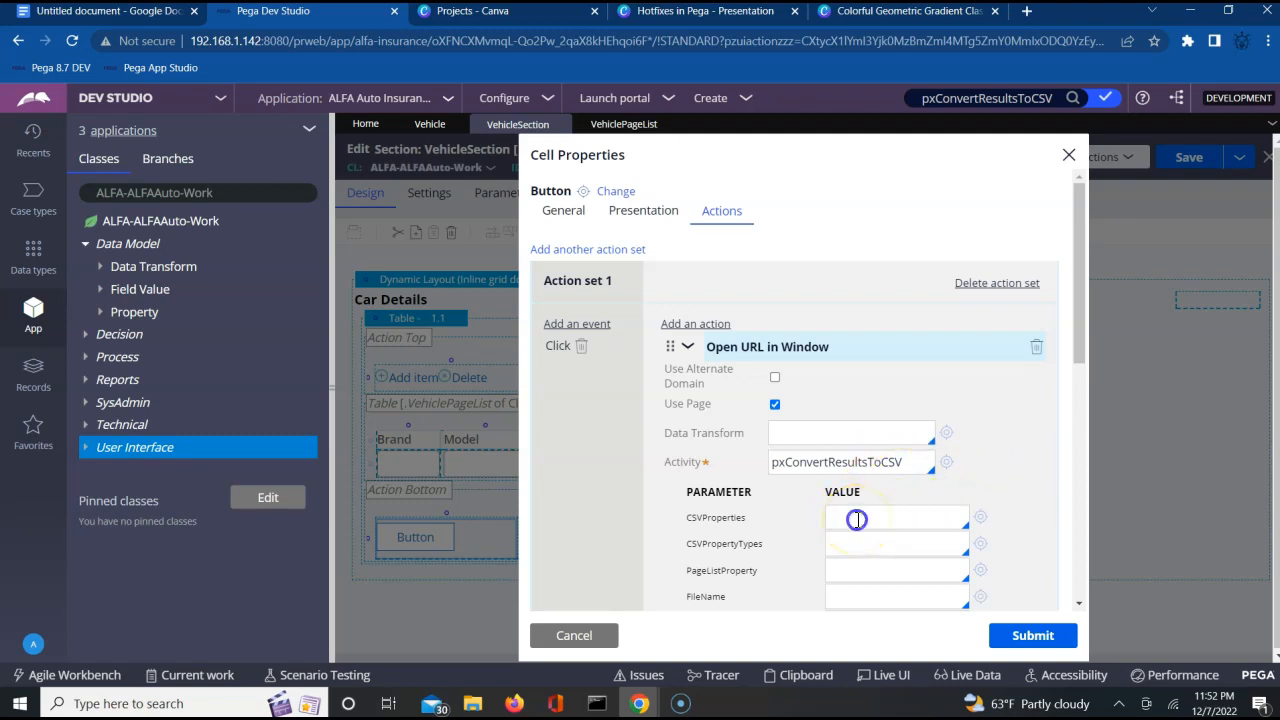
left_click(857, 517)
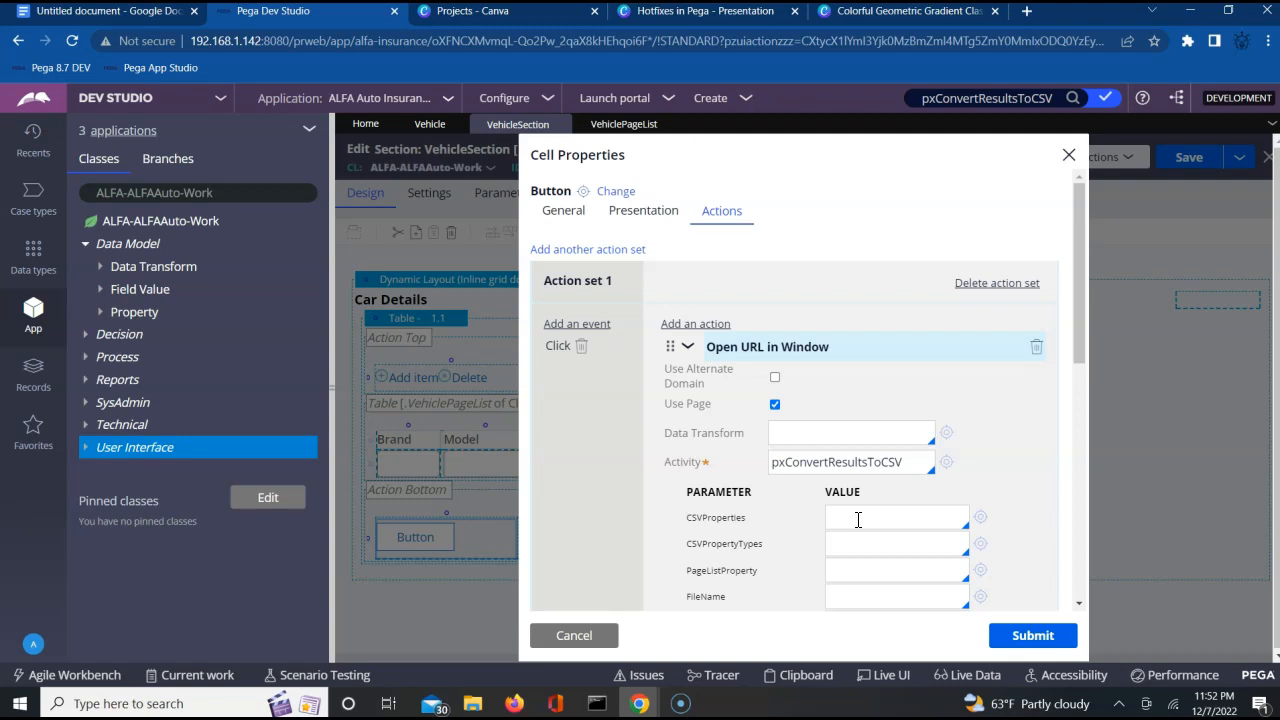
type("Brand")
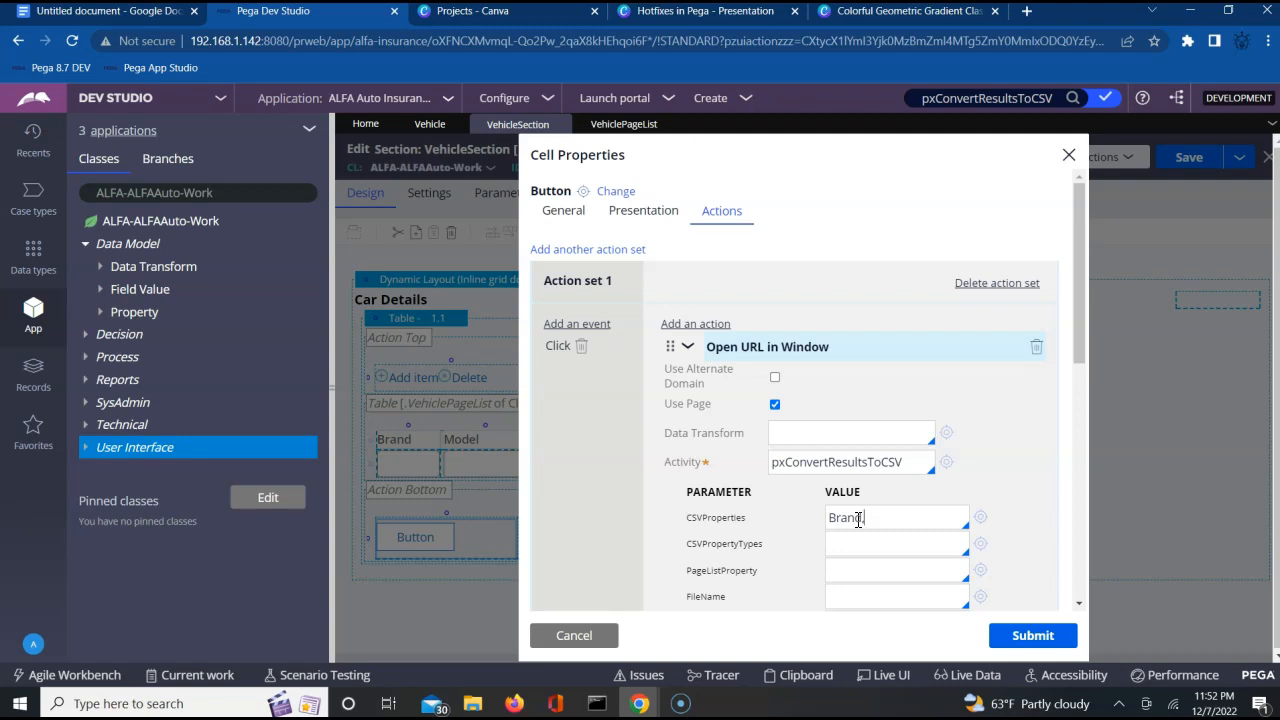
type(",Model,")
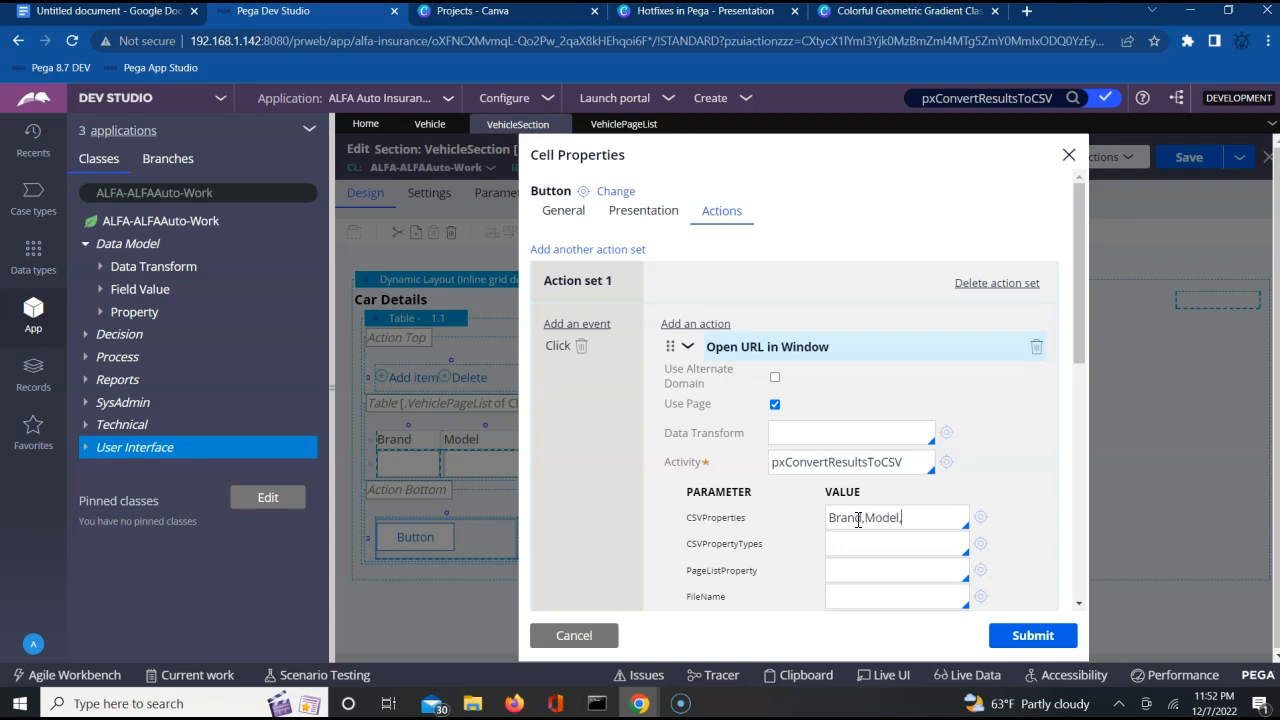
type("Make")
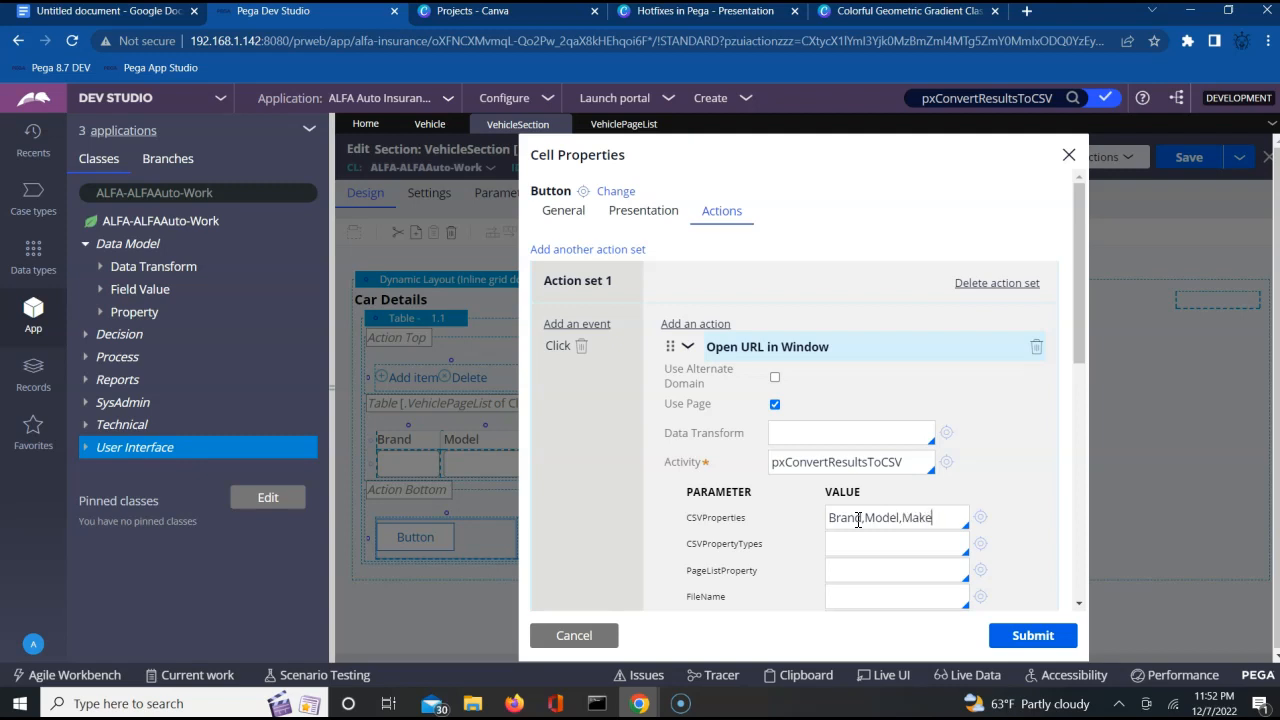
type("year")
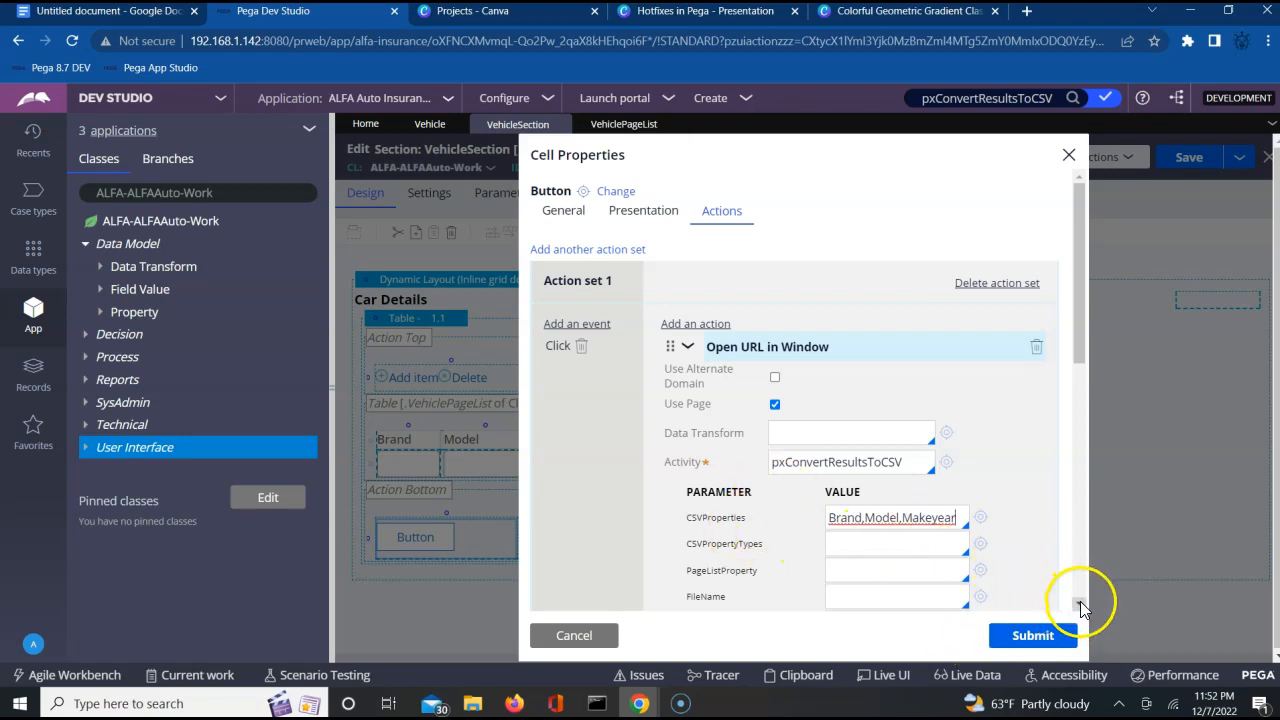
Set PageListProperty to VehiclePageList and submit the action settings
scroll("down", 3)
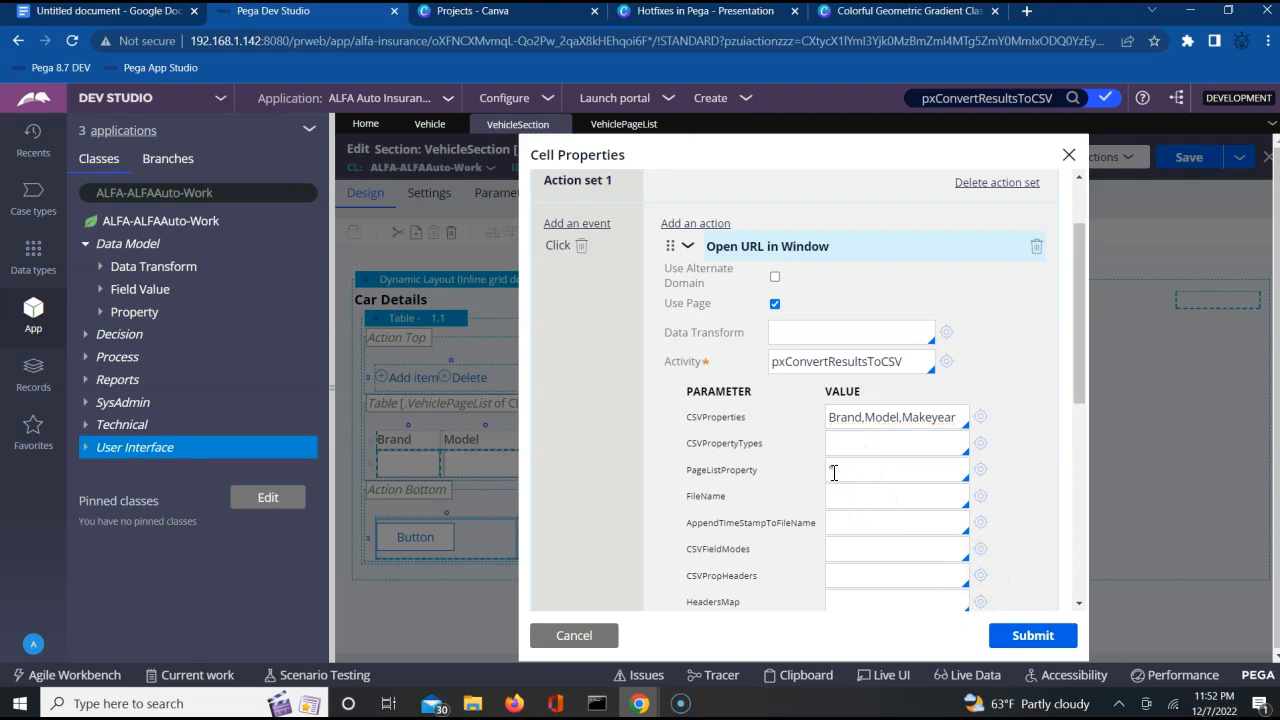
type("Vehicle")
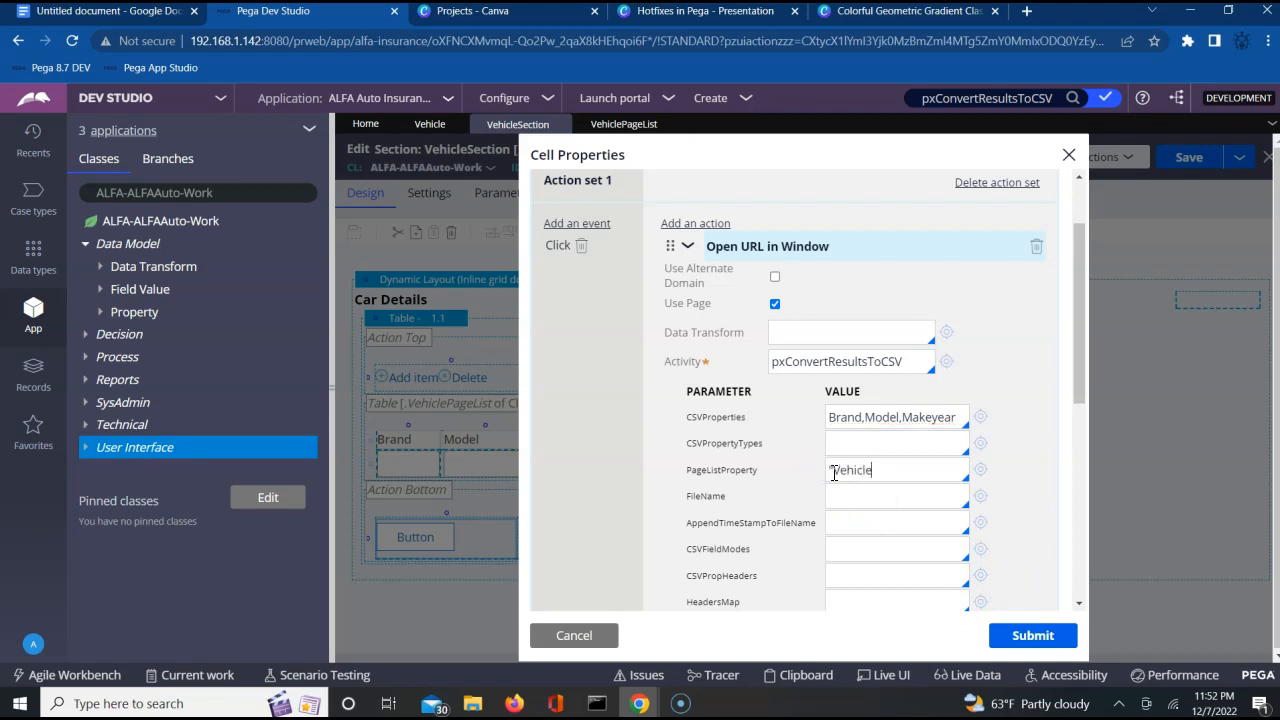
type("Page")
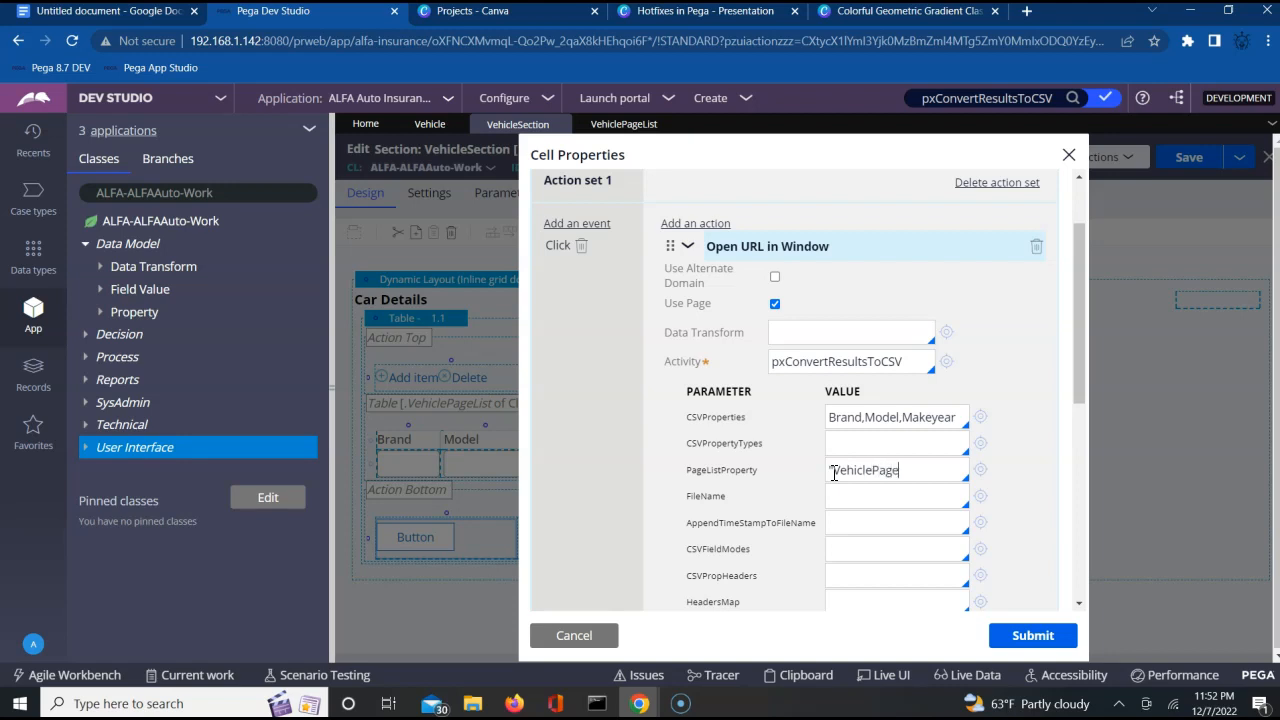
type("List\"")
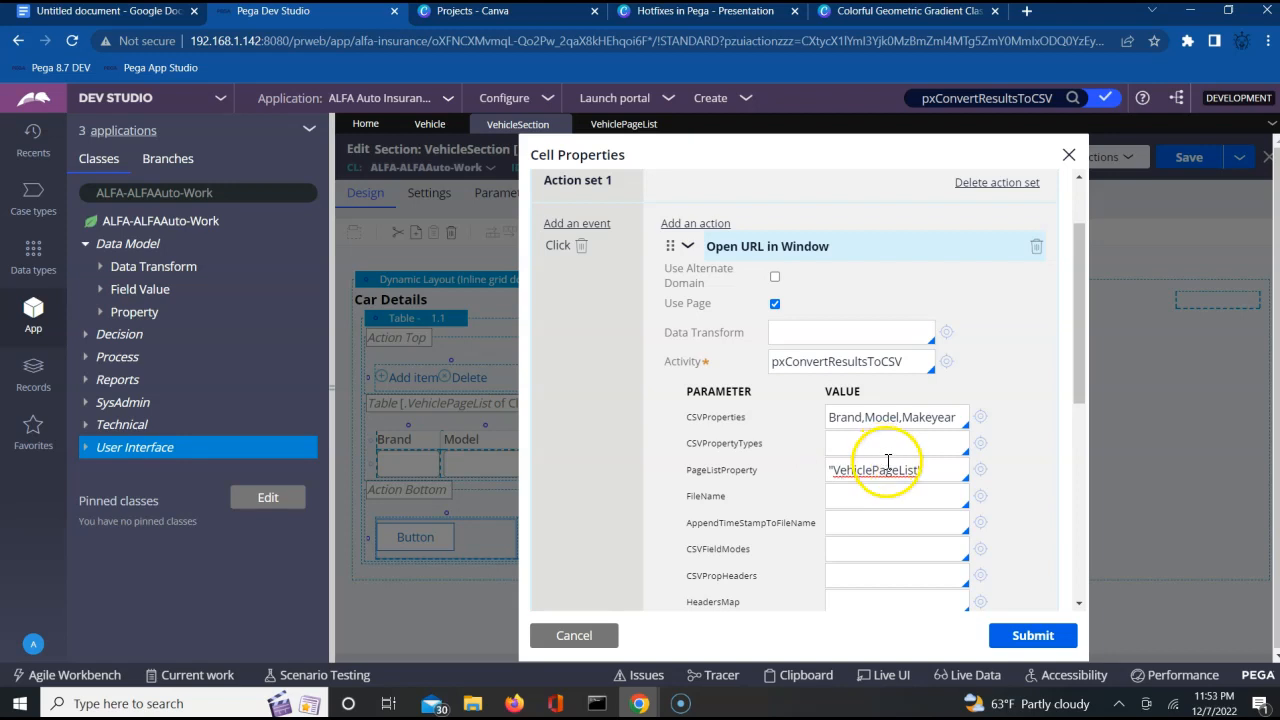
scroll("down", 3)
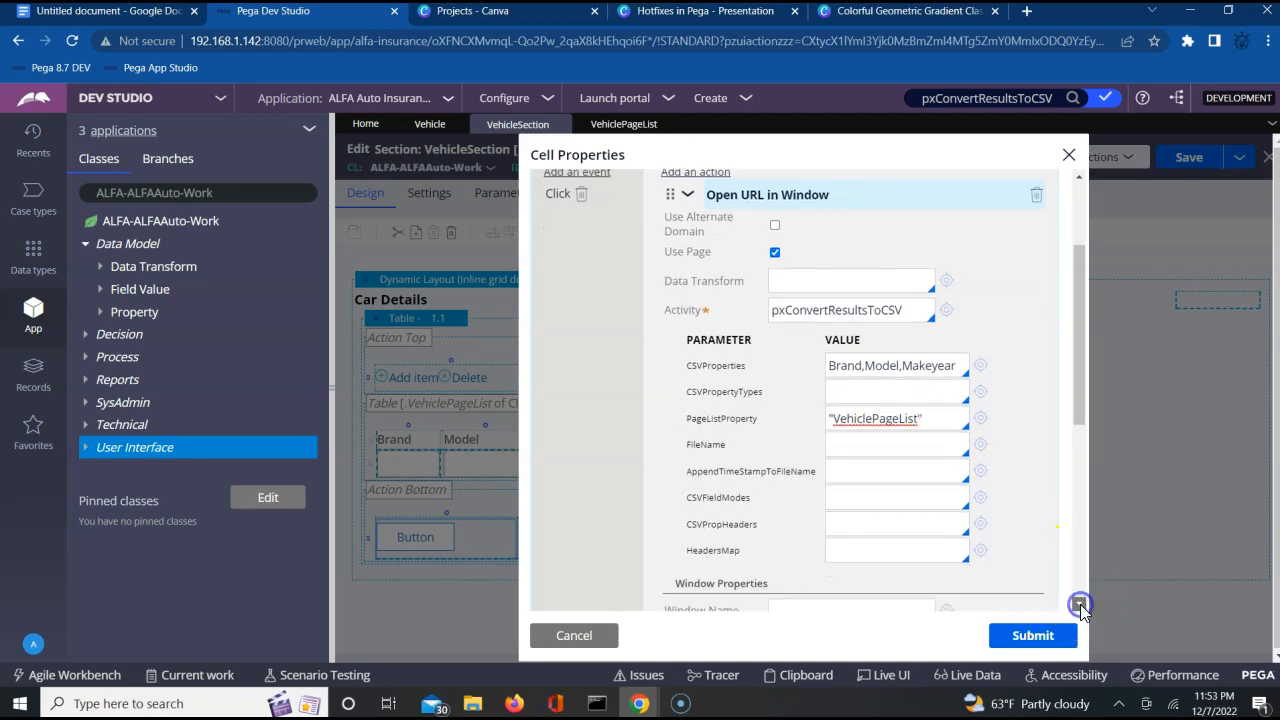
scroll("down", 3)
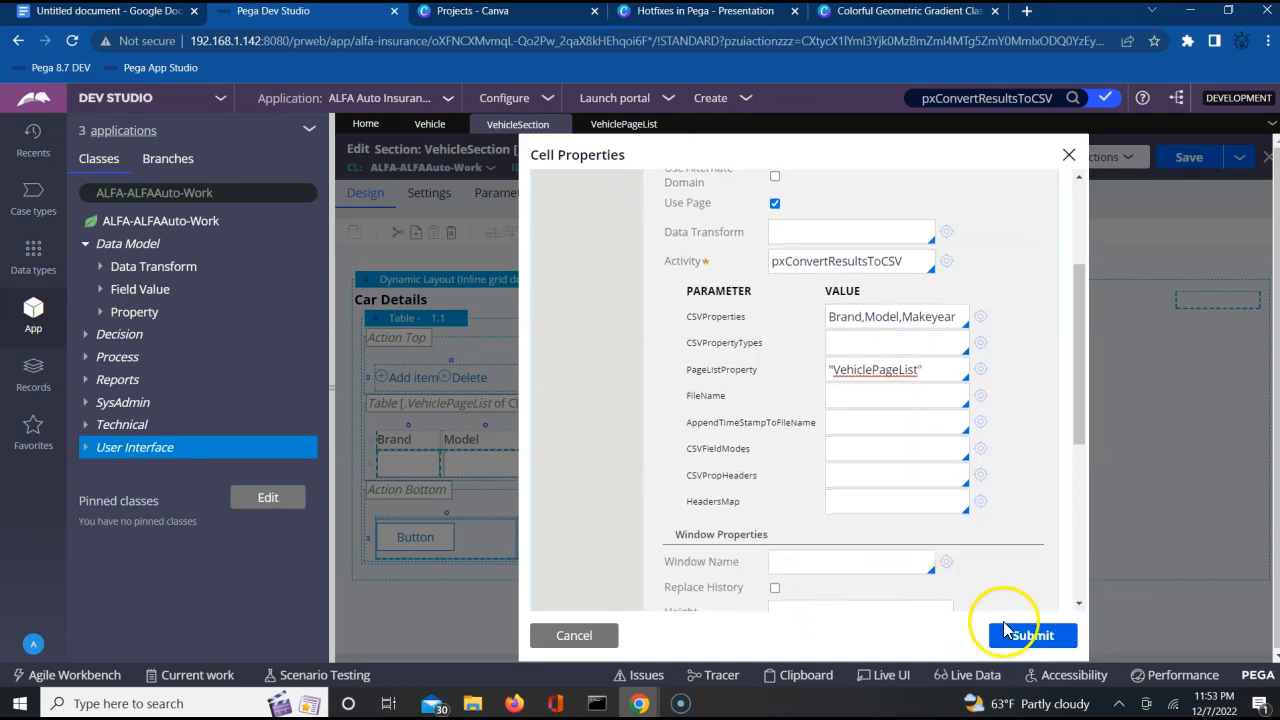
left_click(1030, 635)
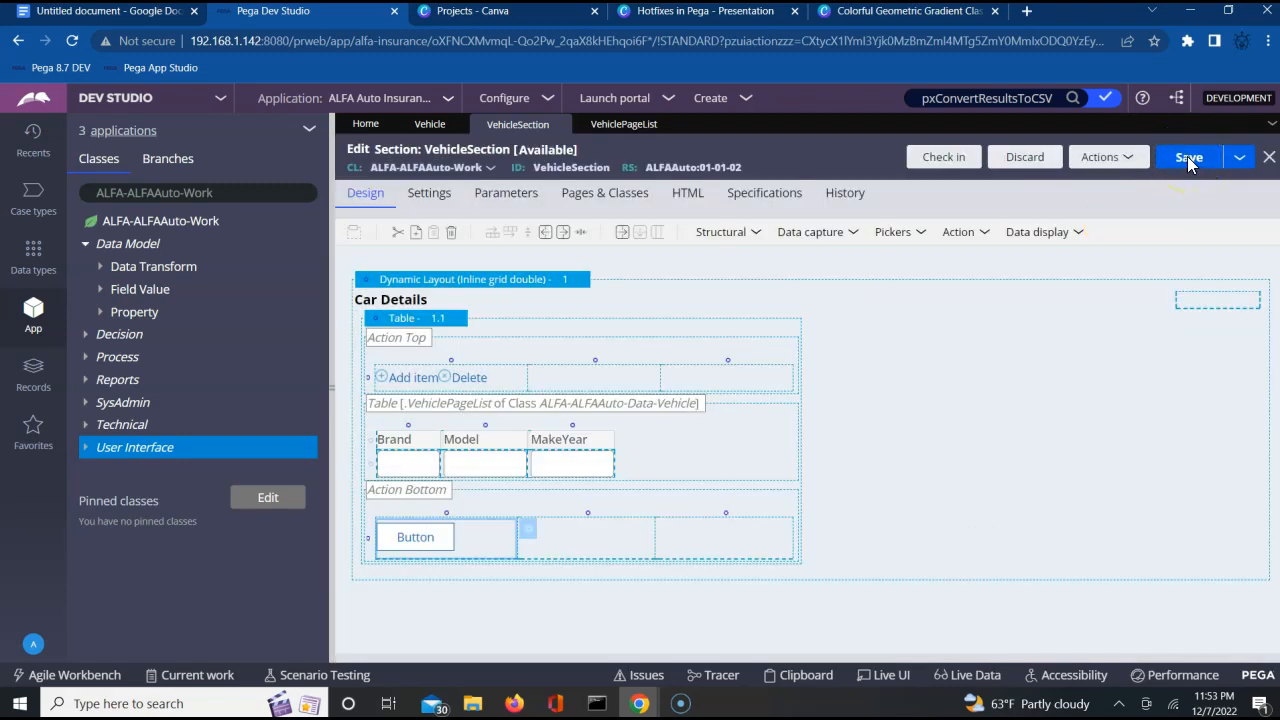
Save VehicleSection, then review the CSVFA flow action and the CSVFlow diagram
left_click(1188, 157)
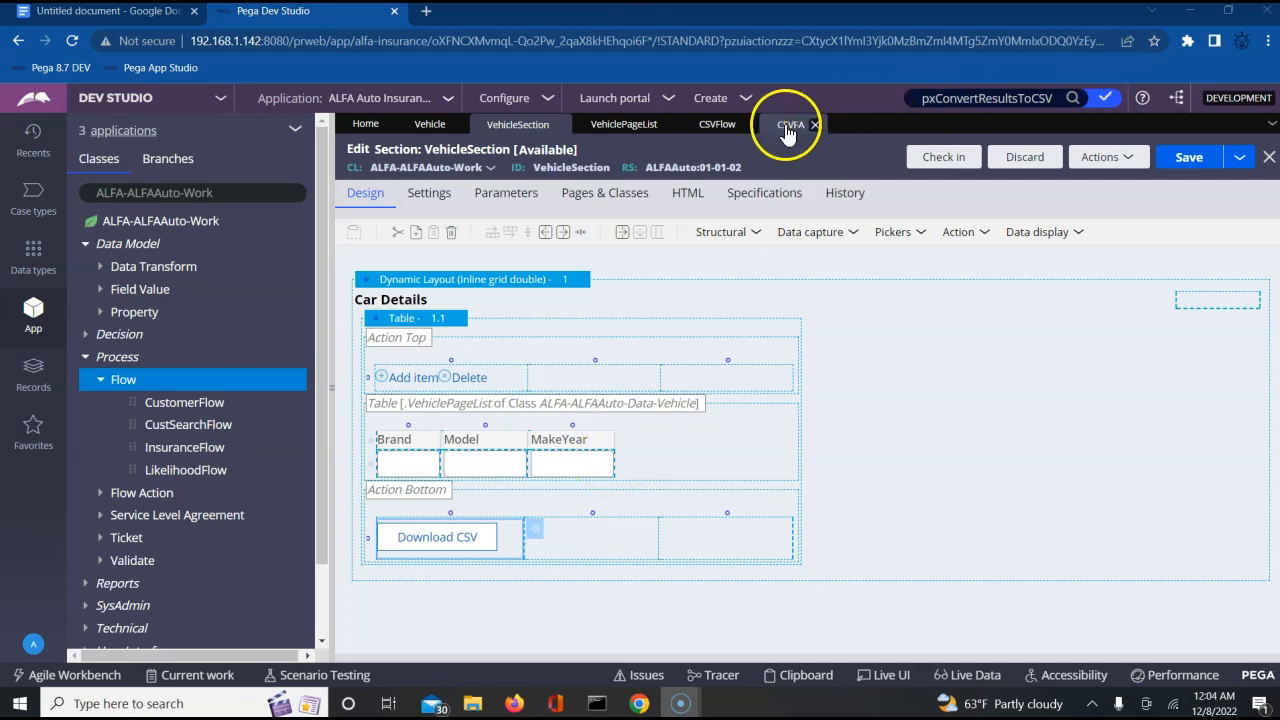
left_click(791, 124)
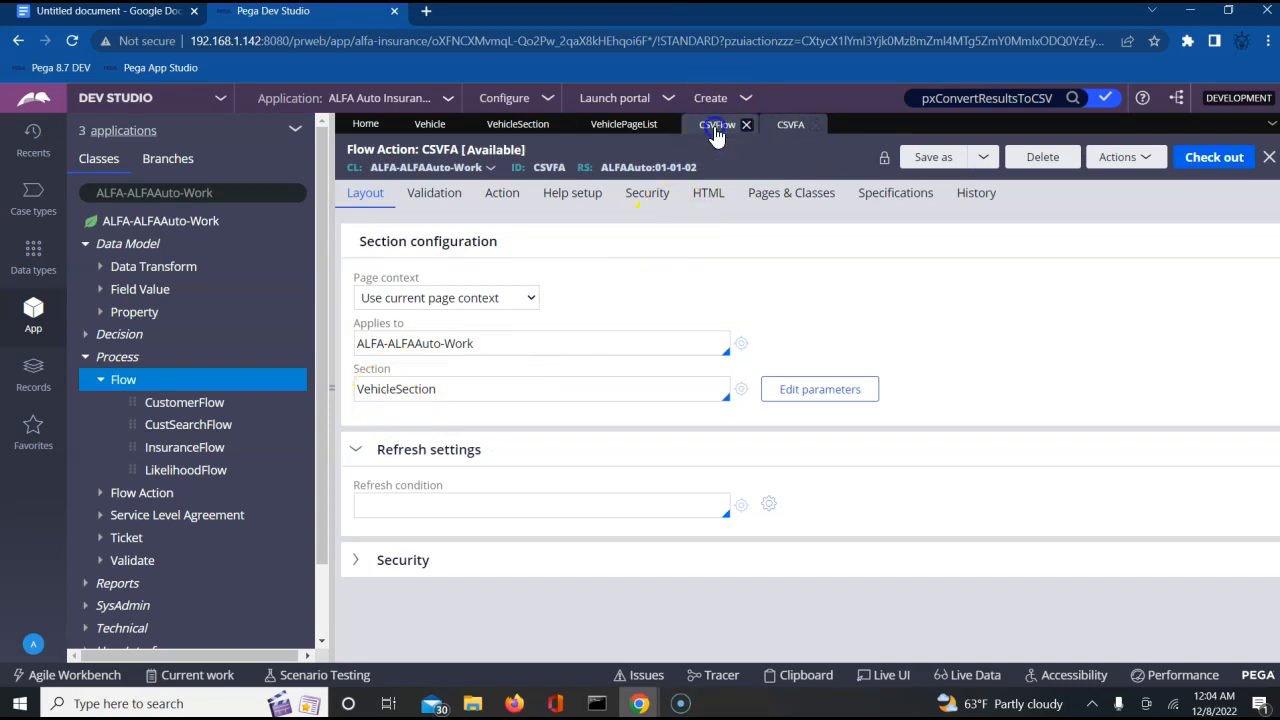
left_click(717, 124)
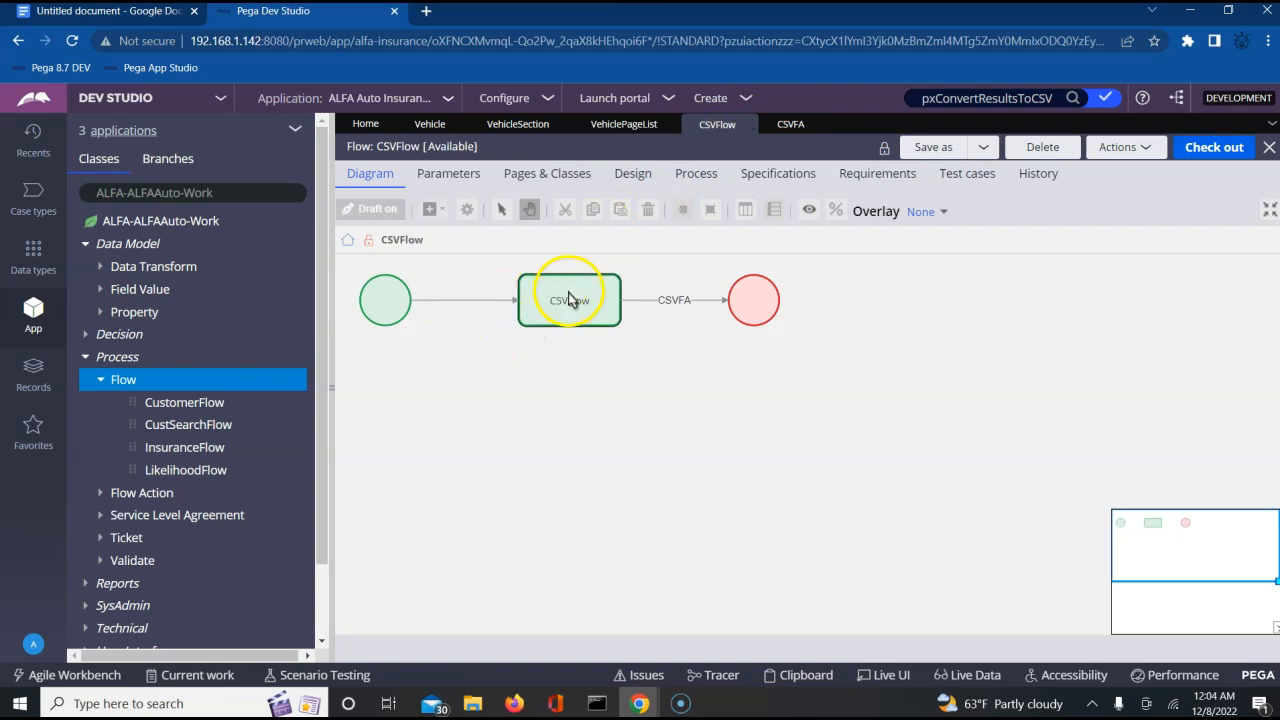
mouse_move(672, 310)
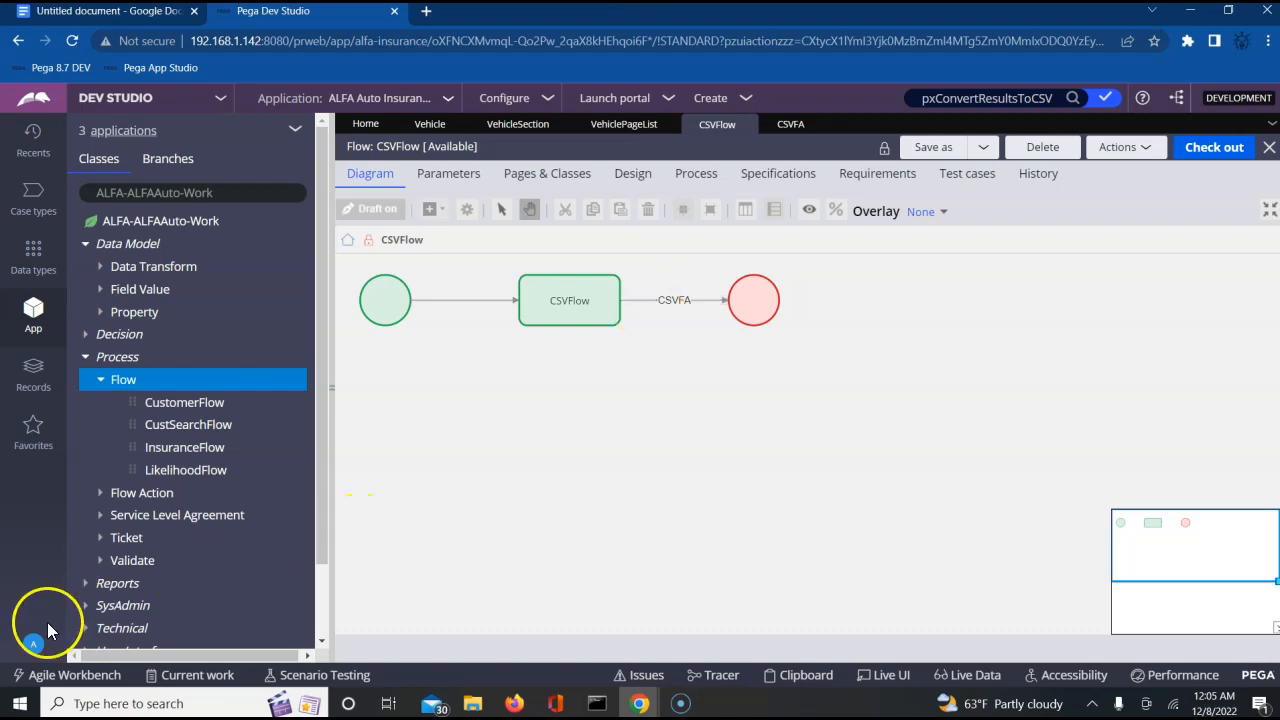
left_click(1118, 147)
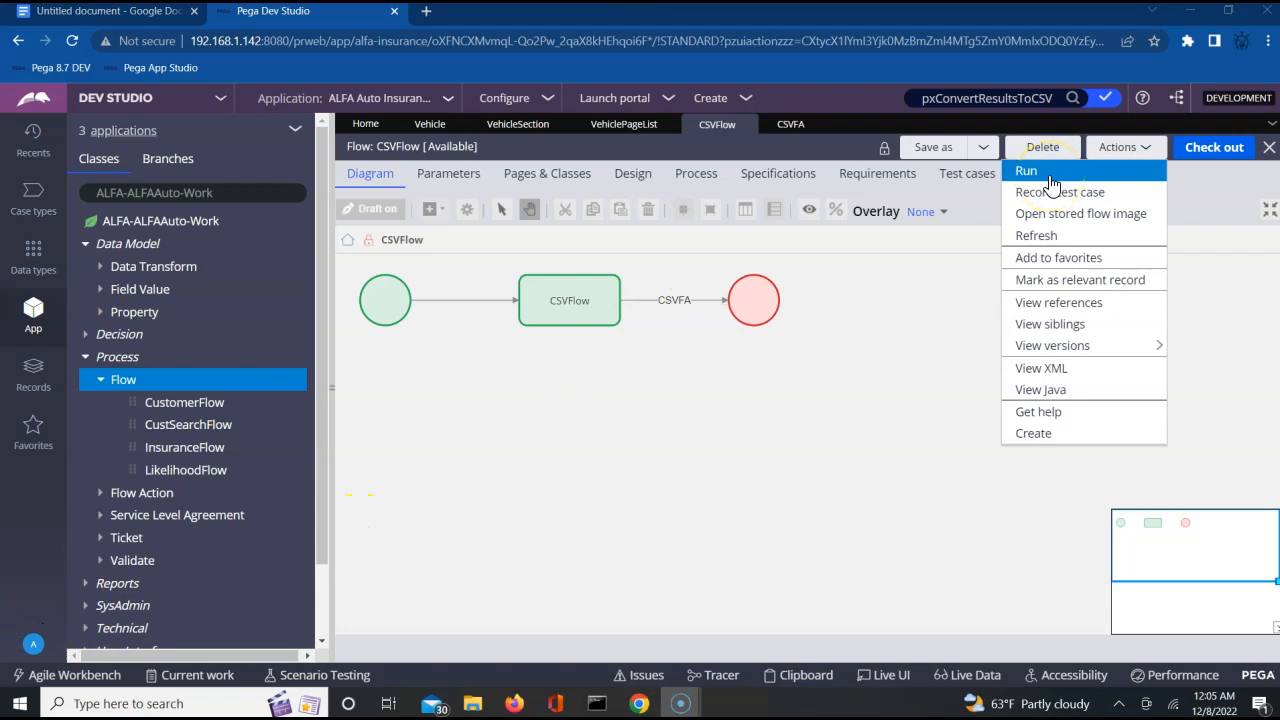
Run the CSVFlow flow and start a Tesla Y 2022 row
left_click(1026, 170)
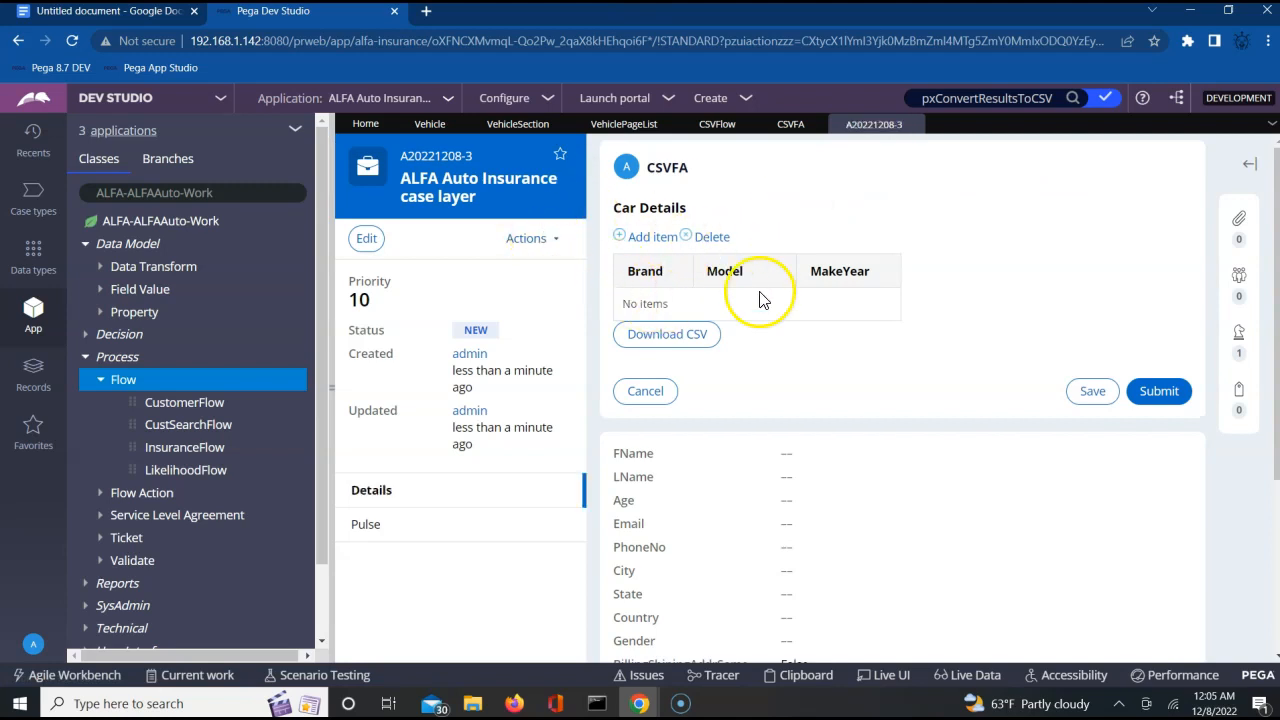
mouse_move(630, 260)
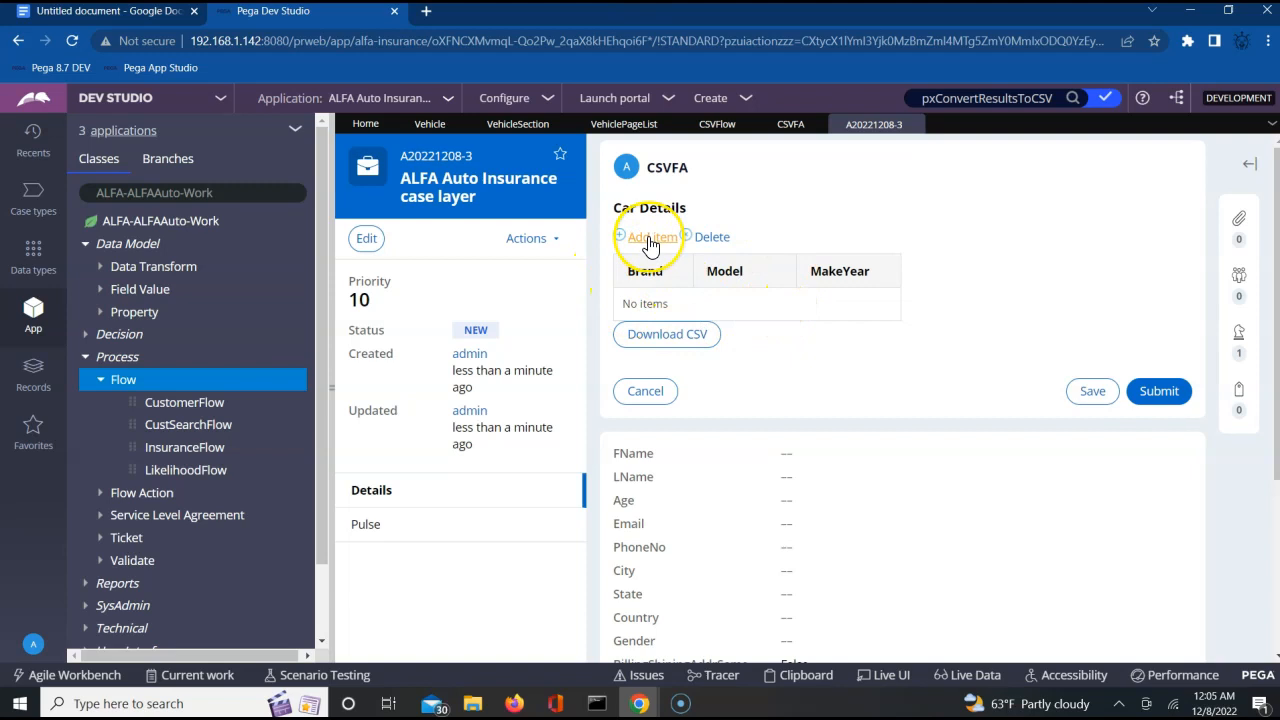
left_click(650, 237)
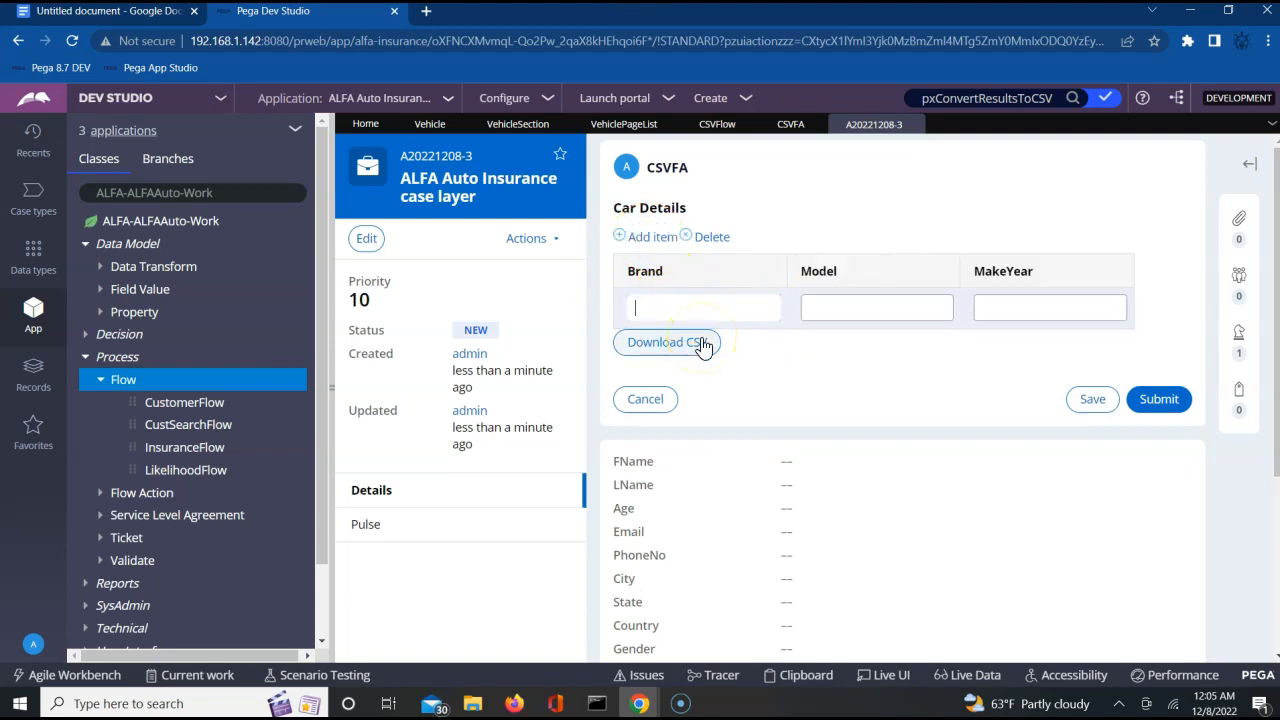
type("Tesla")
left_click(1050, 308)
type("202")
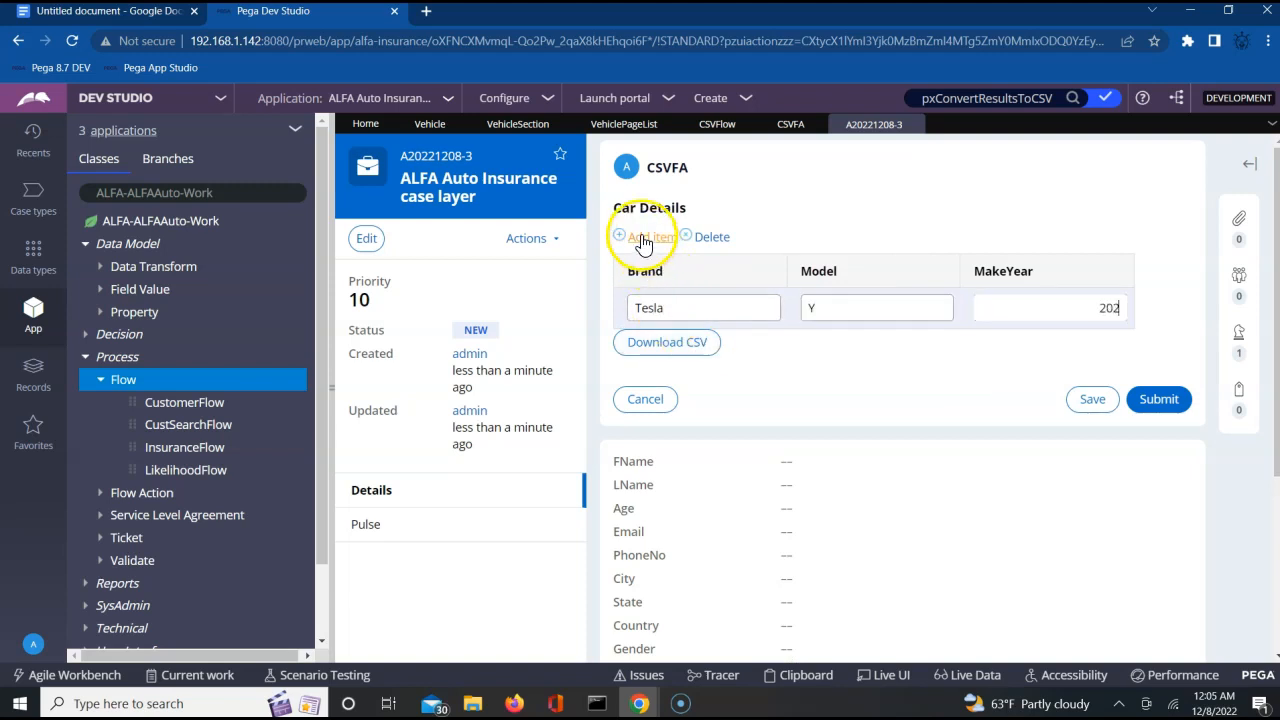
Add Mercedes S 2023 and Maruti Swift 2021 rows
left_click(648, 237)
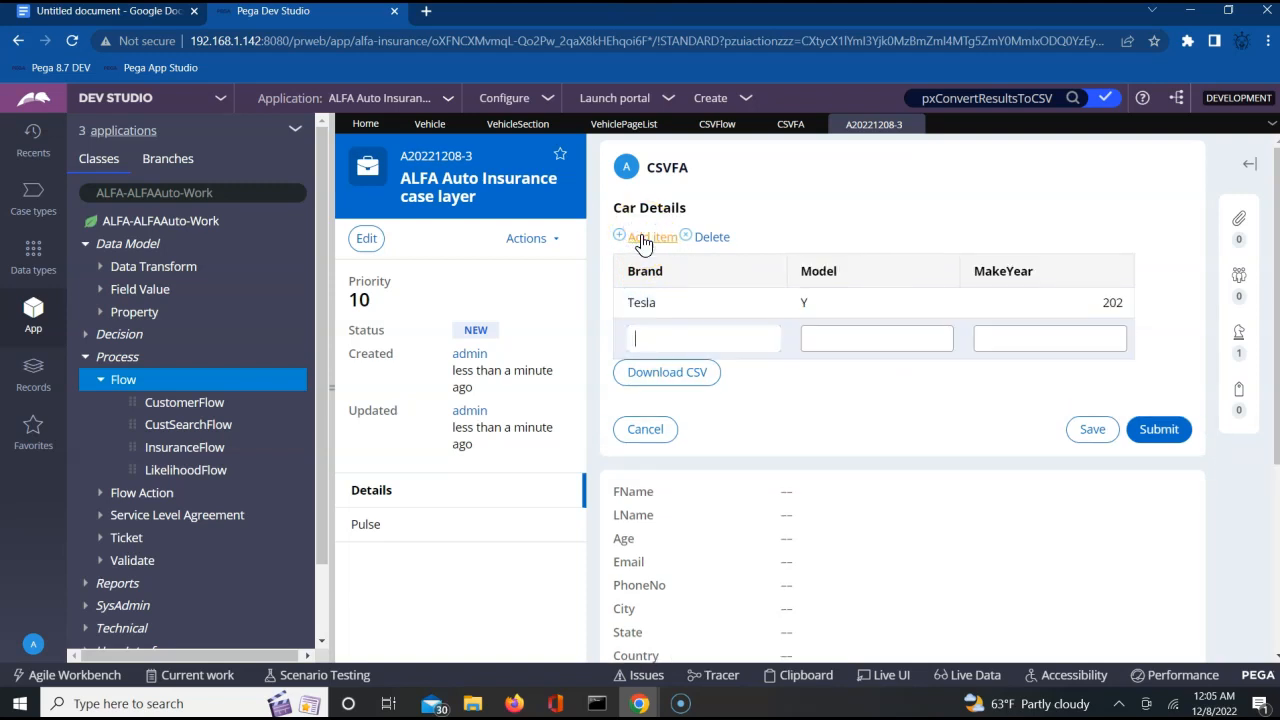
type("Mercedes")
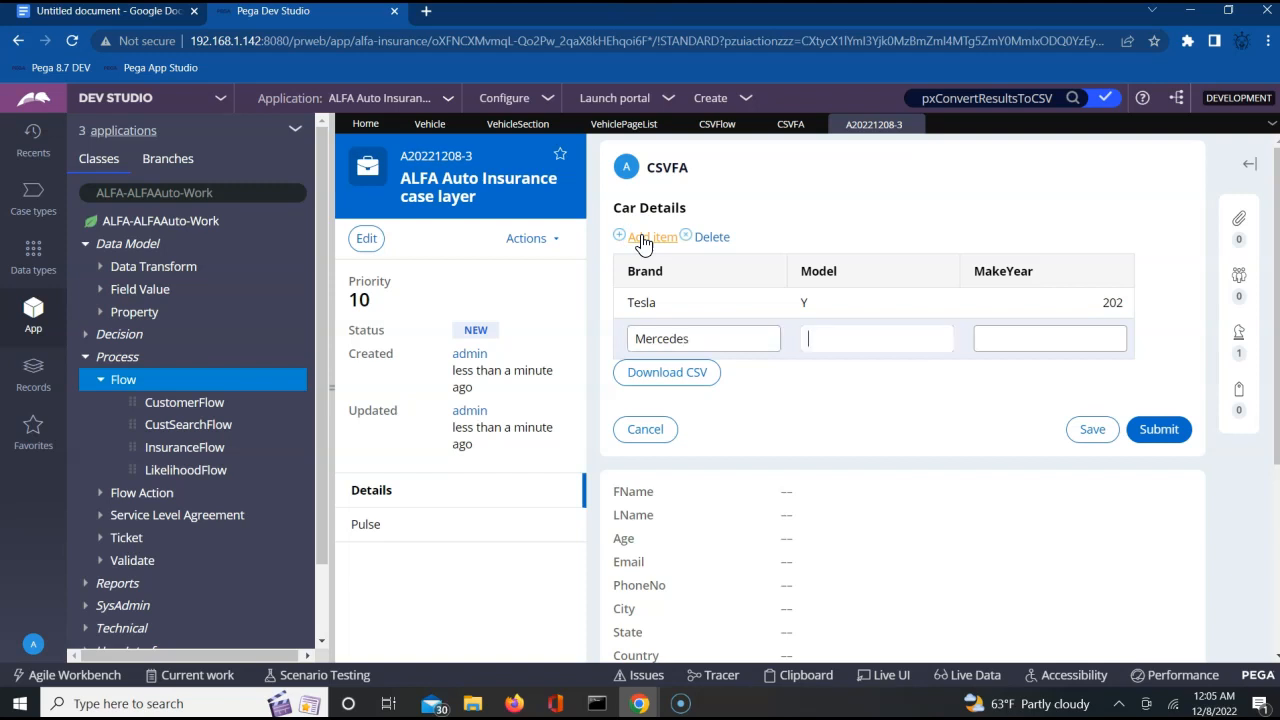
type("S")
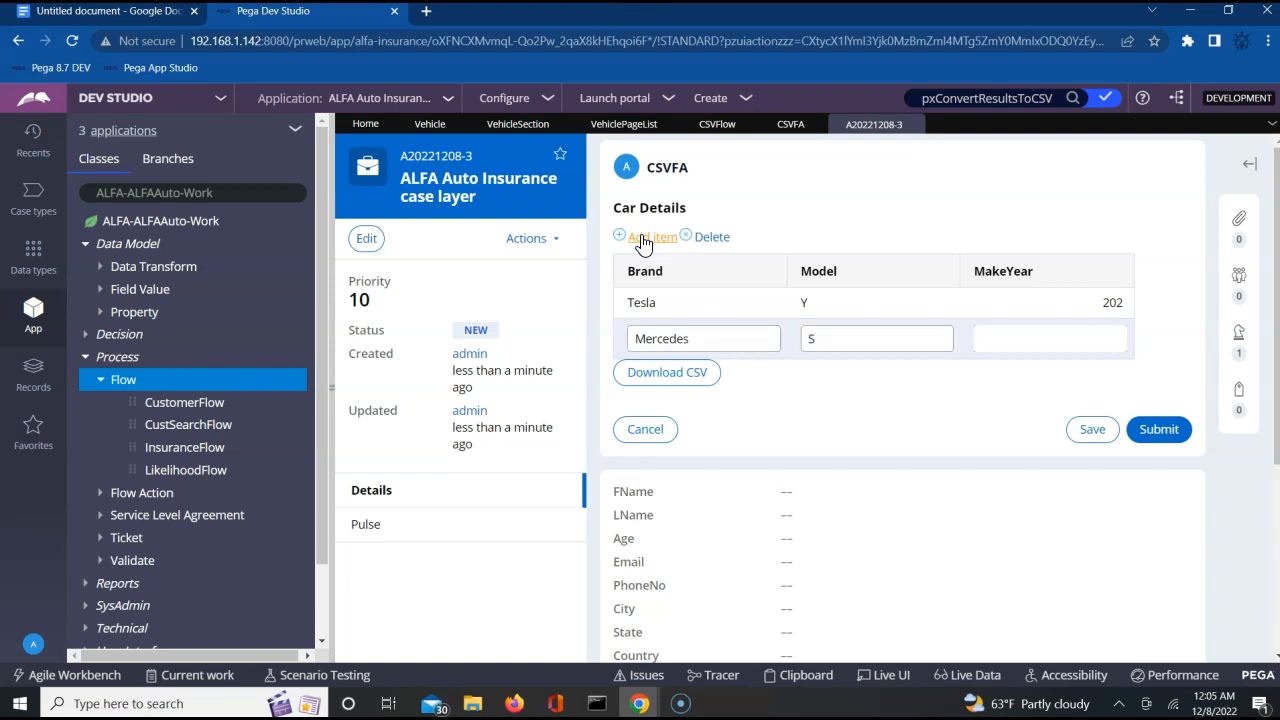
type("20")
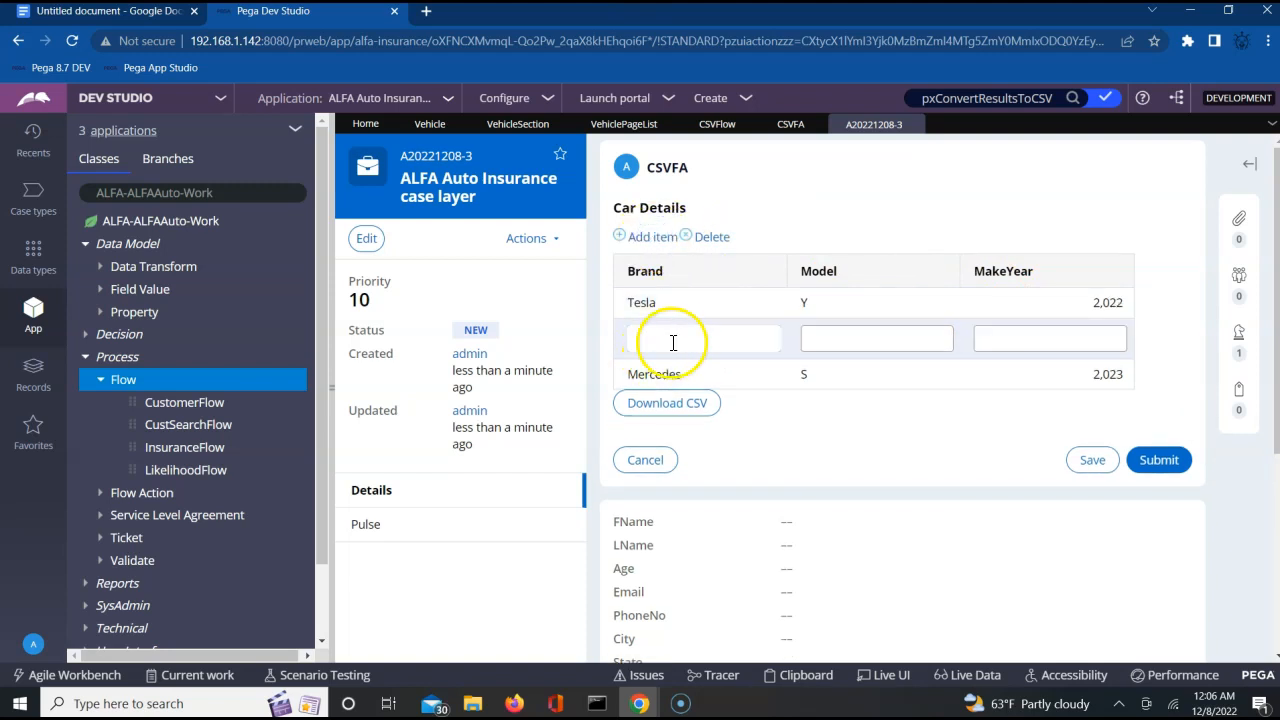
type("Marut")
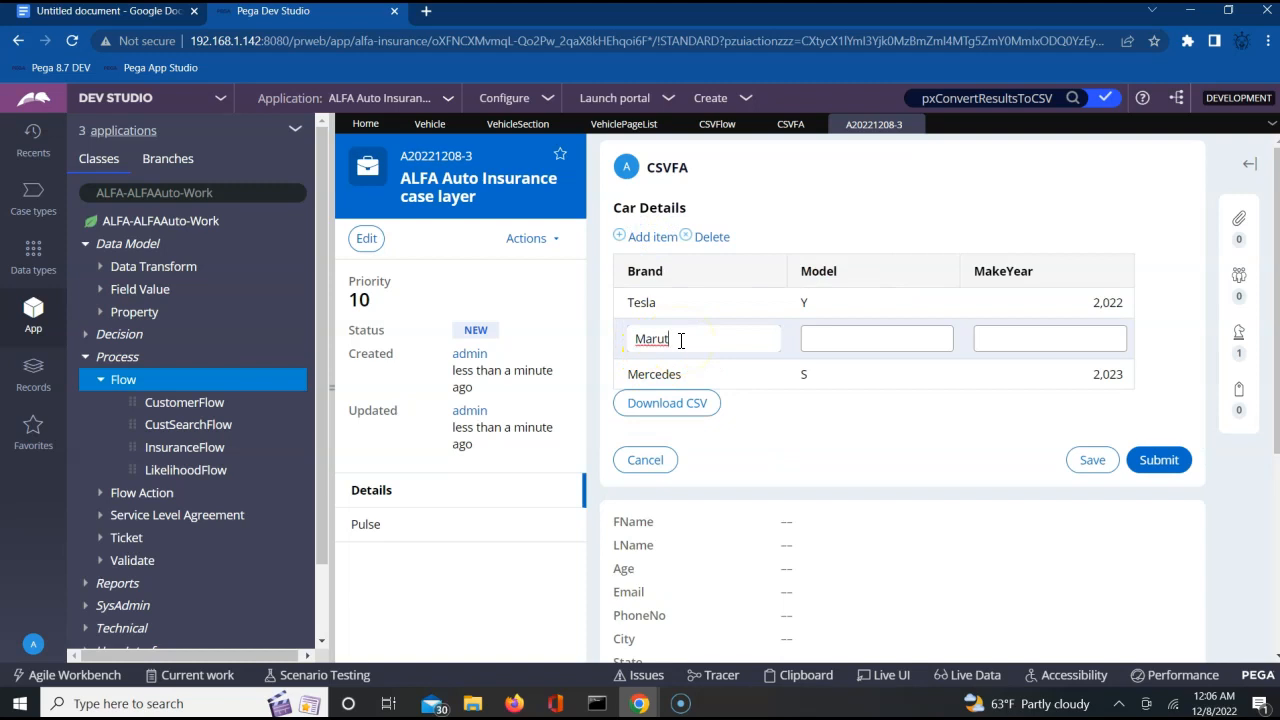
type("Swift")
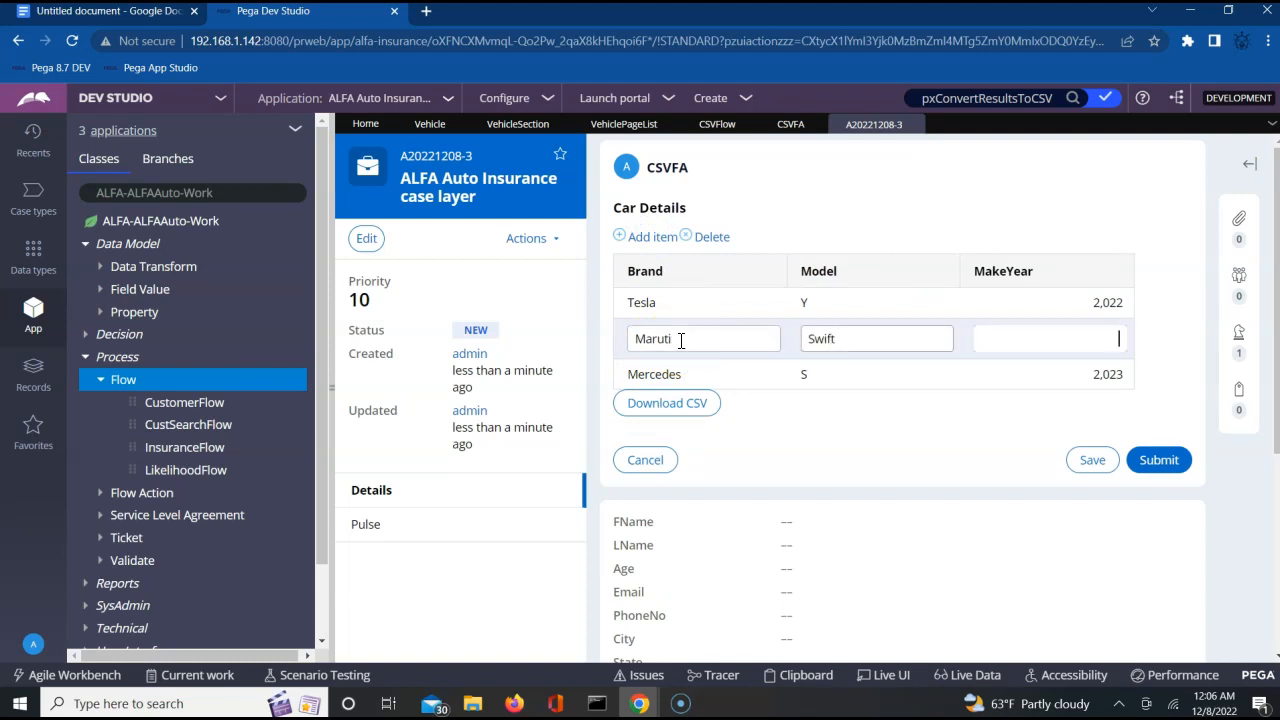
type("2021")
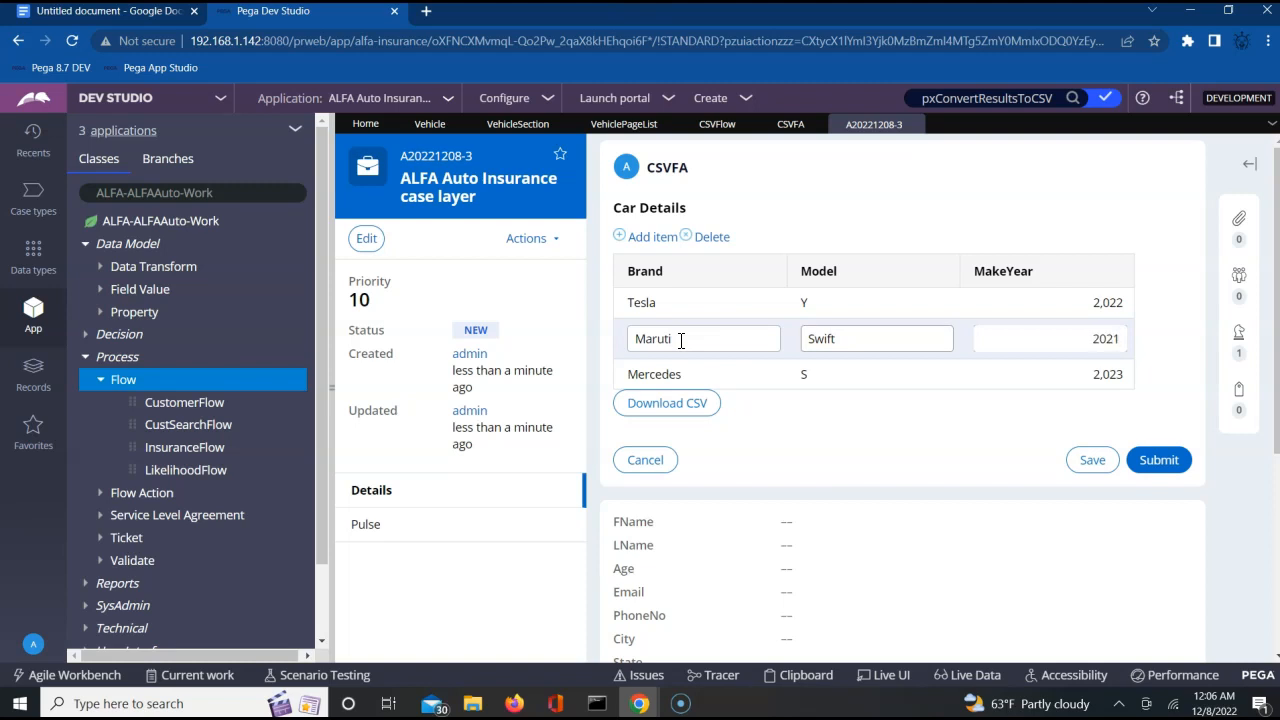
mouse_move(815, 470)
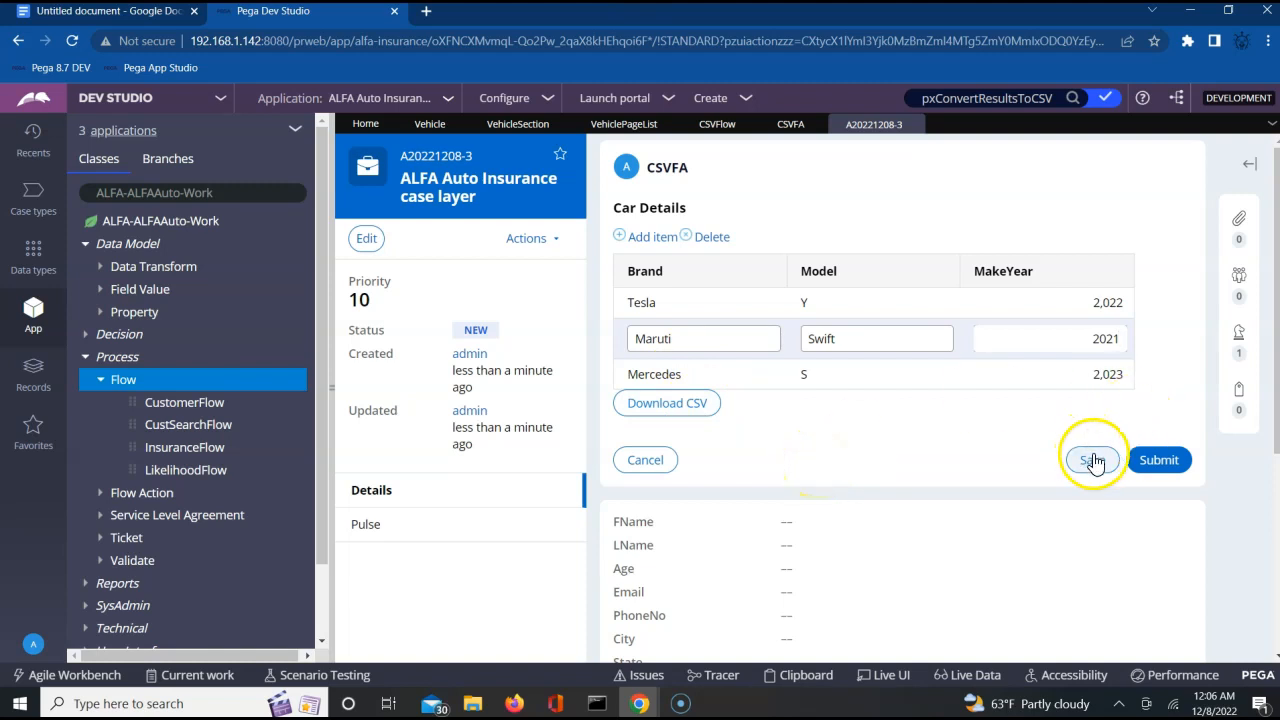
Save the car records, export them via Download CSV, and open RecordsToCSV (2).csv
left_click(1093, 459)
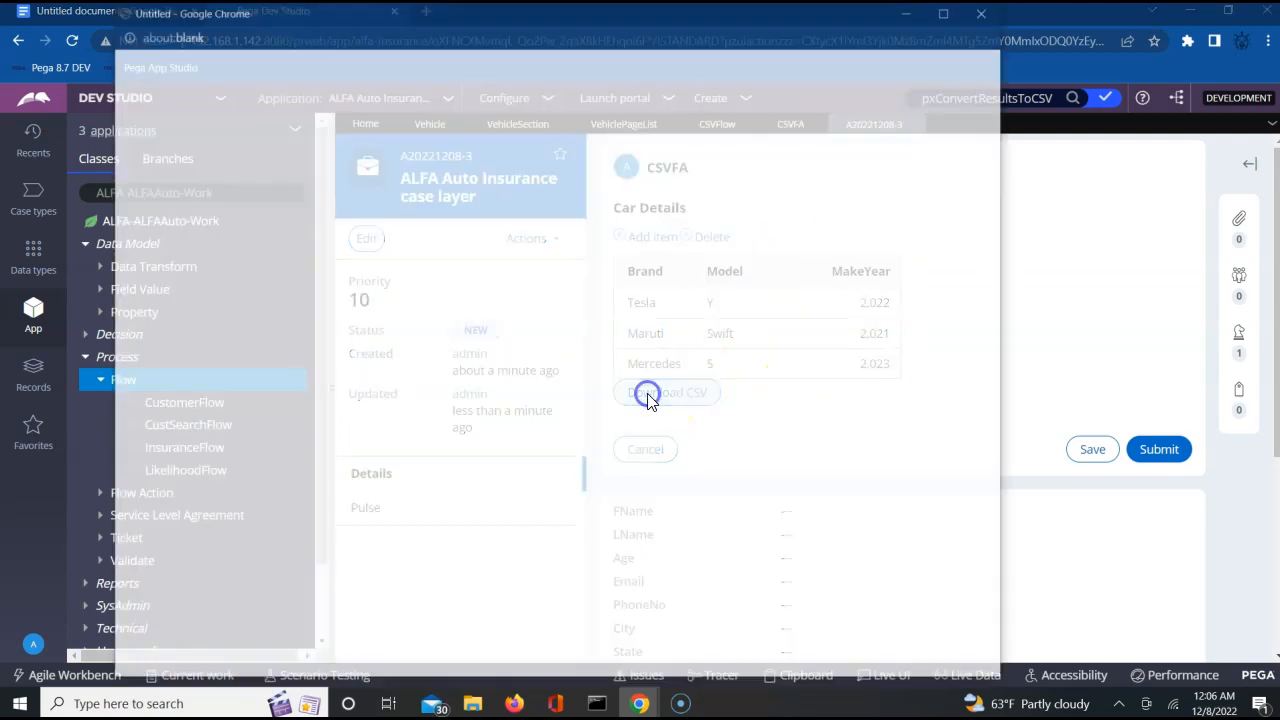
left_click(666, 392)
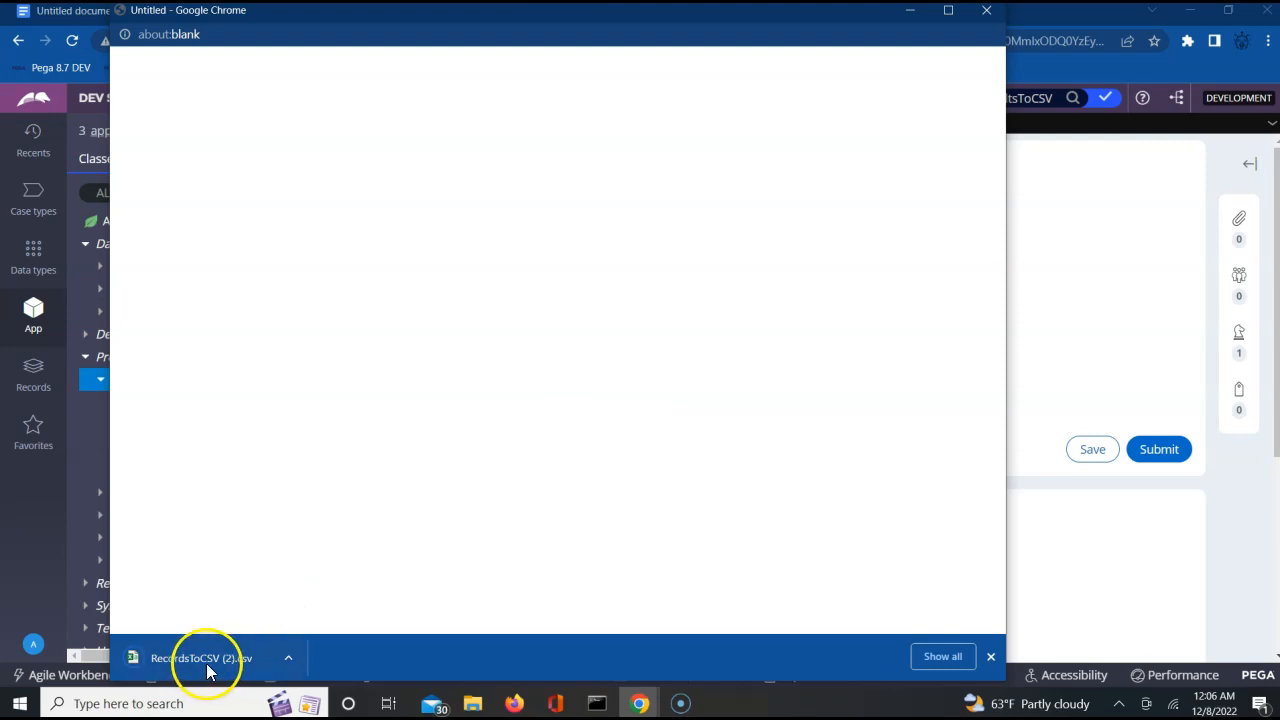
mouse_move(205, 658)
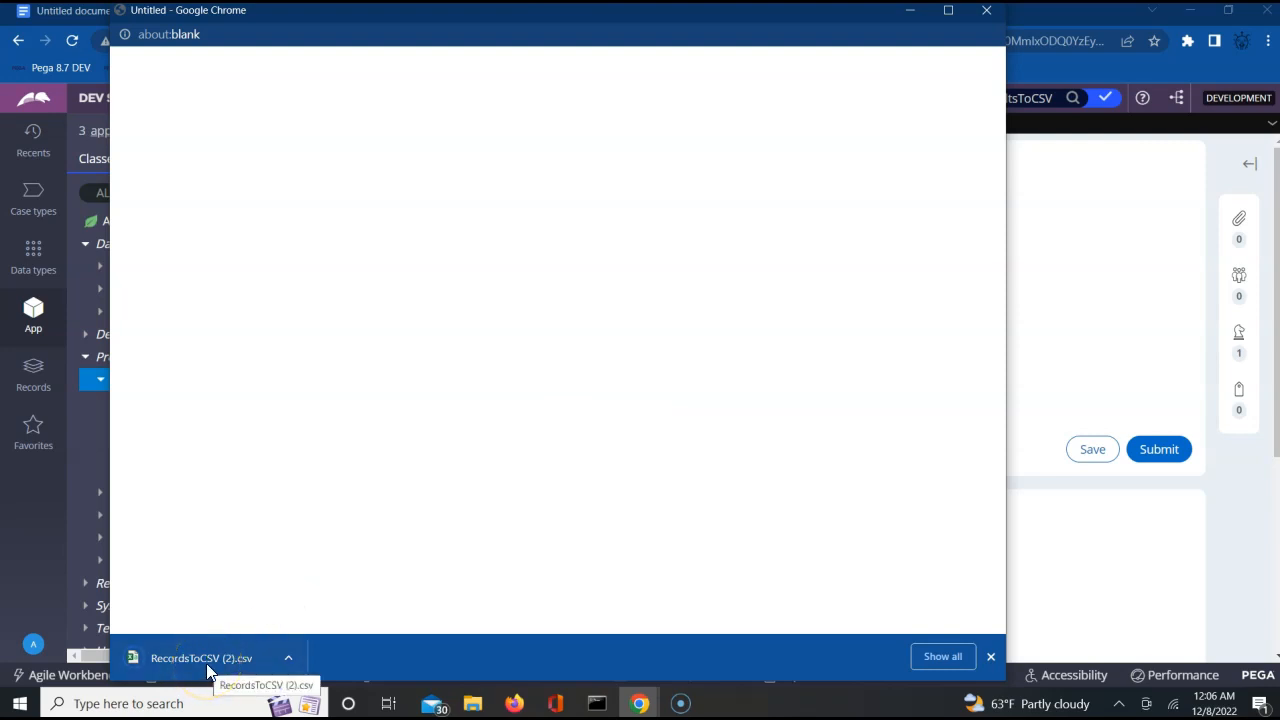
left_click(185, 658)
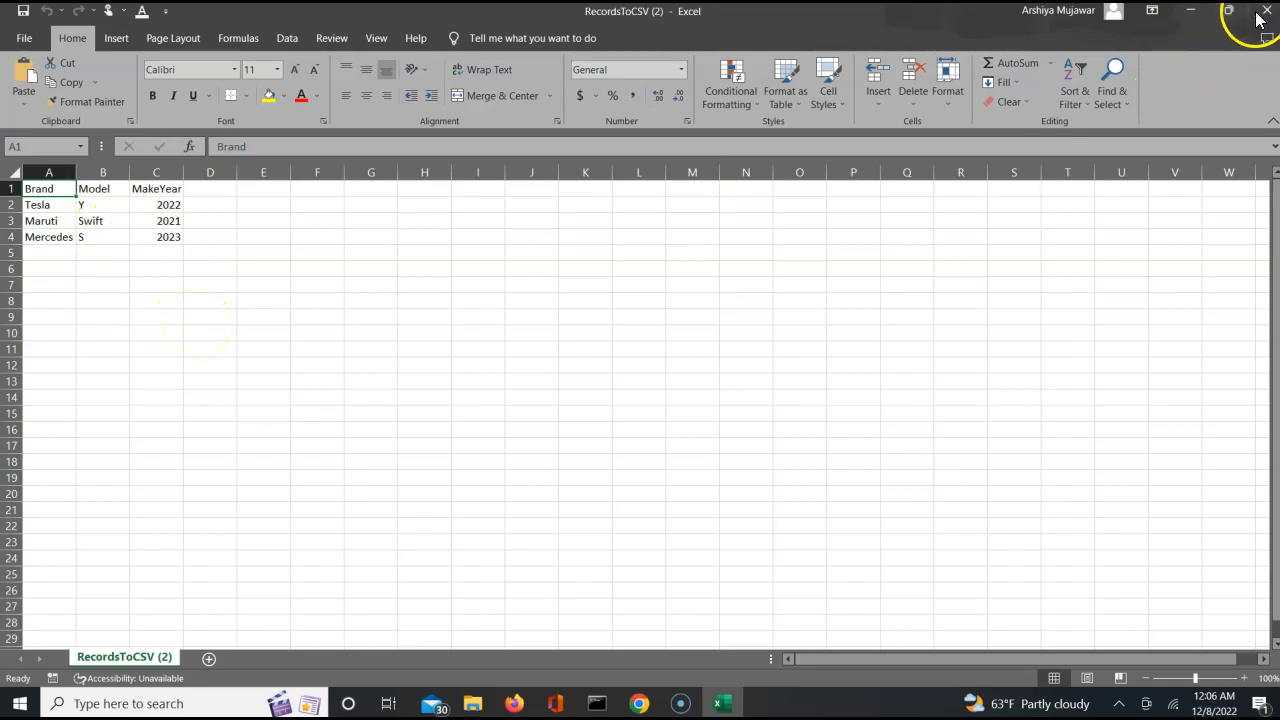
Check the Brand, Model, MakeYear rows in RecordsToCSV (2), then close Excel
left_click(638, 703)
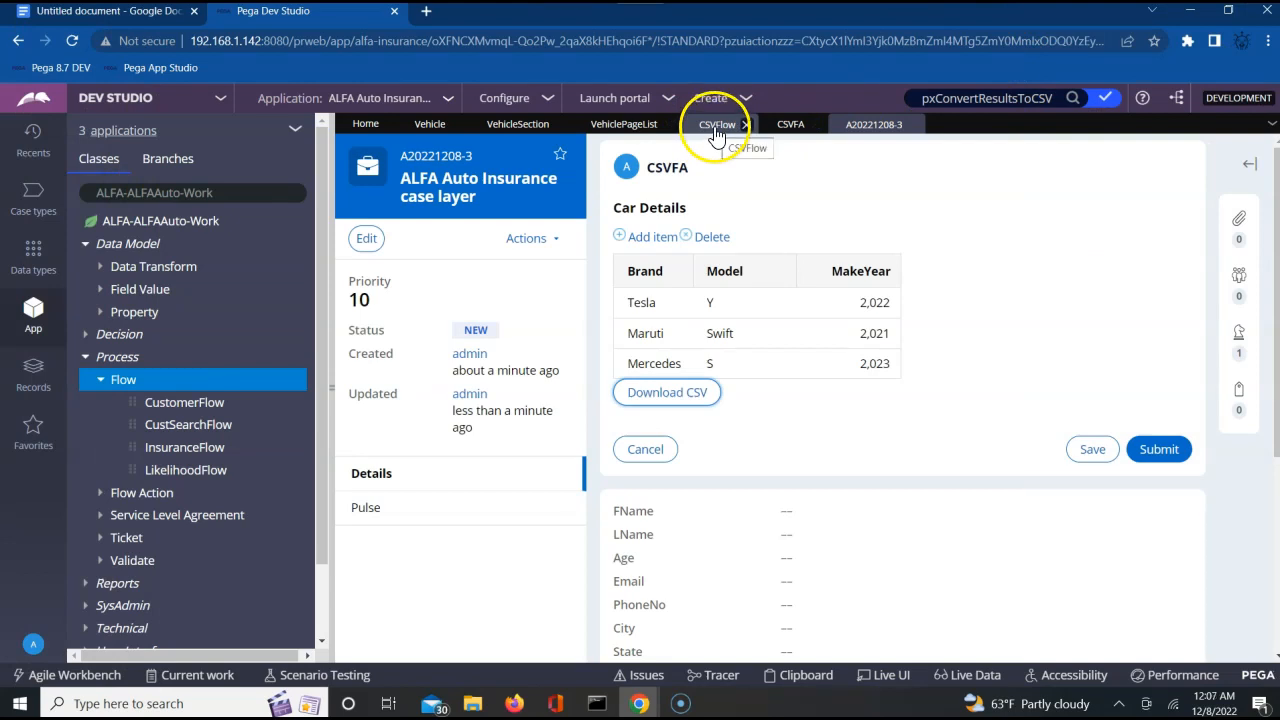
mouse_move(517, 123)
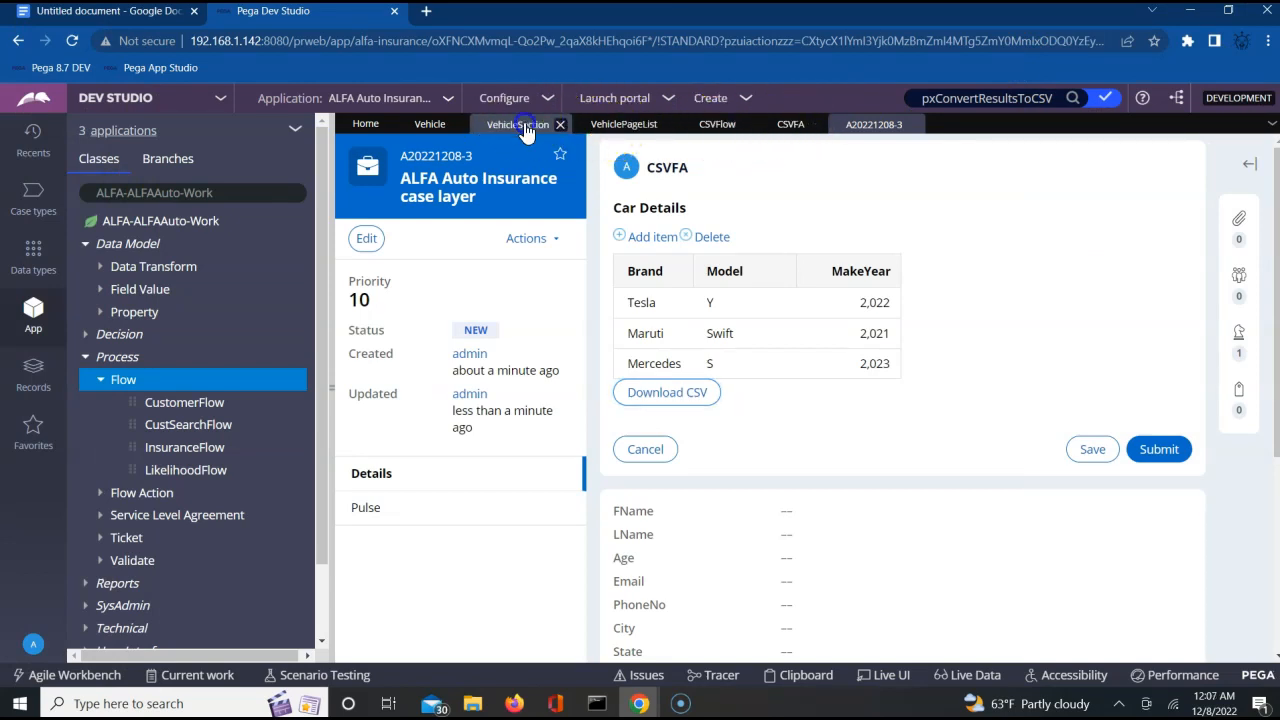
Reopen the Download CSV button's Open URL in Window action and scroll its pxConvertResultsToCSV parameters
left_click(518, 123)
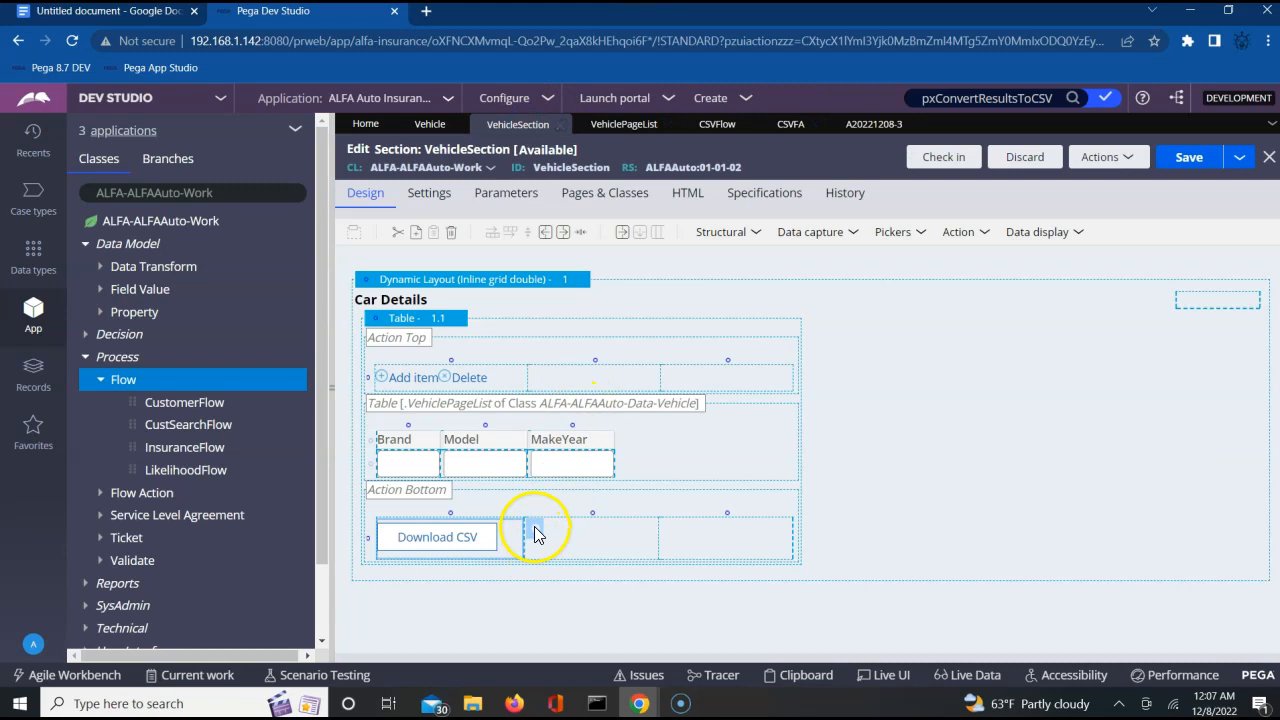
double_click(436, 537)
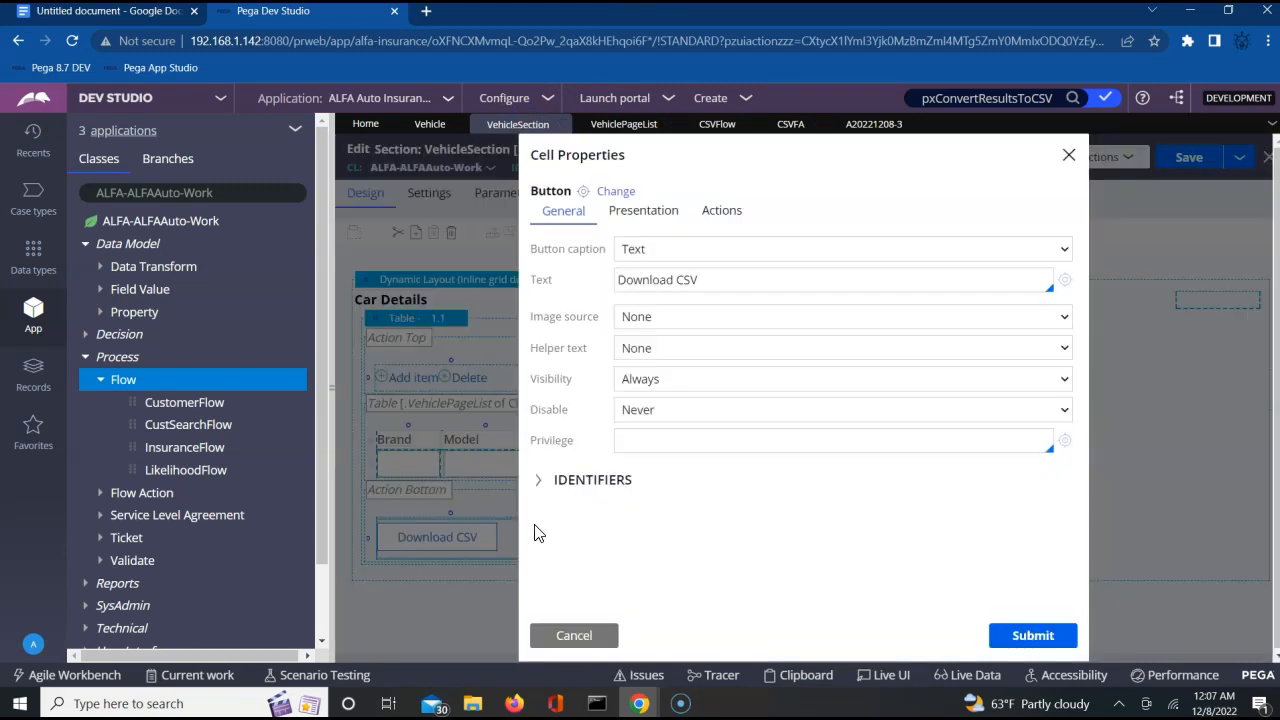
left_click(721, 210)
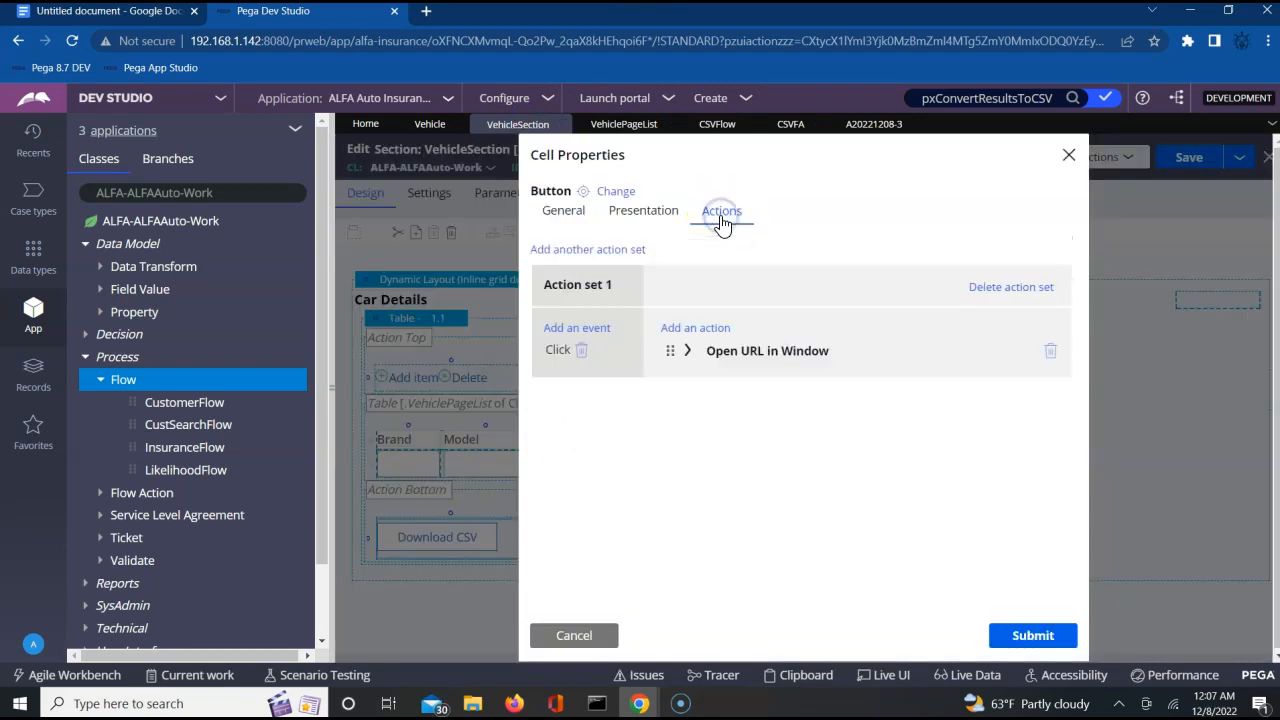
left_click(687, 346)
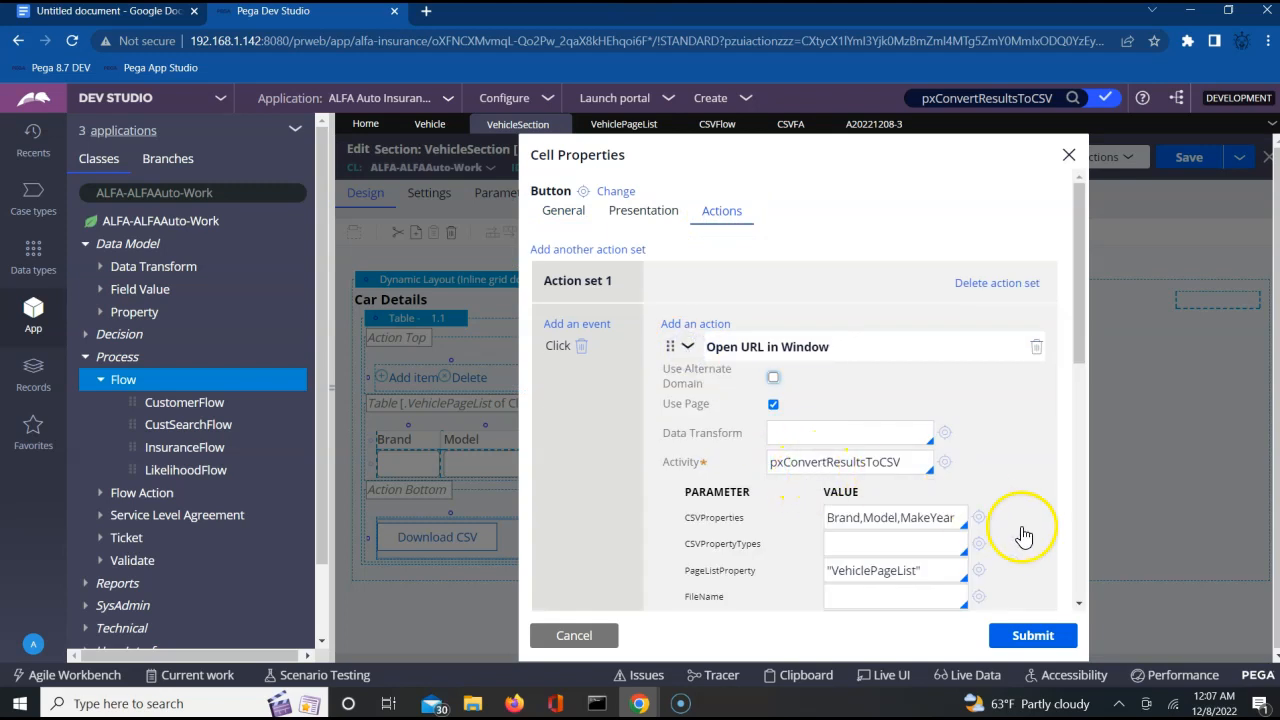
scroll("down", 3)
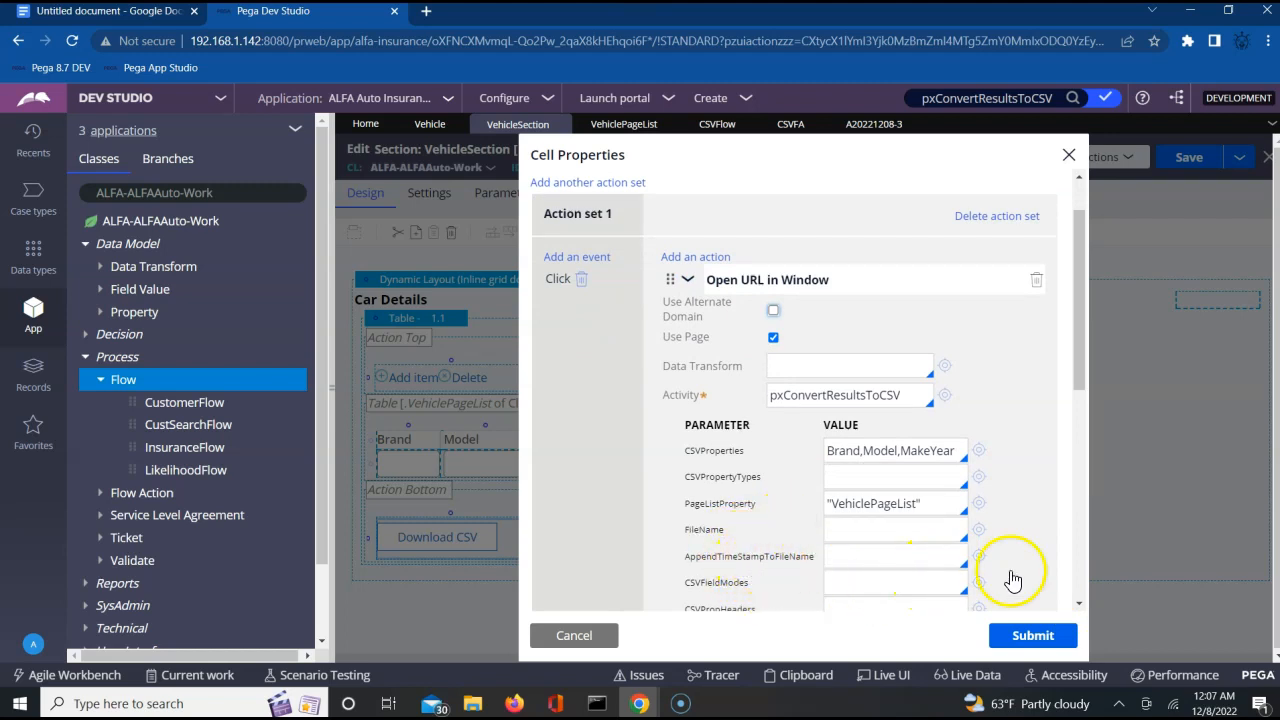
scroll("down", 3)
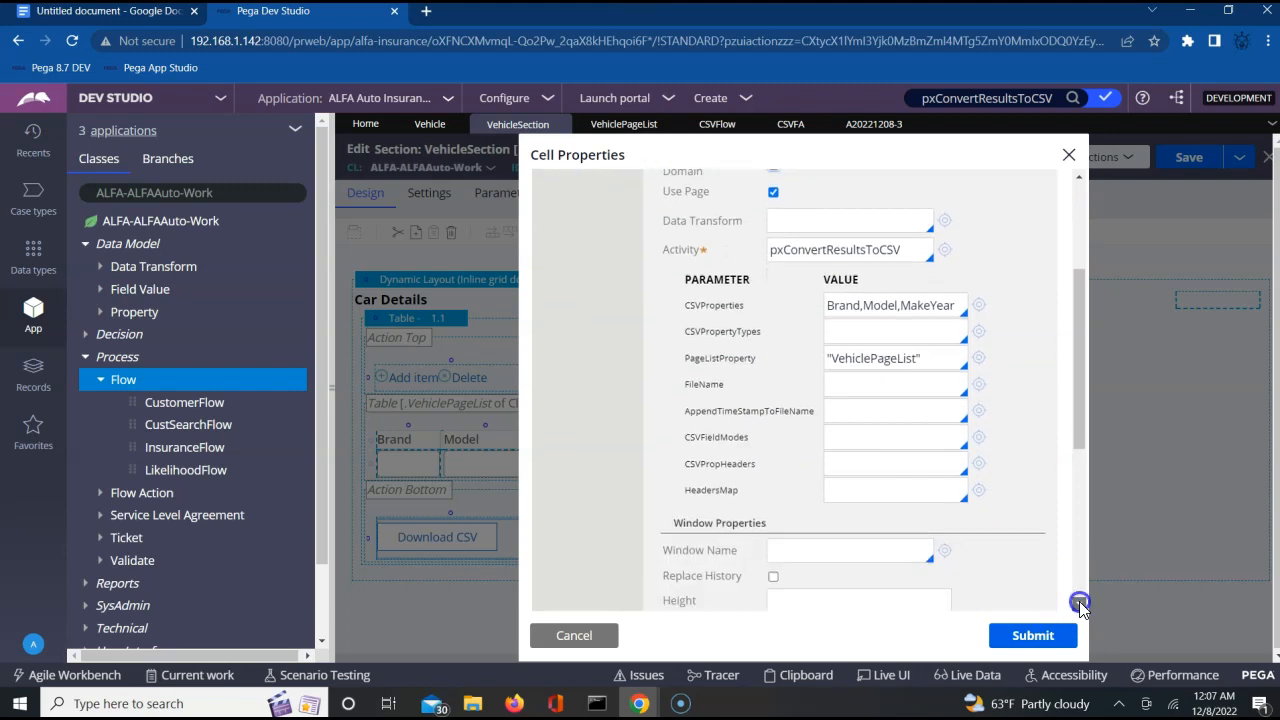
scroll("down", 3)
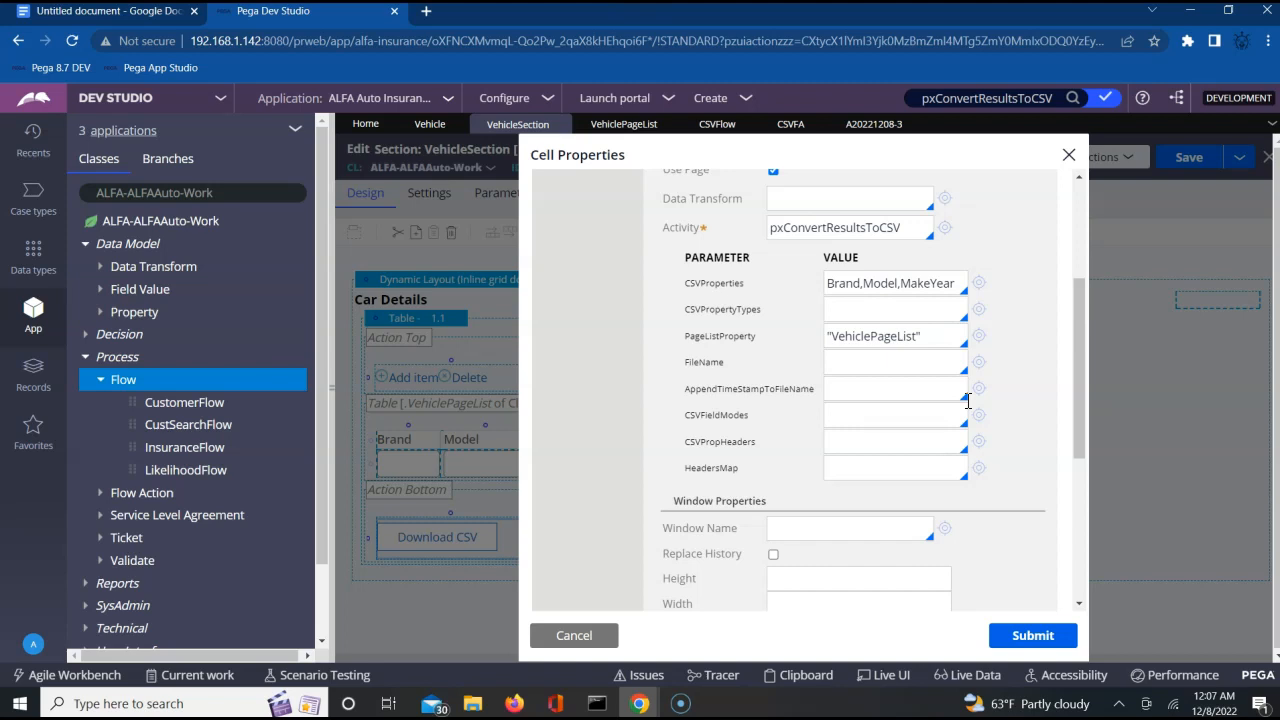
mouse_move(498, 363)
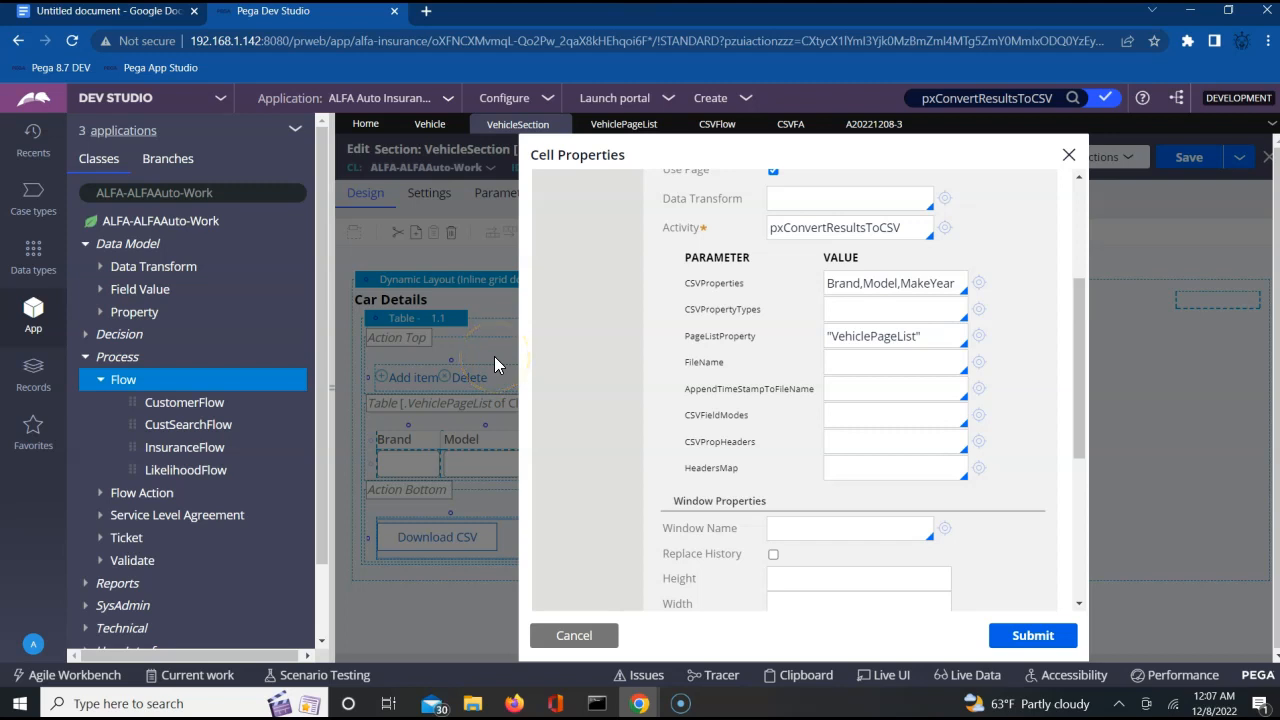